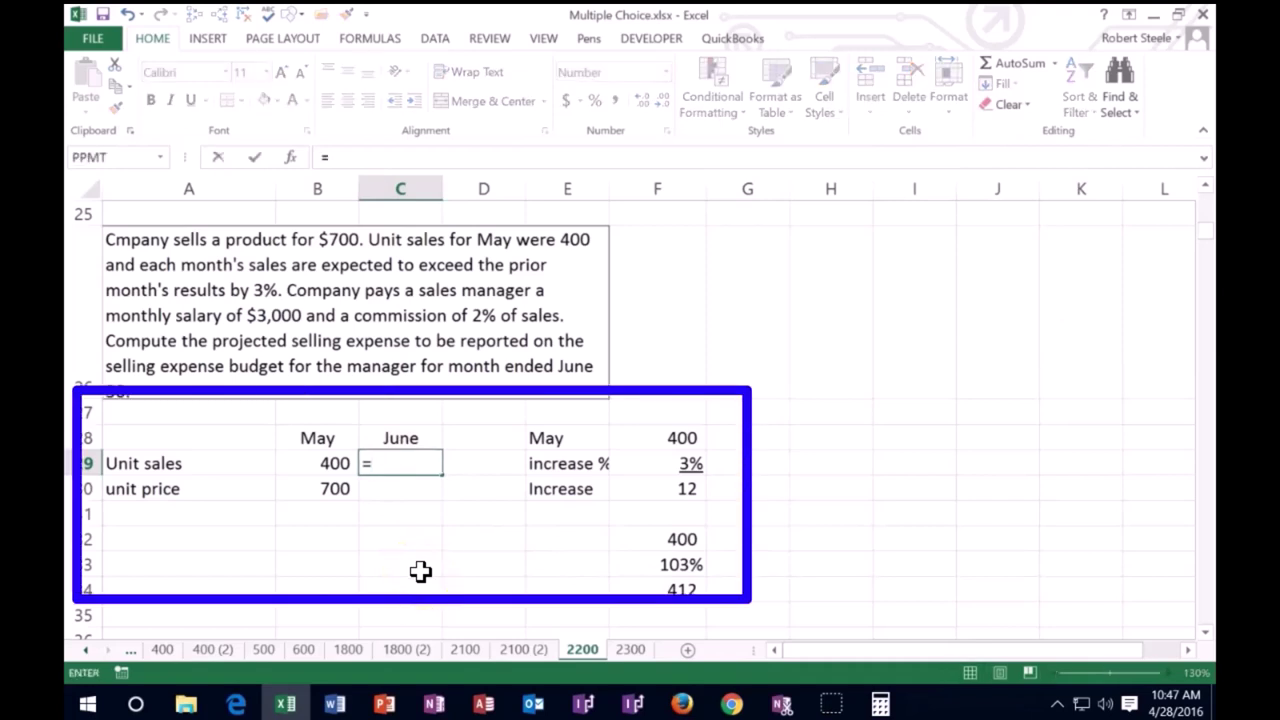
# Step: Project June unit sales as May's units times 1.03
pyautogui.click(336, 464)
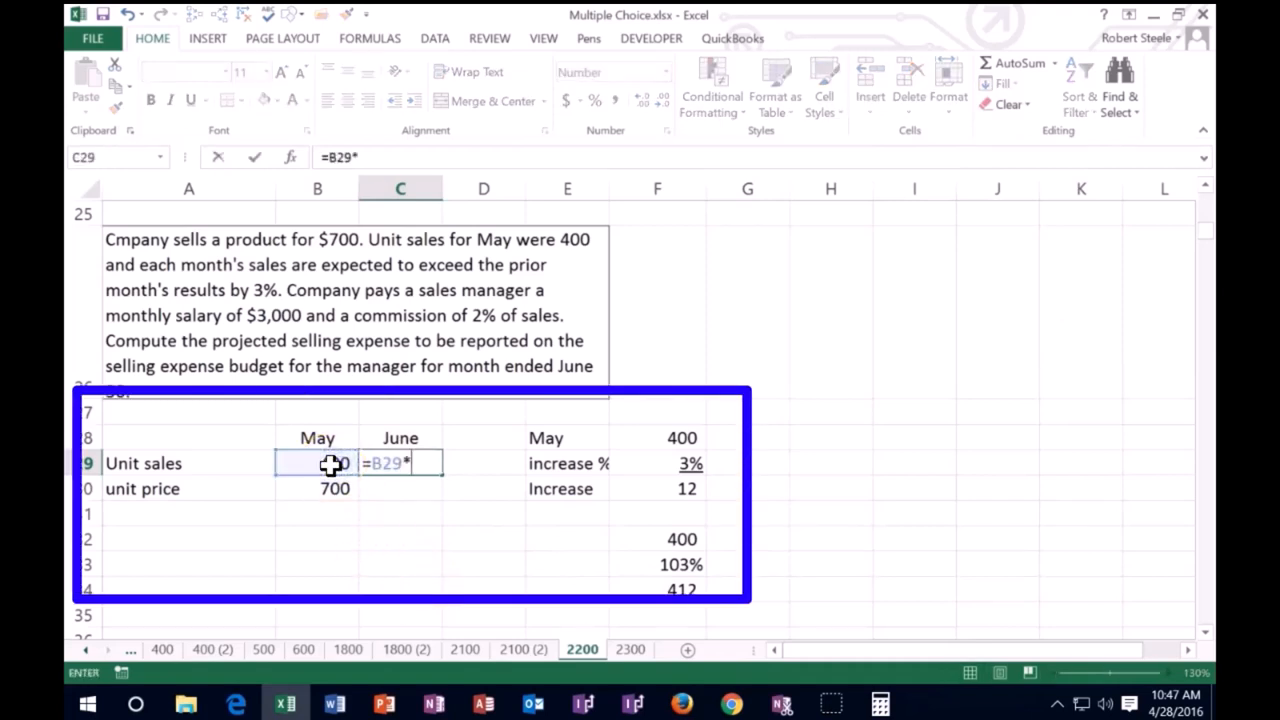
pyautogui.write('1.03')
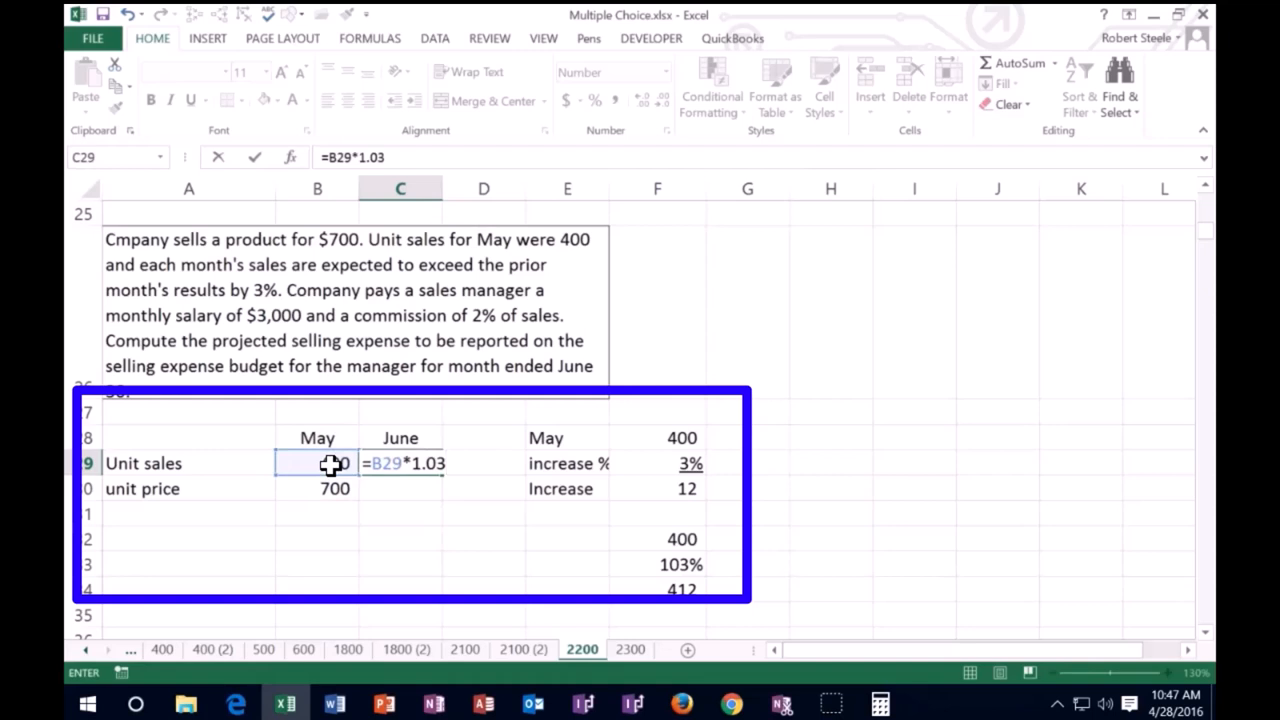
pyautogui.press('Return')
pyautogui.write('700')
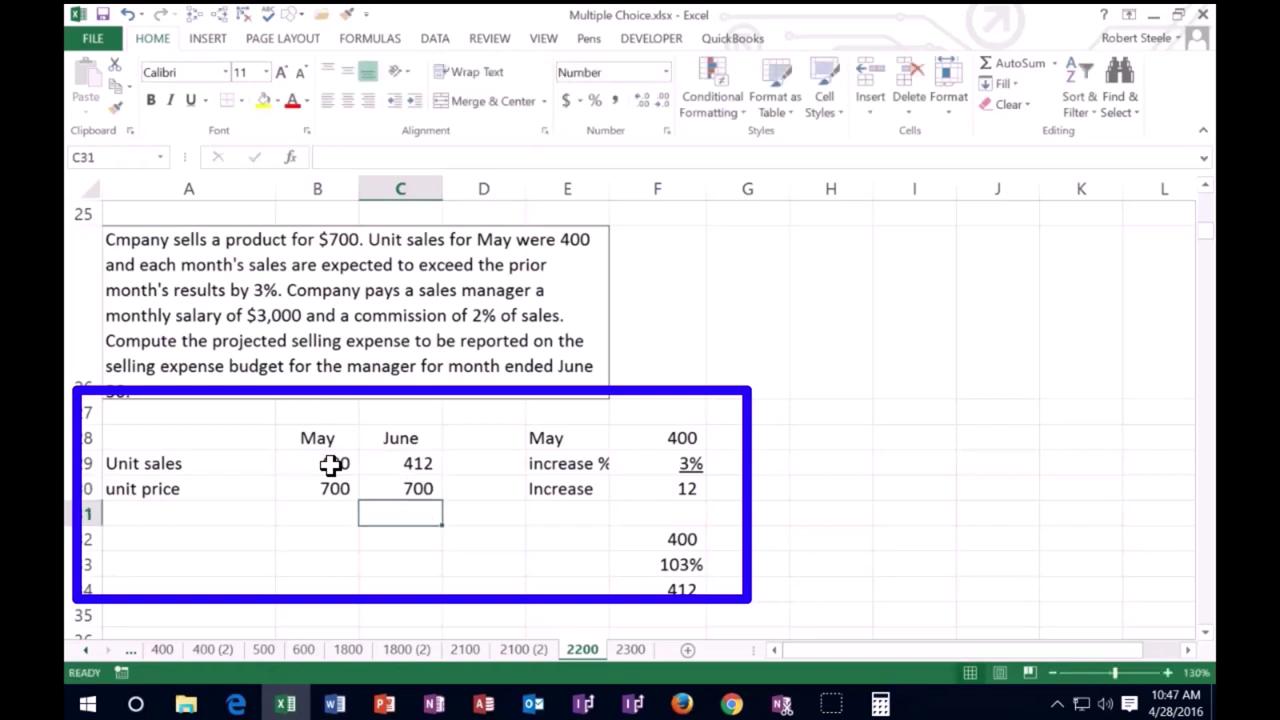
# Step: Compute sales as units times price: 280,000 for May and 288,400 for June
pyautogui.click(316, 512)
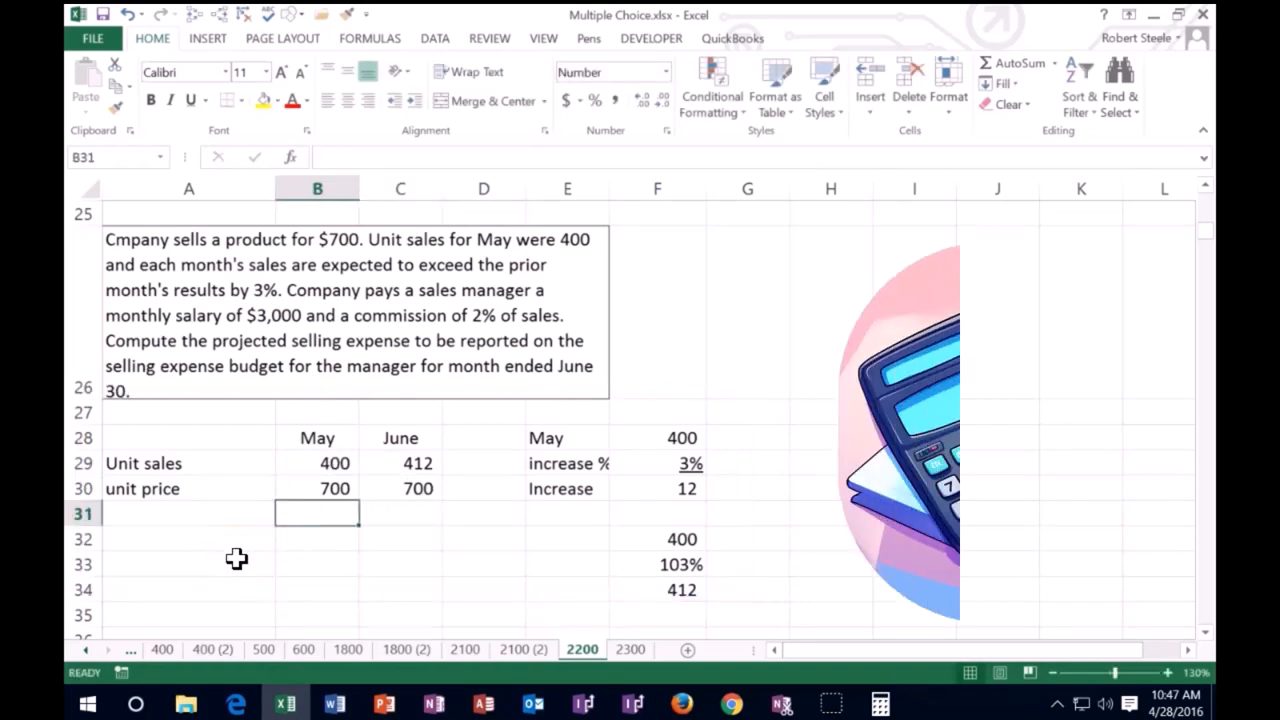
pyautogui.click(316, 438)
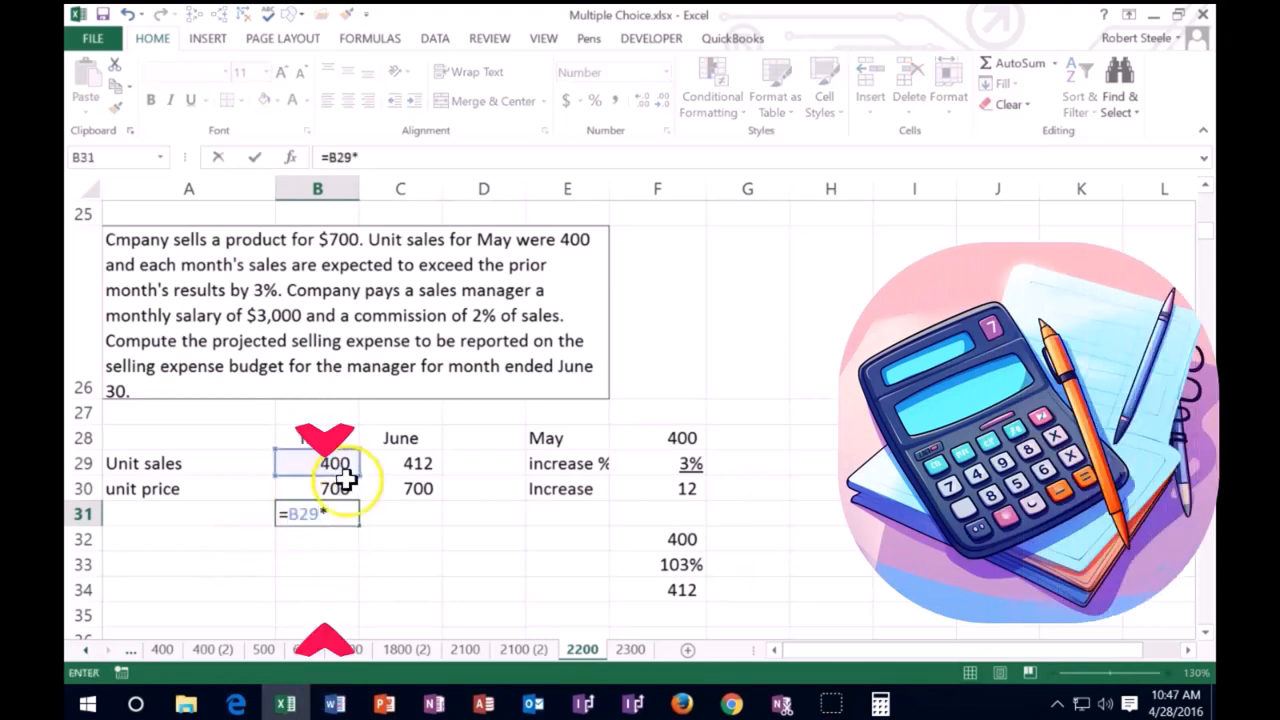
pyautogui.click(316, 488)
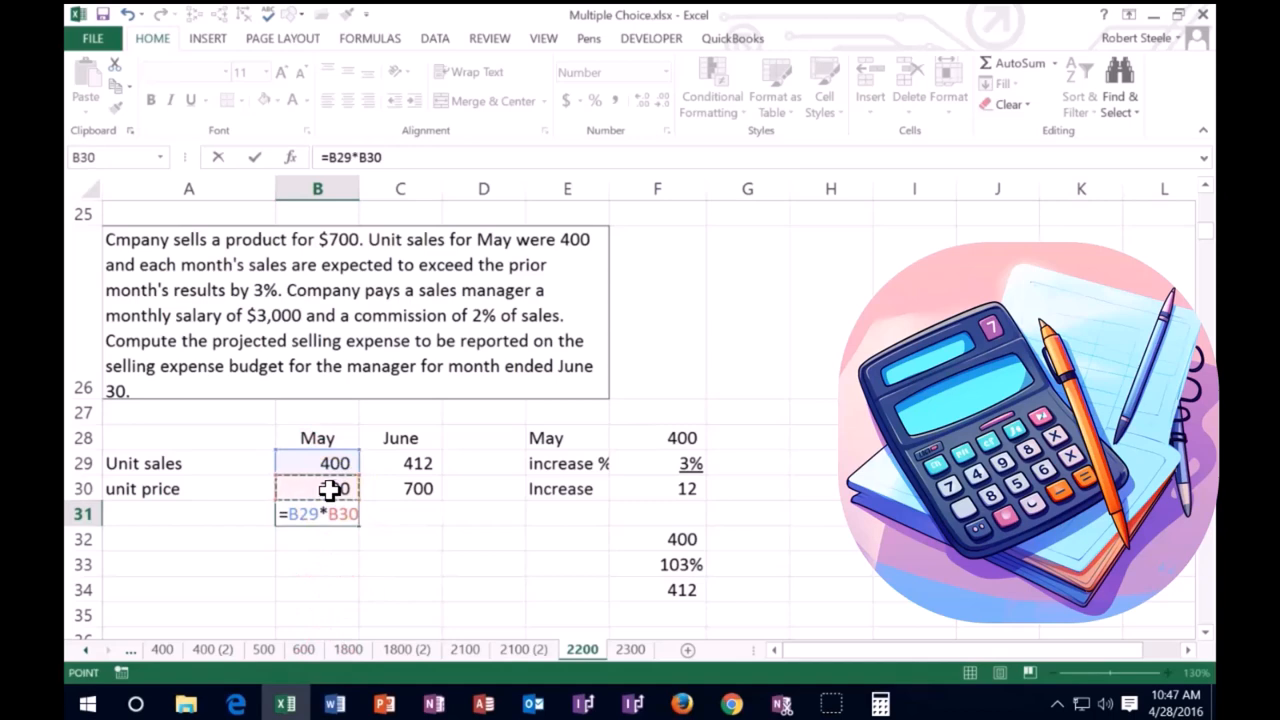
pyautogui.press('Return')
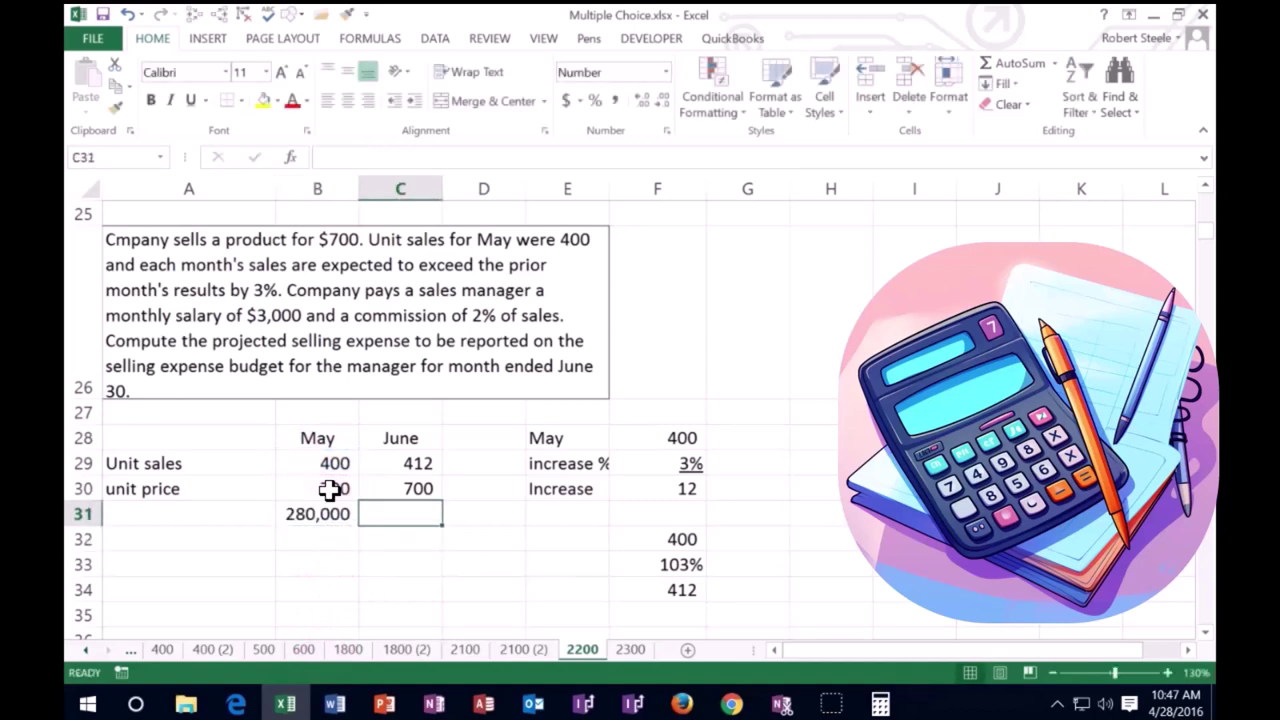
pyautogui.write('=C29')
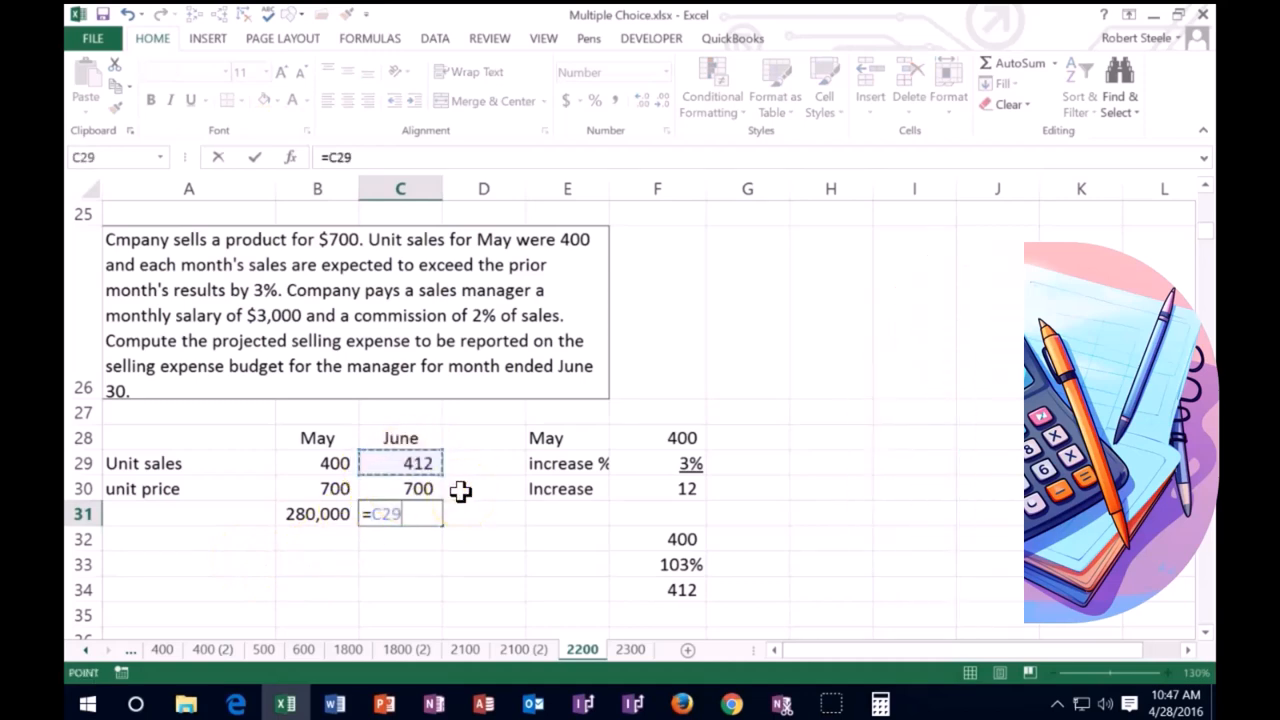
pyautogui.click(400, 488)
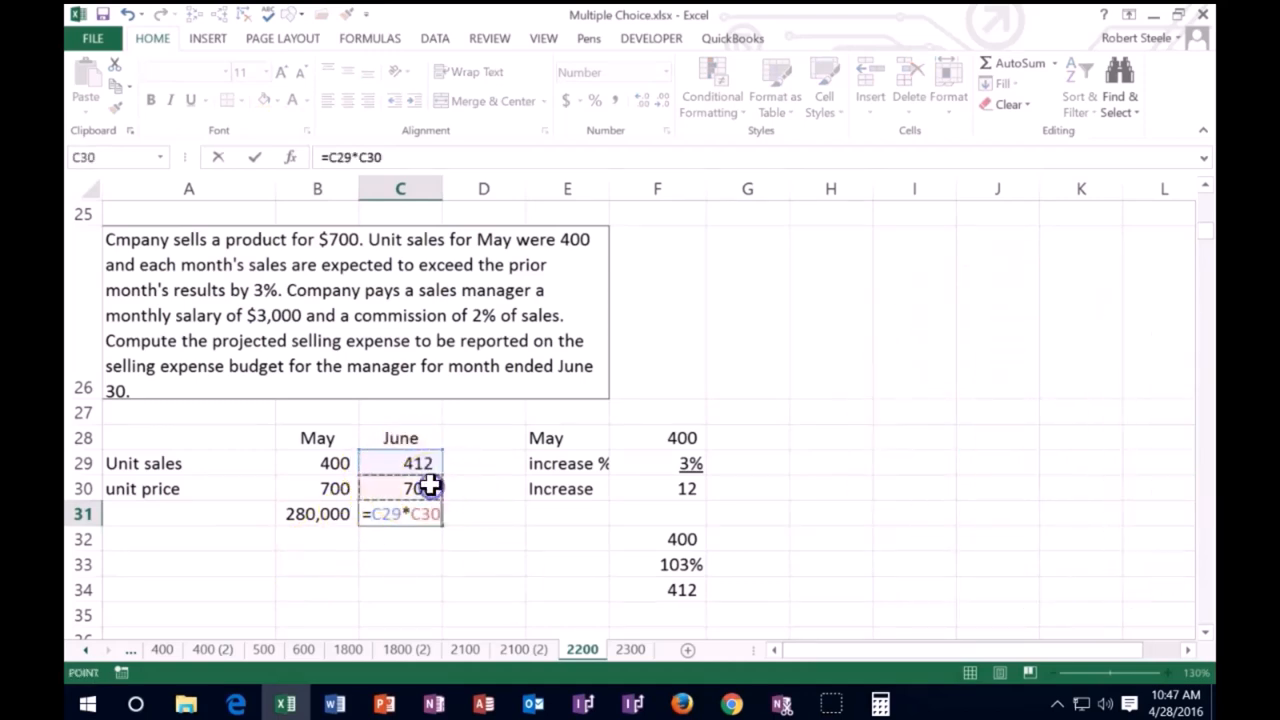
pyautogui.press('Return')
pyautogui.write('Sale')
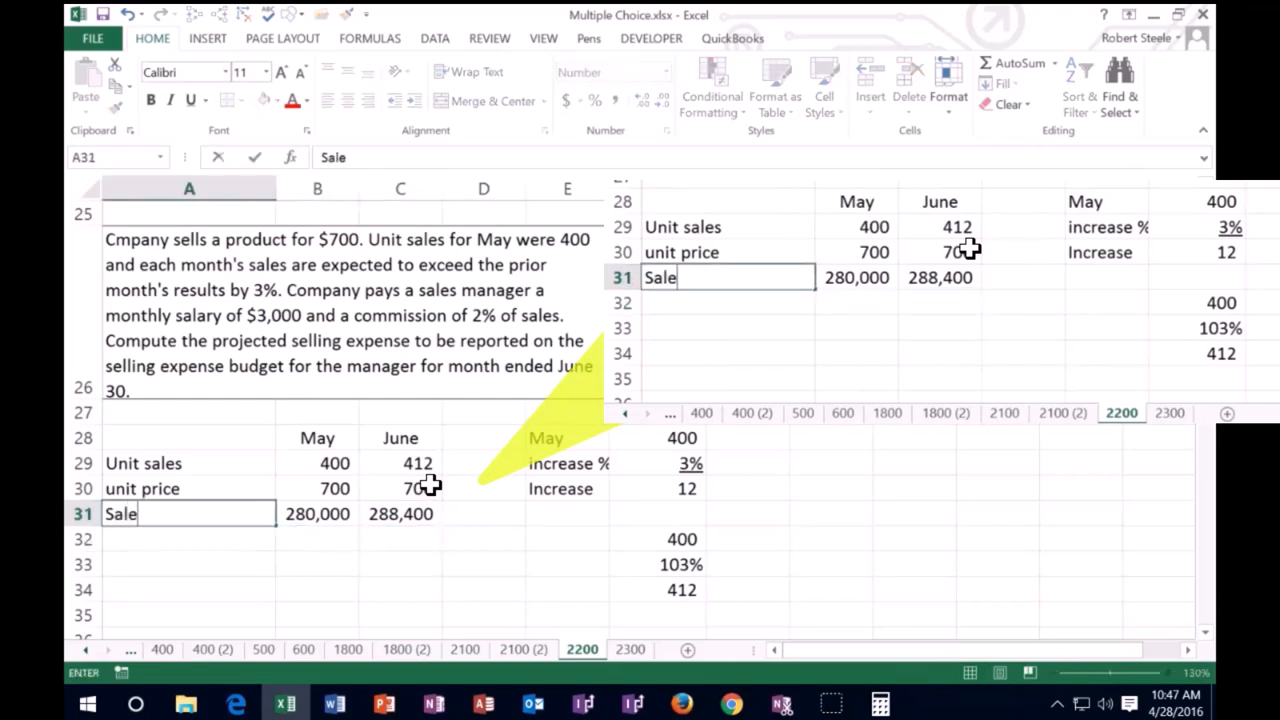
# Step: Label the Sales row and enter a commission rate of 0.02 shown as 2% for June
pyautogui.press('Return')
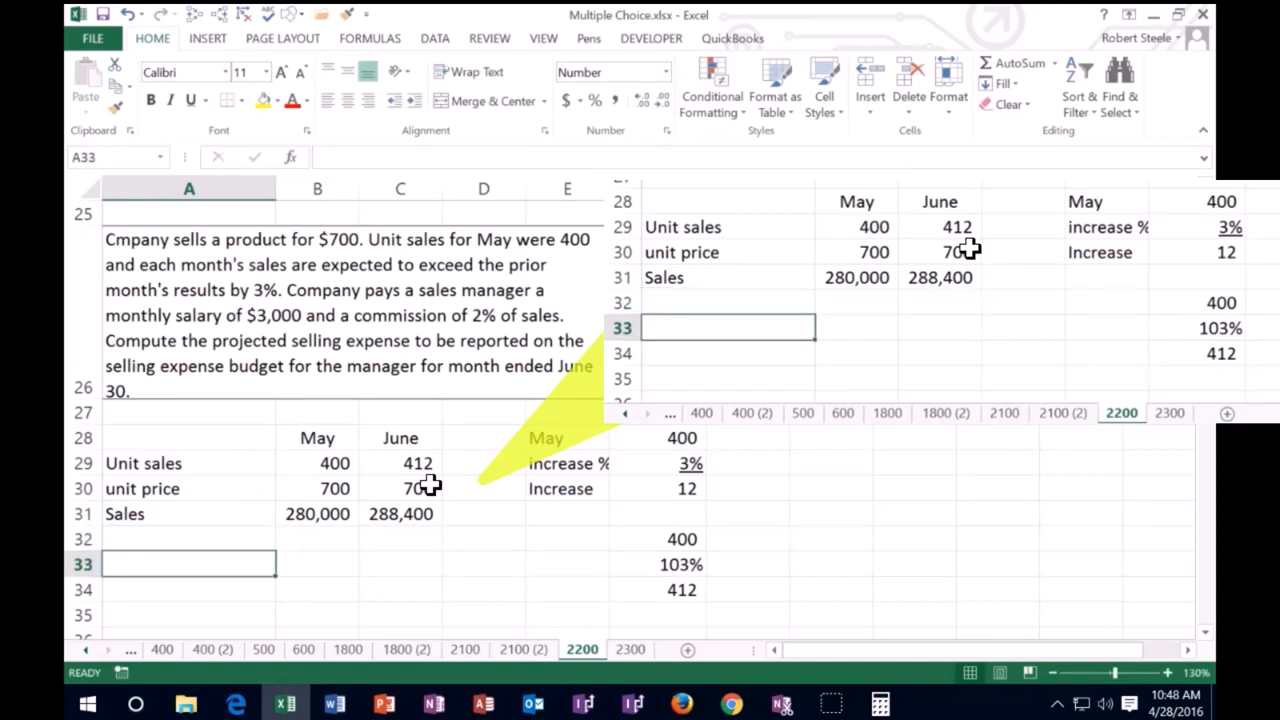
pyautogui.write('Comm')
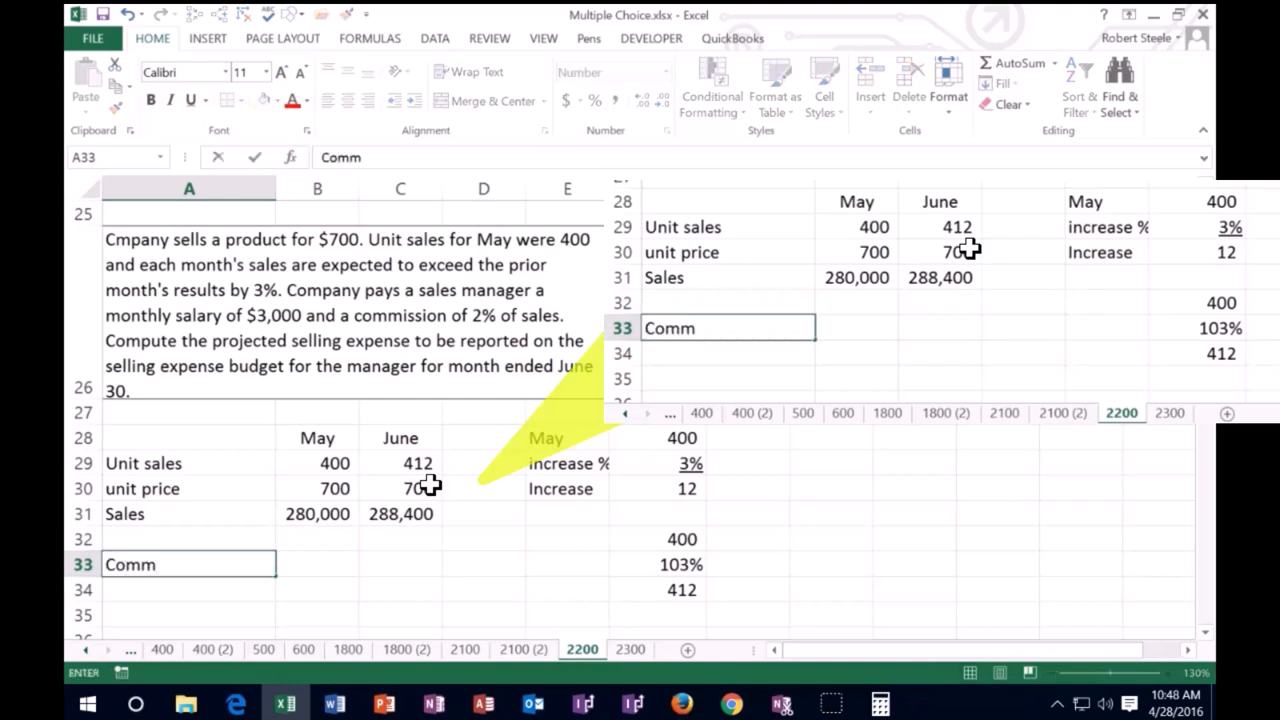
pyautogui.write('ission rate')
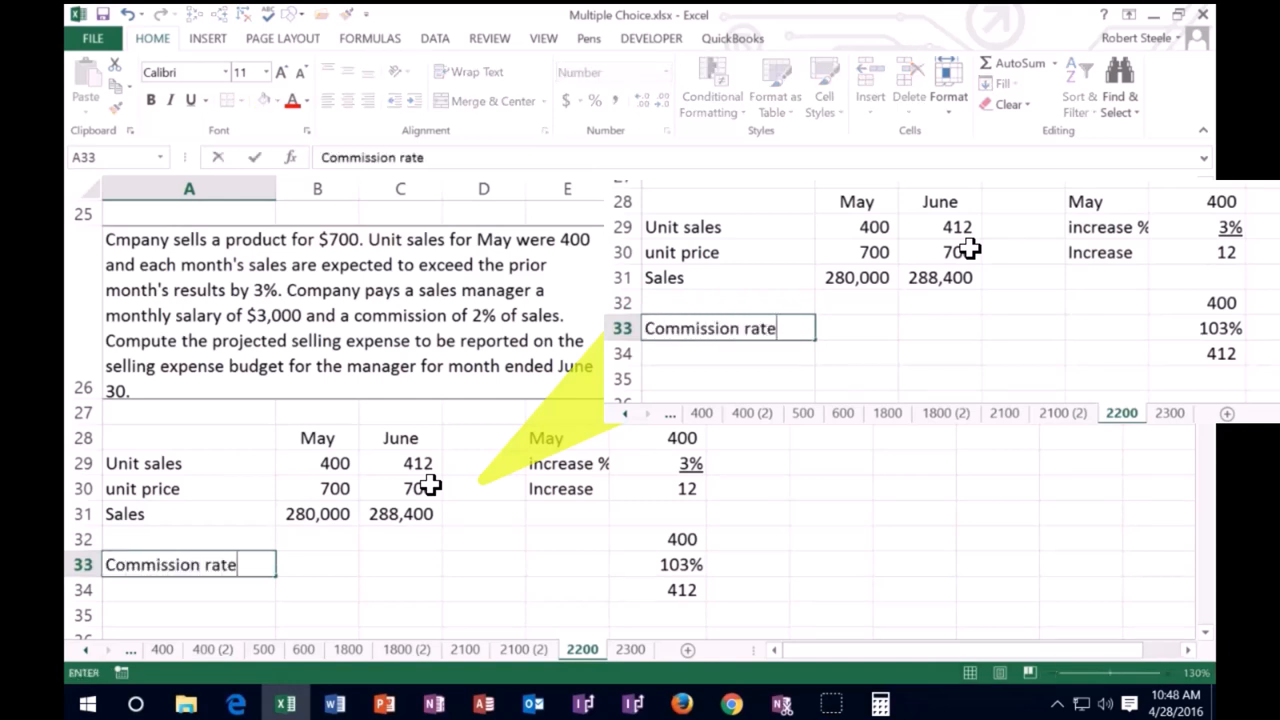
pyautogui.click(400, 564)
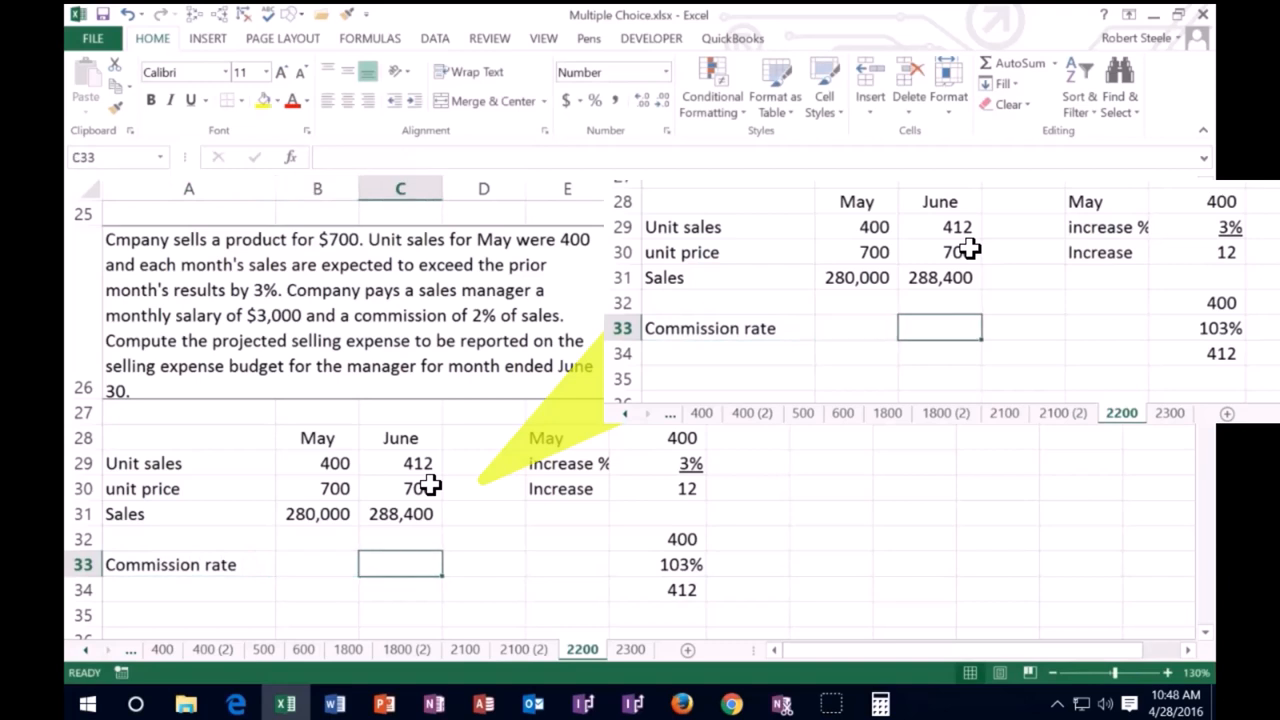
pyautogui.write('.')
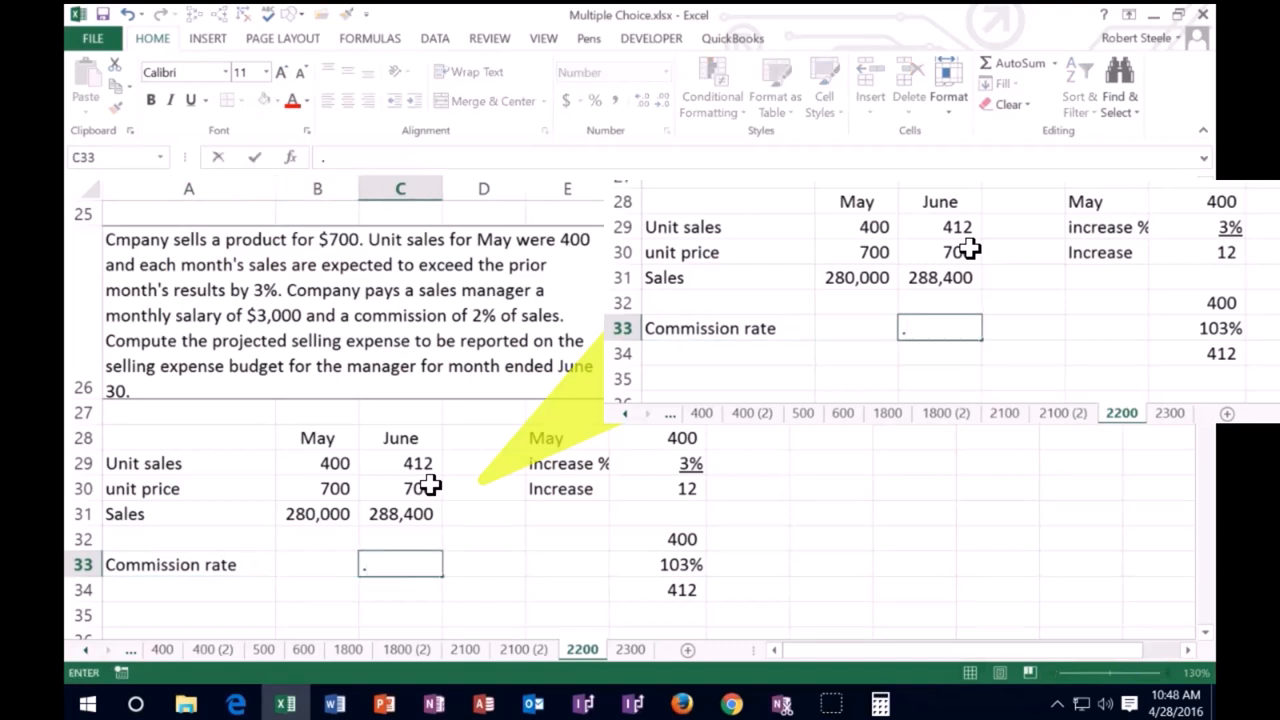
pyautogui.write('0')
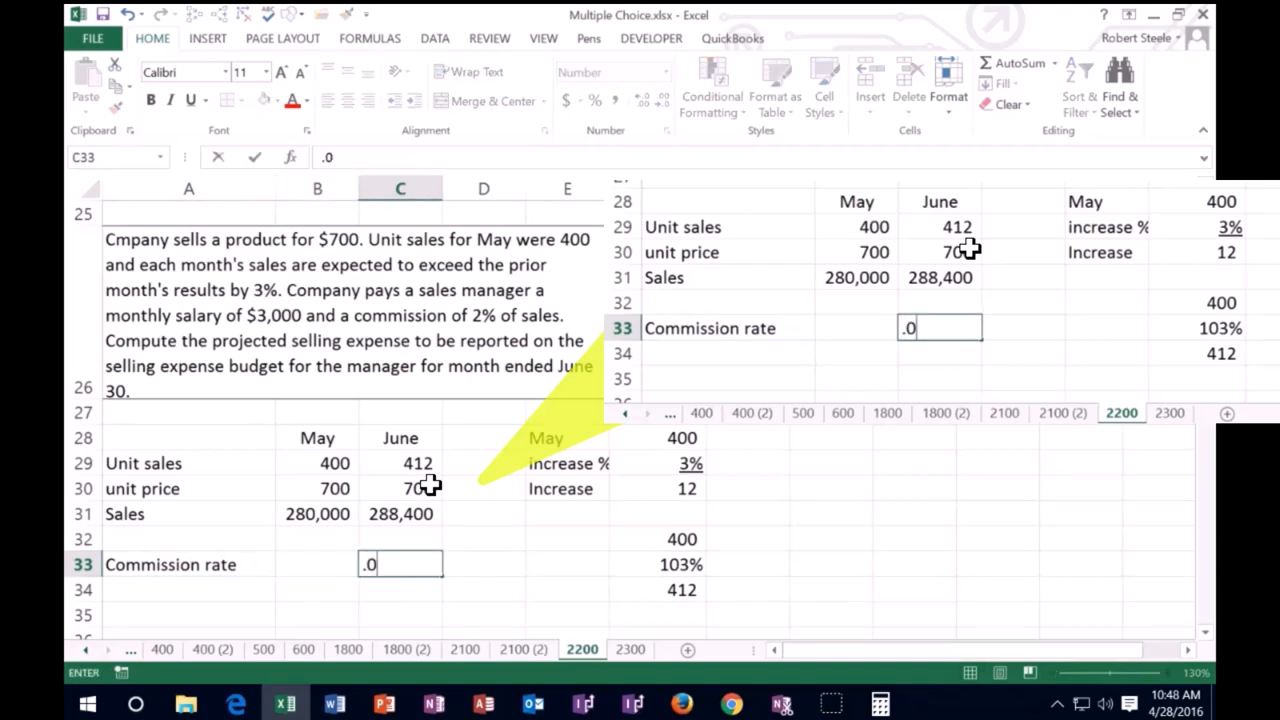
pyautogui.press('Return')
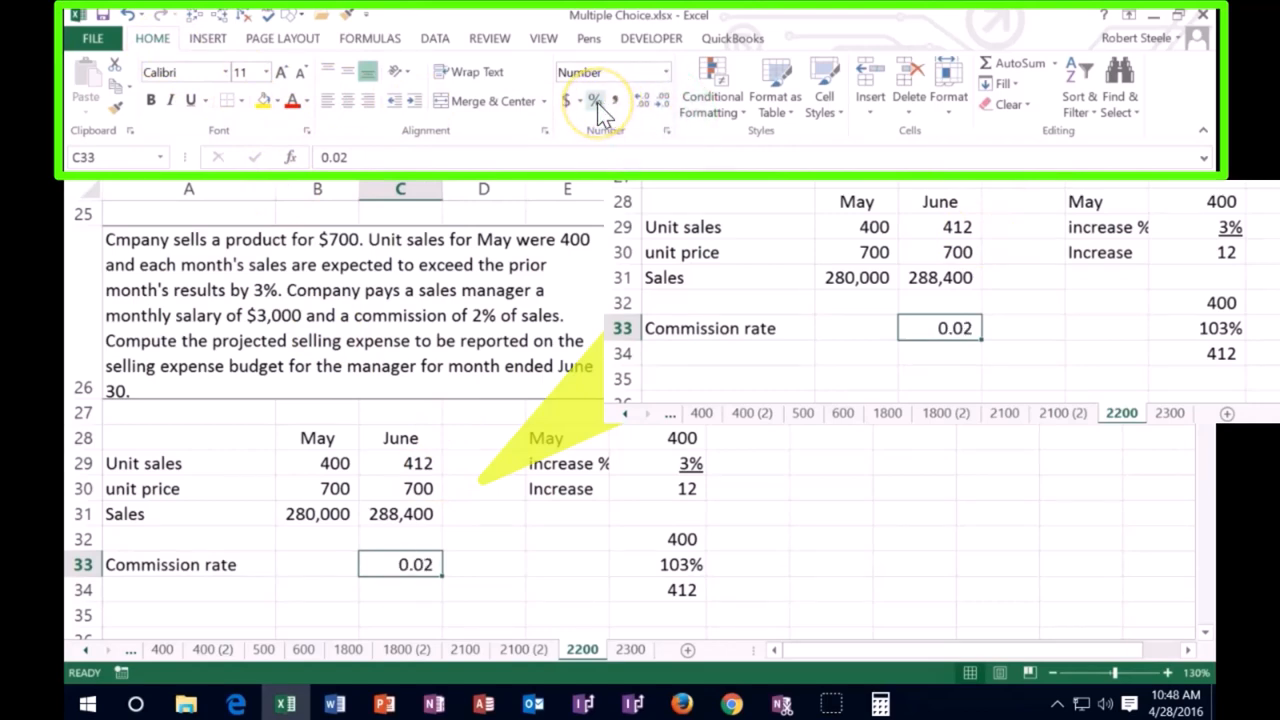
pyautogui.click(594, 100)
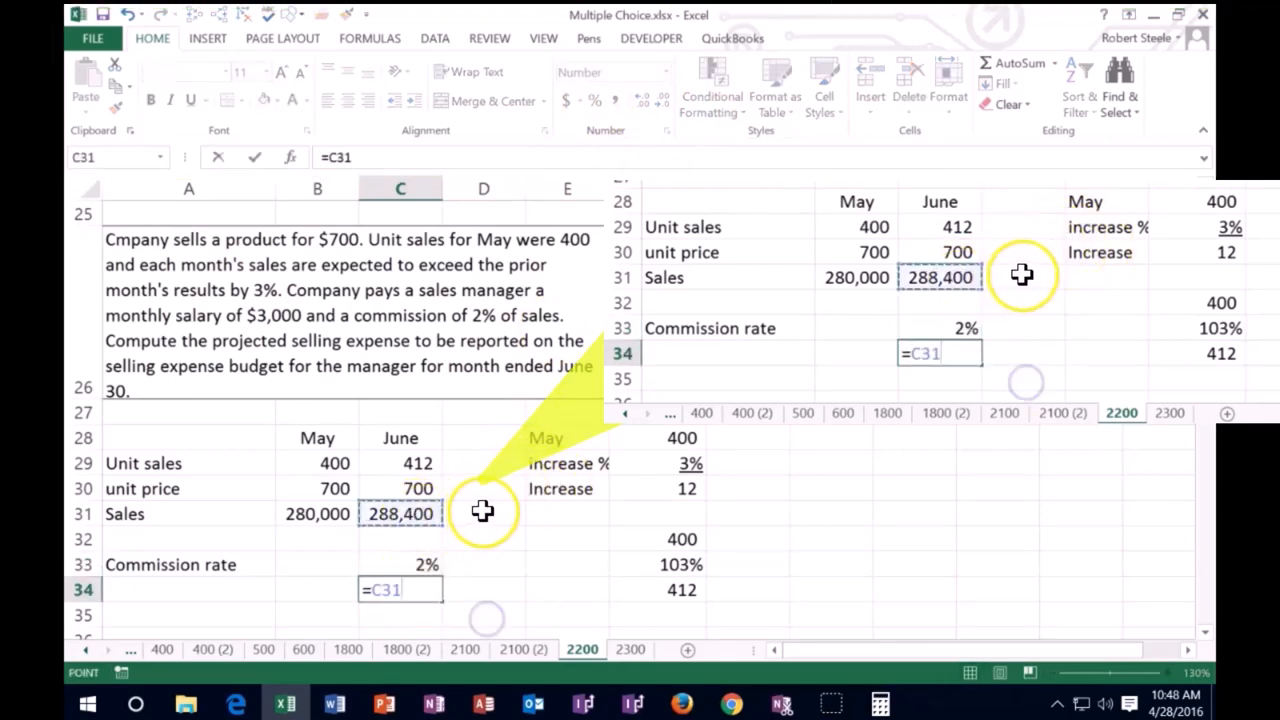
# Step: Compute June's commission of 5,768 as June sales times the 2% rate
pyautogui.write('*')
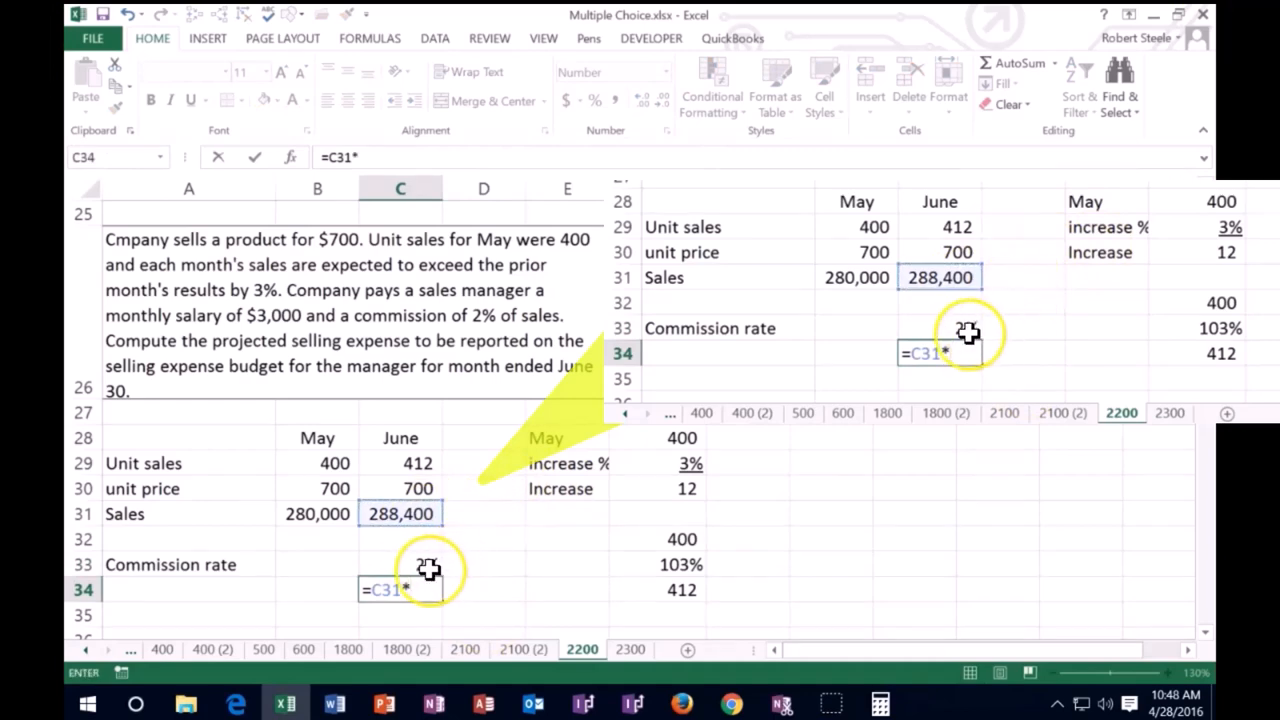
pyautogui.click(428, 564)
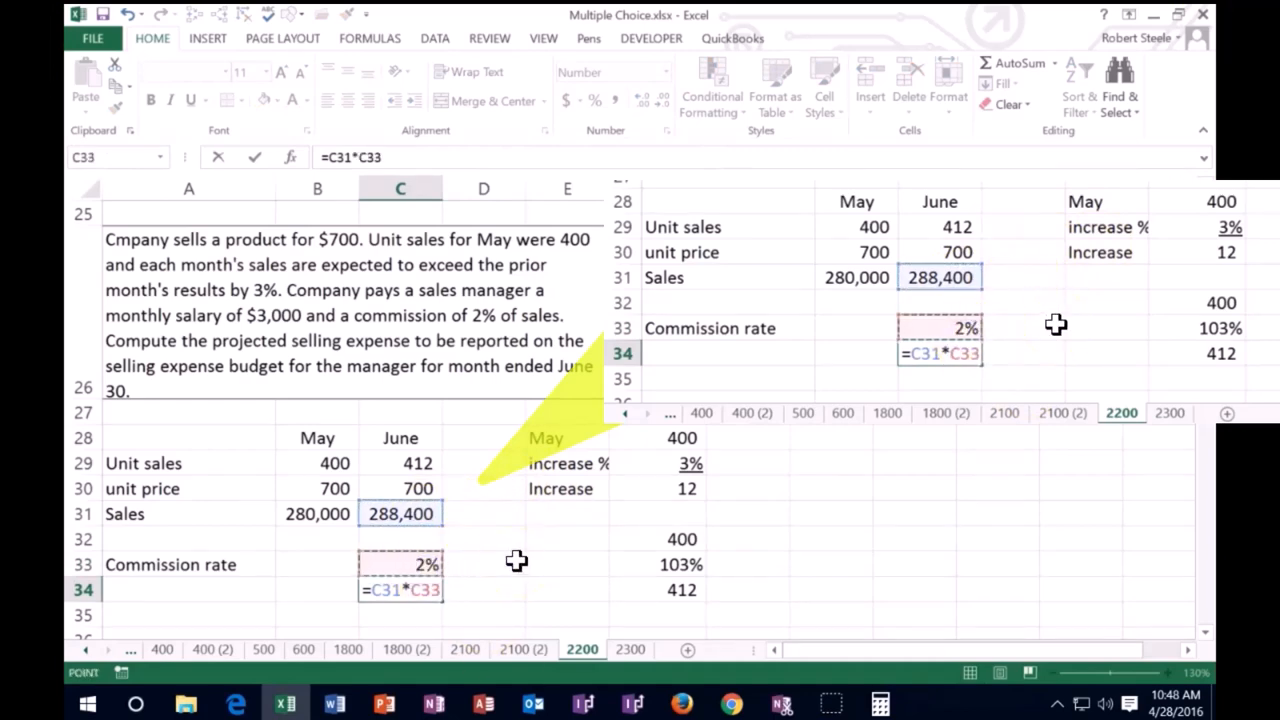
pyautogui.press('Return')
pyautogui.write('Commission')
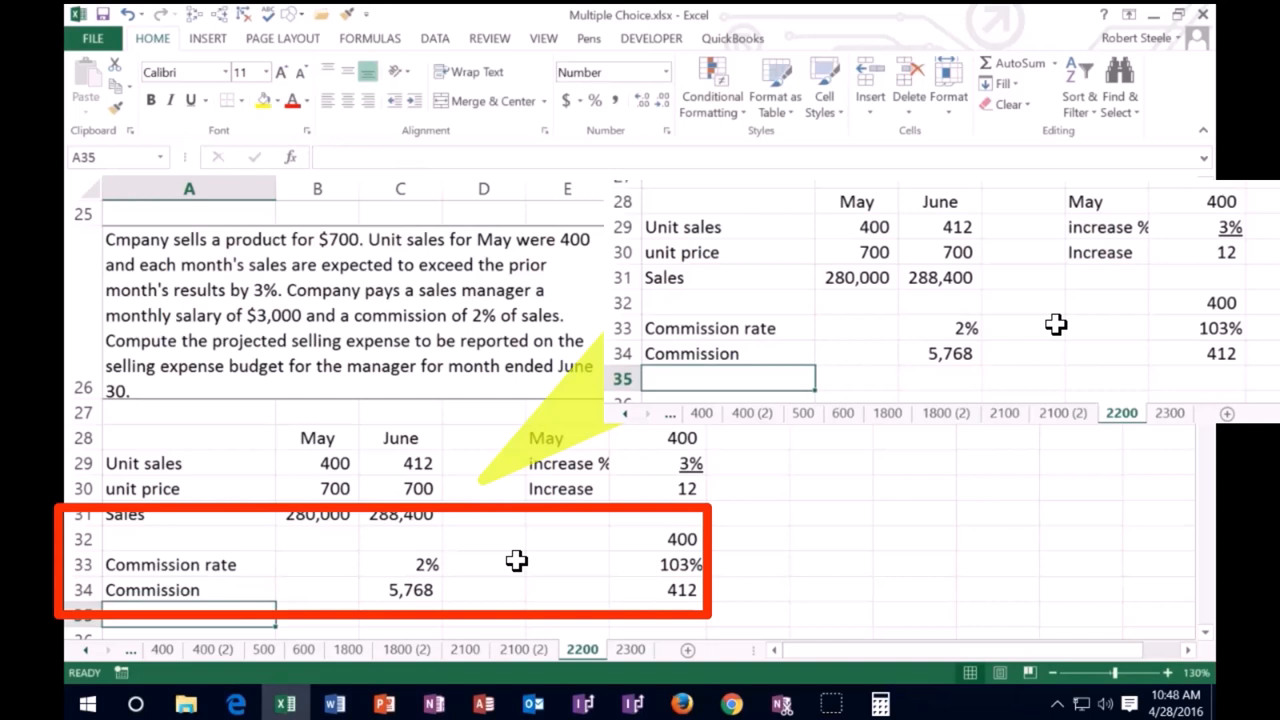
# Step: Add a Salary of 3,000 and total June's selling expense at 8,768
pyautogui.write('Salary')
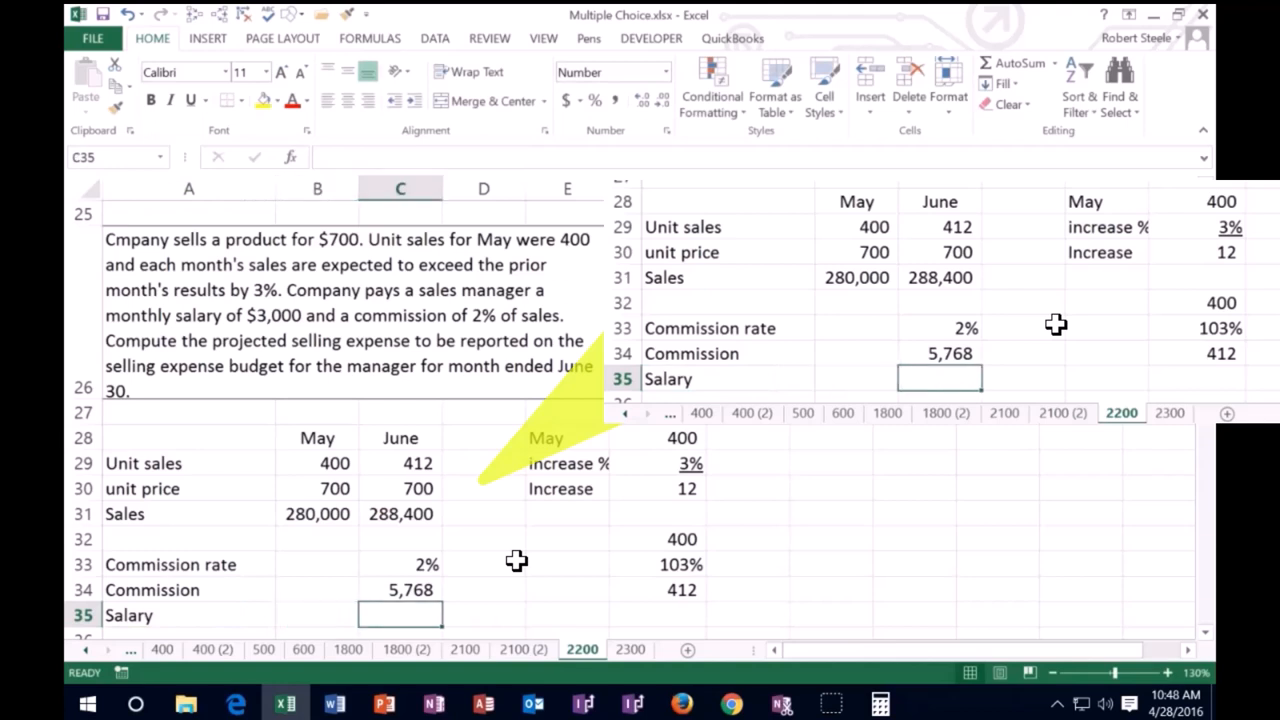
pyautogui.write('3000')
pyautogui.click(400, 632)
pyautogui.write('=')
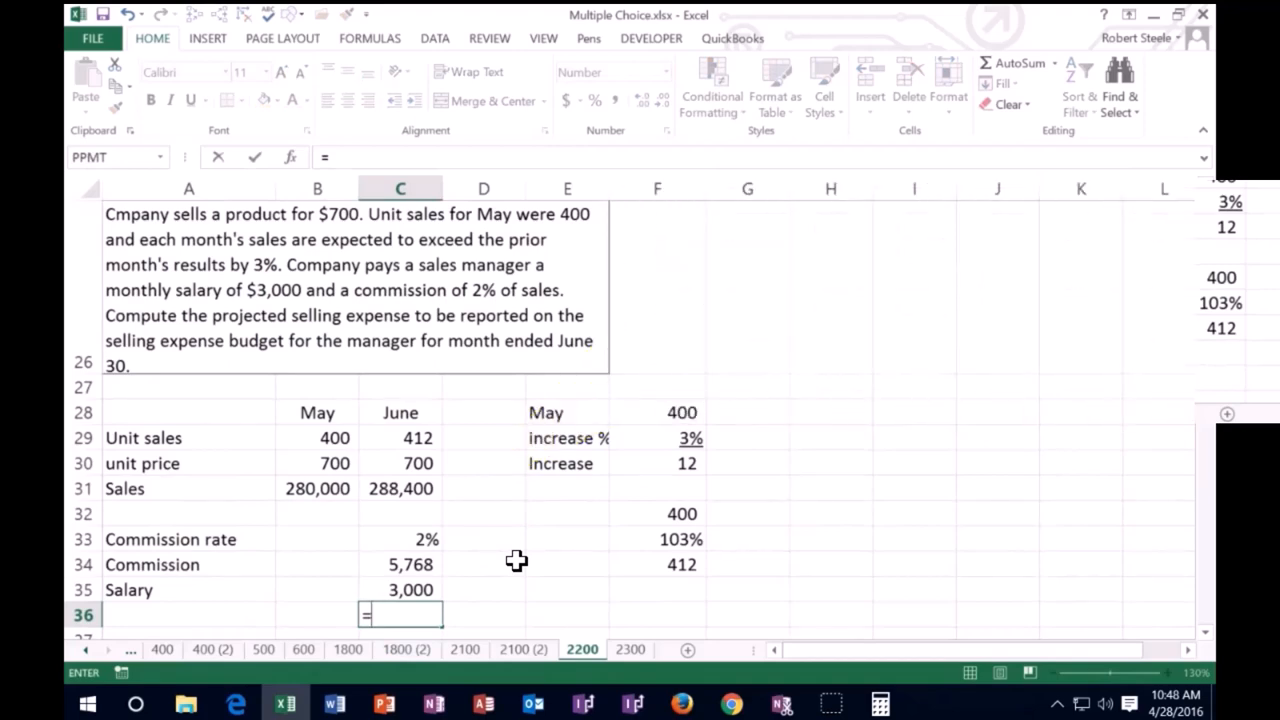
pyautogui.click(400, 564)
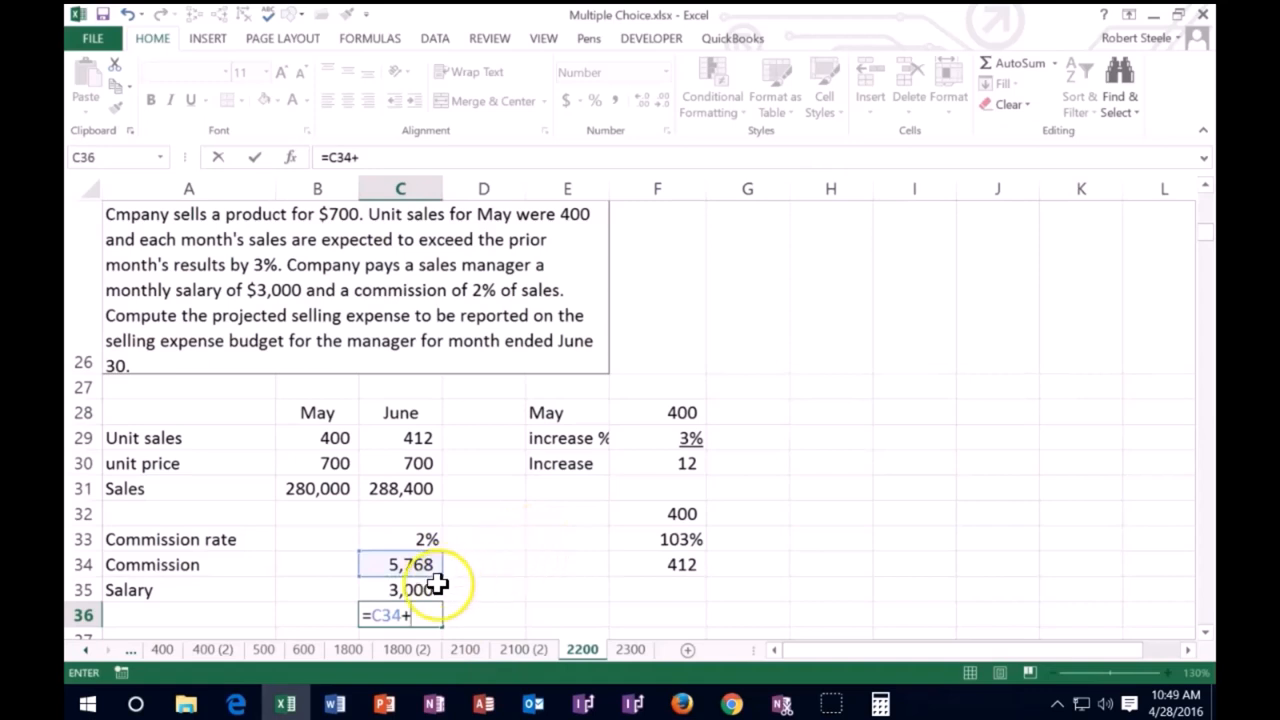
pyautogui.press('Return')
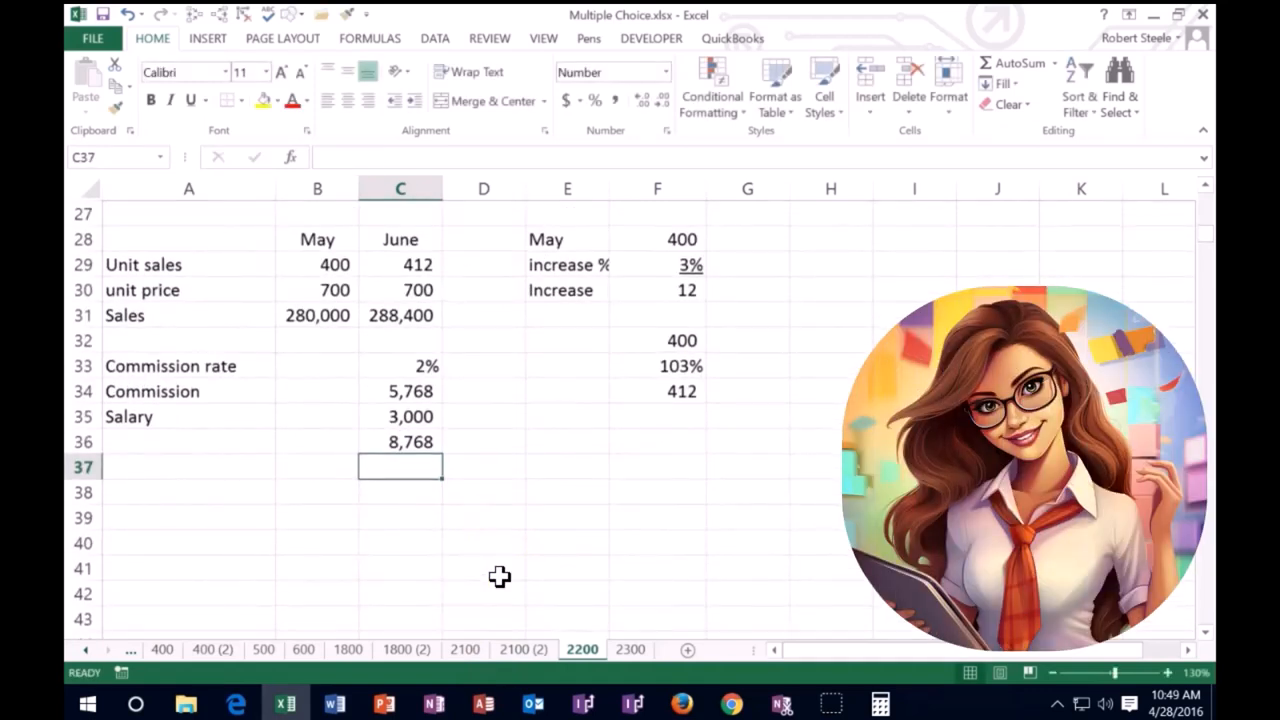
pyautogui.scroll(3)
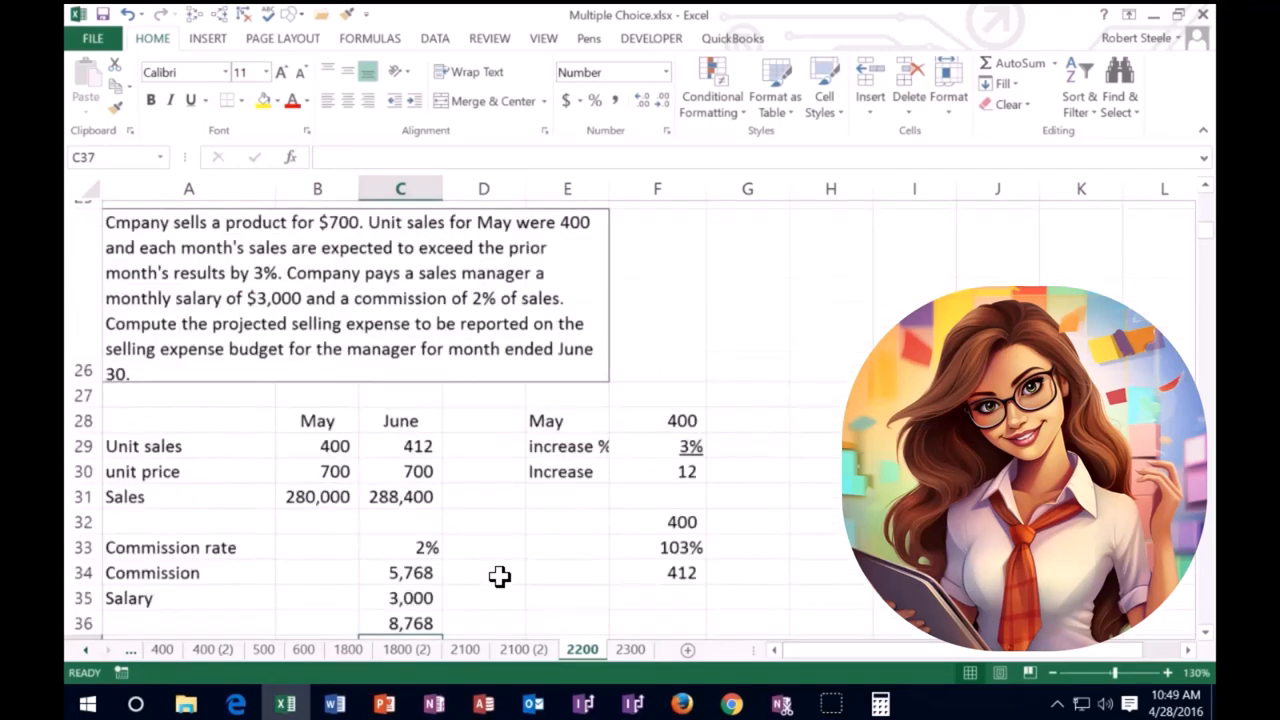
pyautogui.scroll(3)
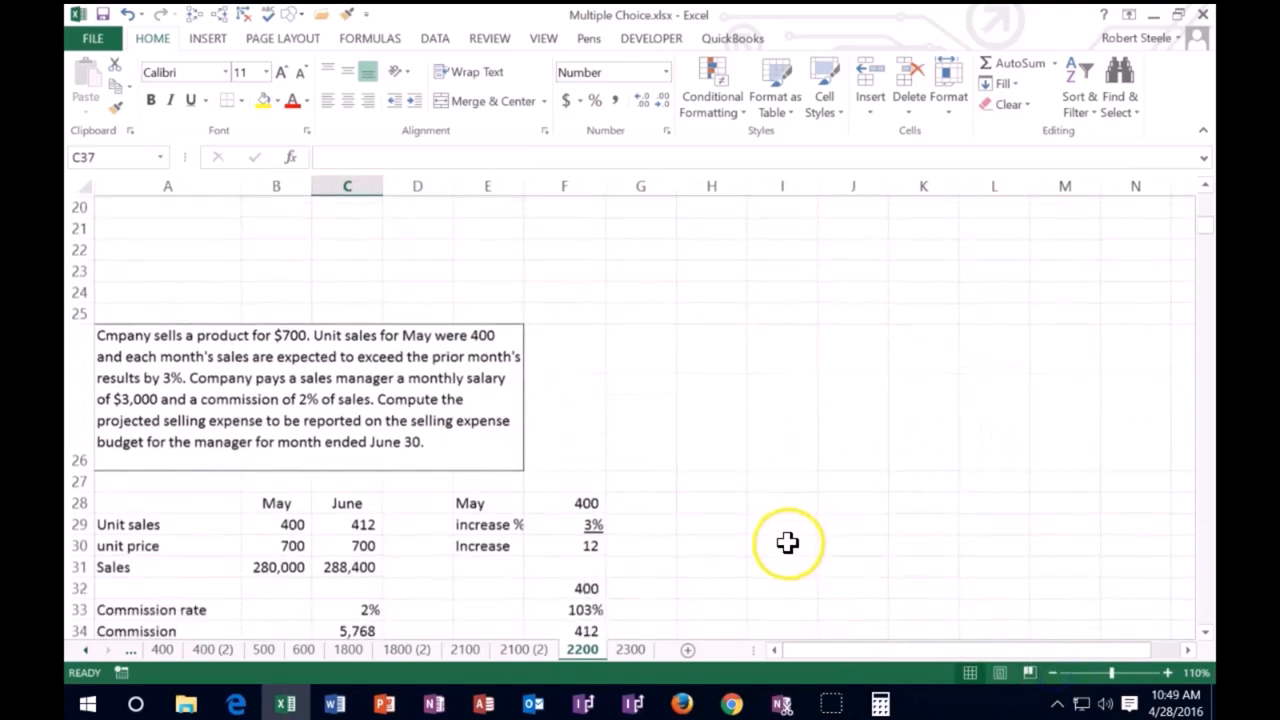
pyautogui.scroll(-3)
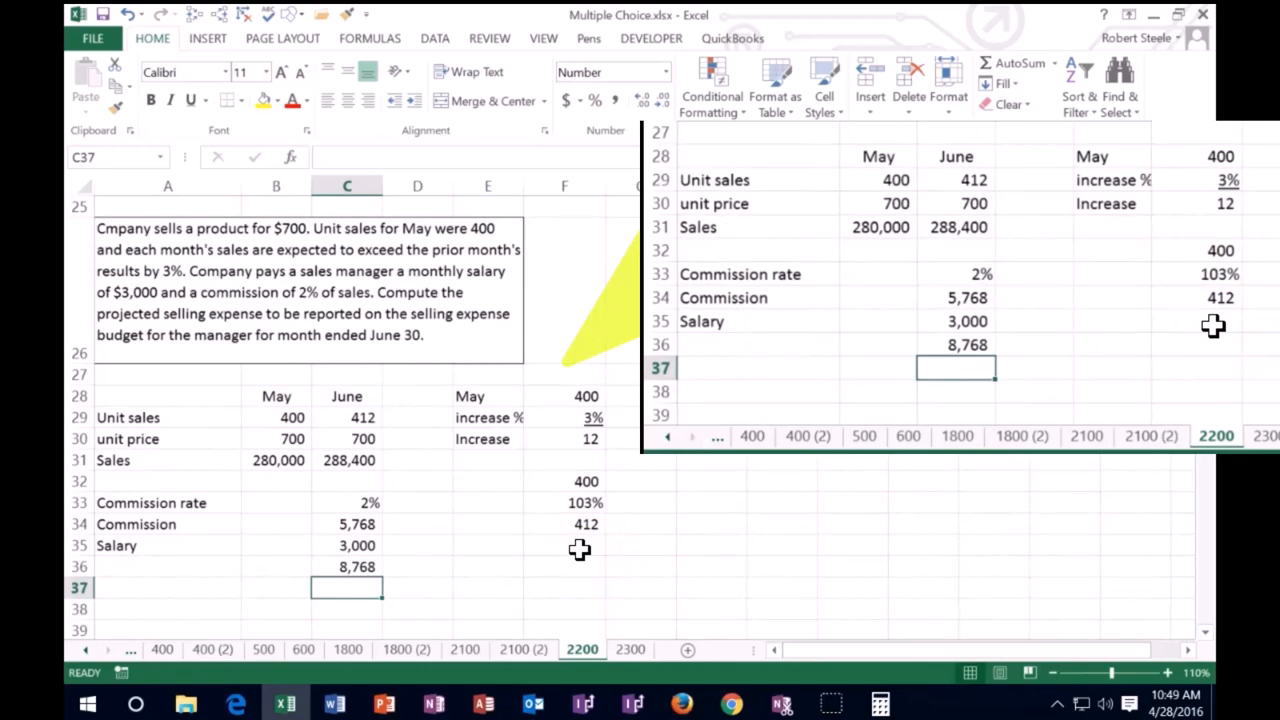
pyautogui.moveTo(570, 548)
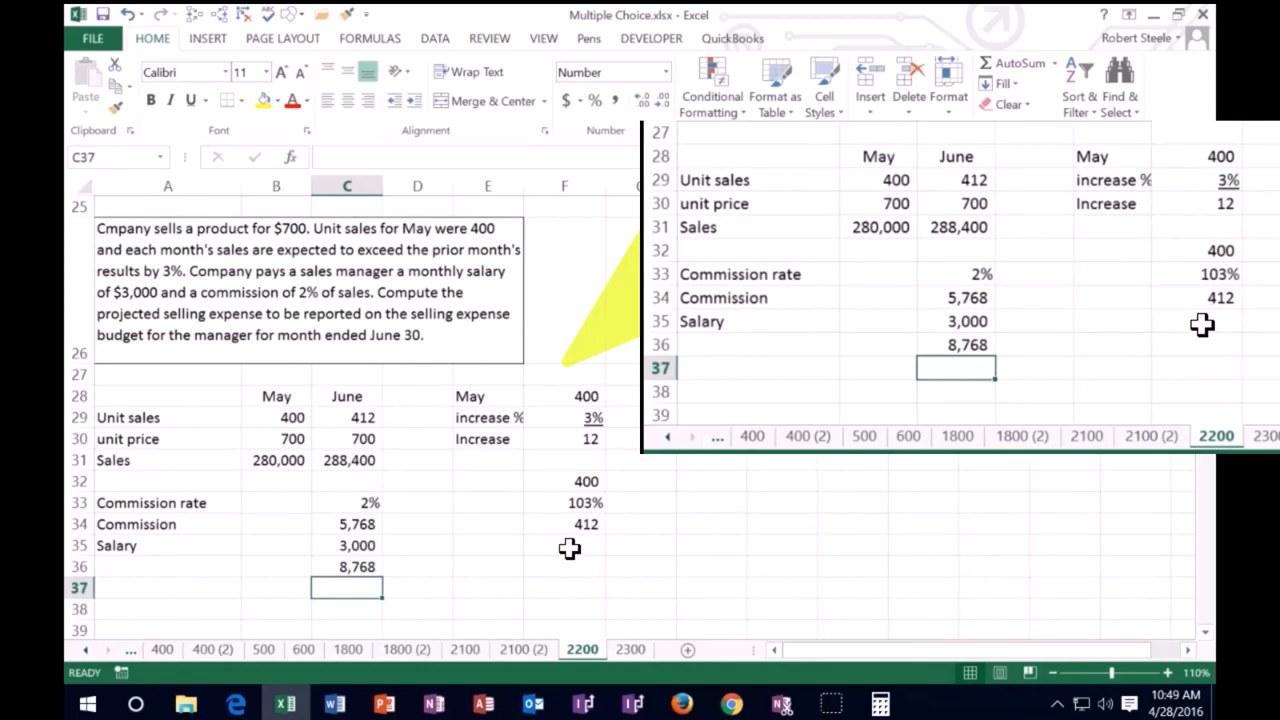
pyautogui.moveTo(564, 560)
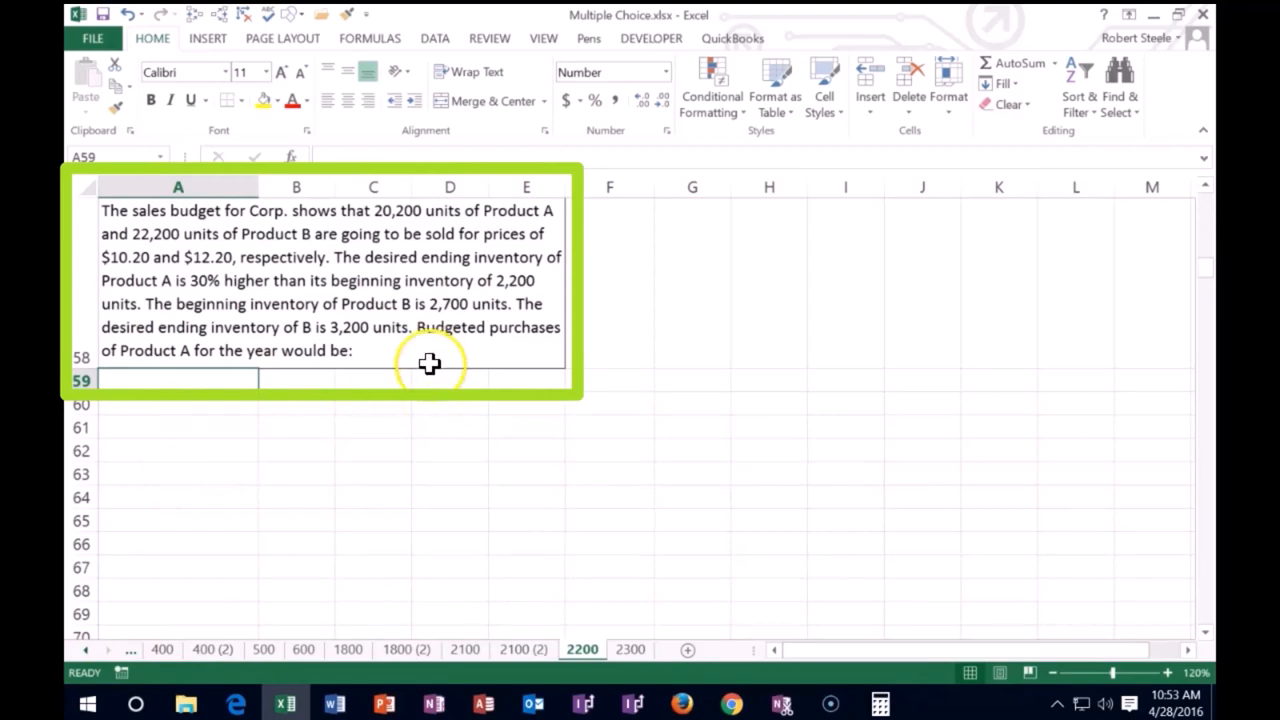
pyautogui.moveTo(424, 348)
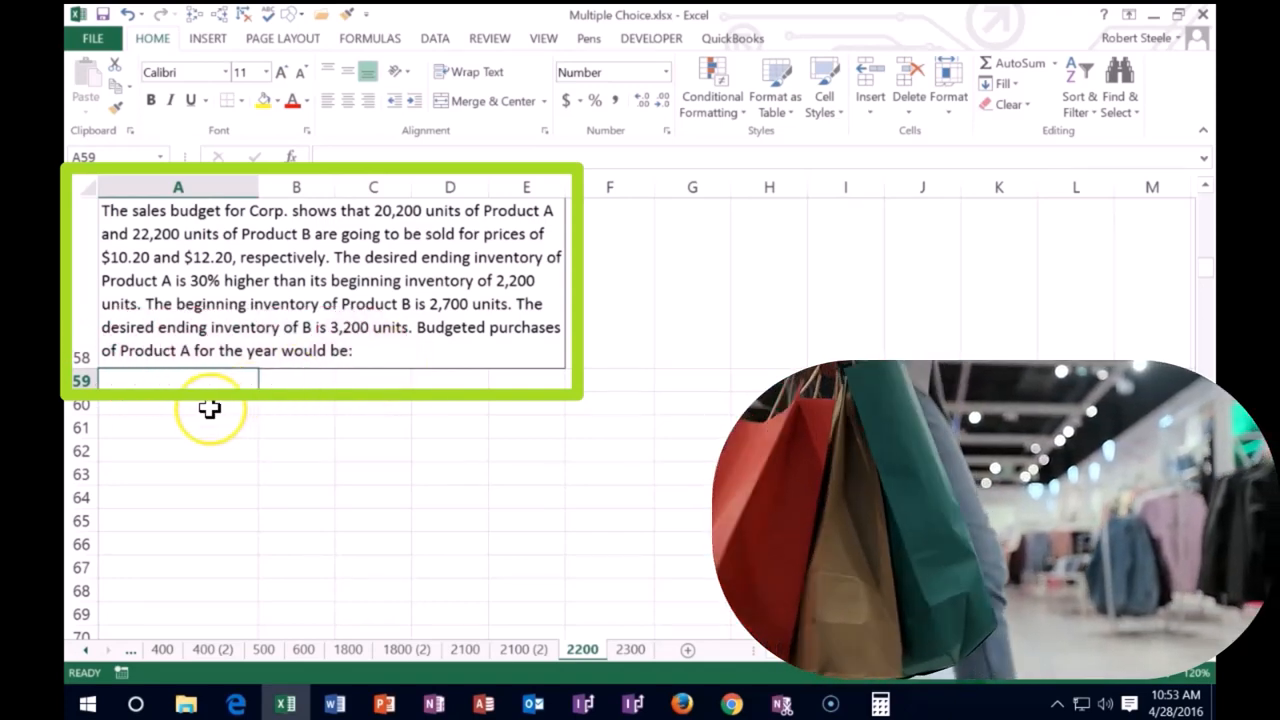
# Step: Select cell A60 as the first cell for the Product A purchases answer
pyautogui.click(178, 404)
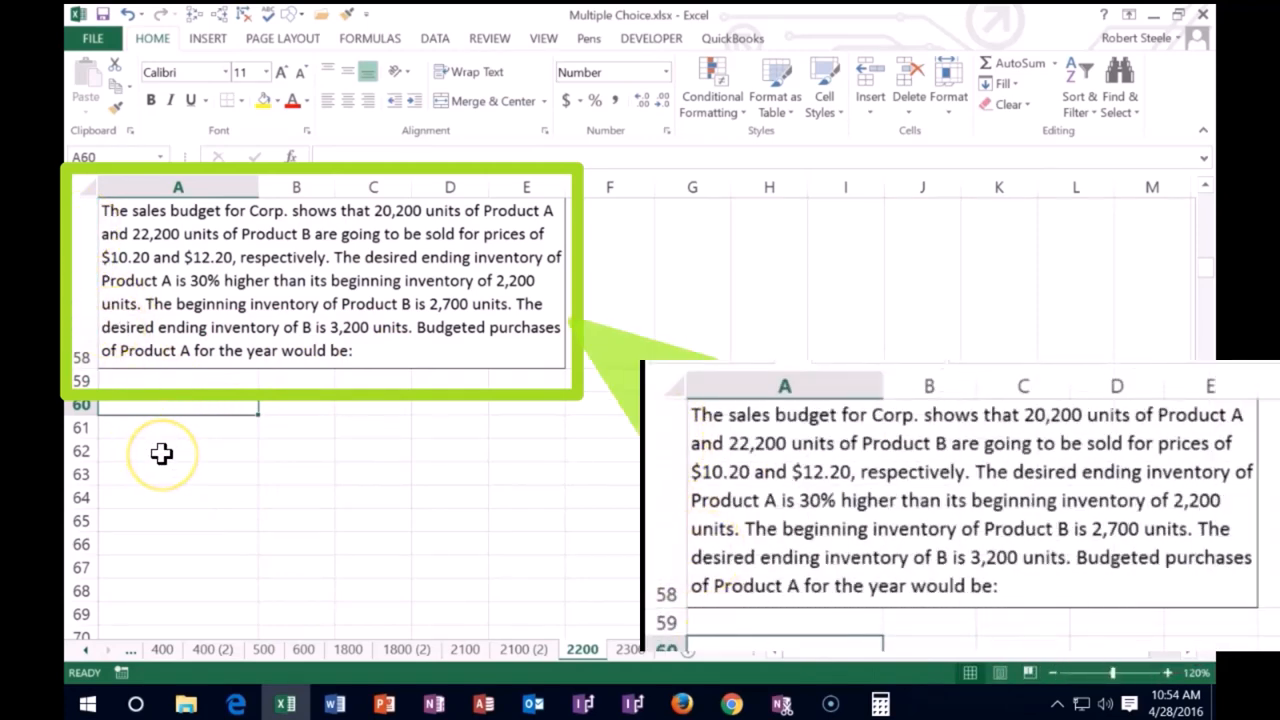
pyautogui.moveTo(160, 452)
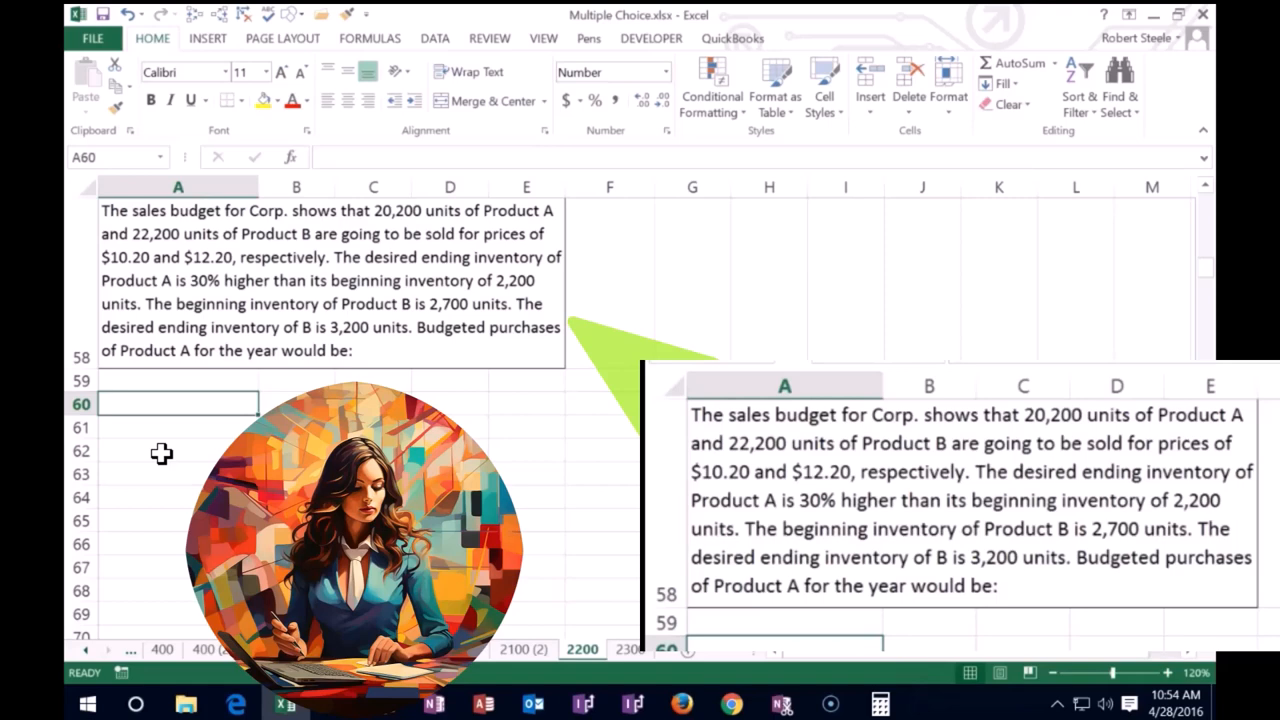
# Step: Label row 60 Proj sales and enter projected sales of 20,200 units beside it
pyautogui.write('Proj')
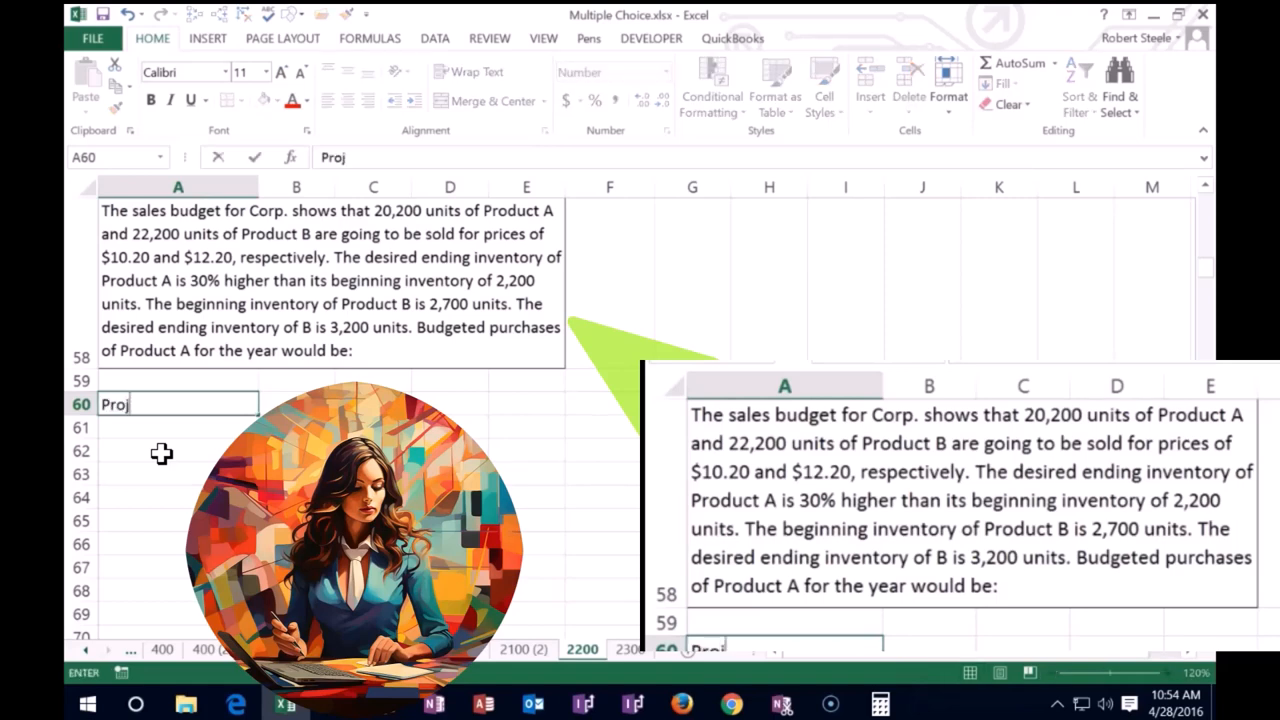
pyautogui.write('sales')
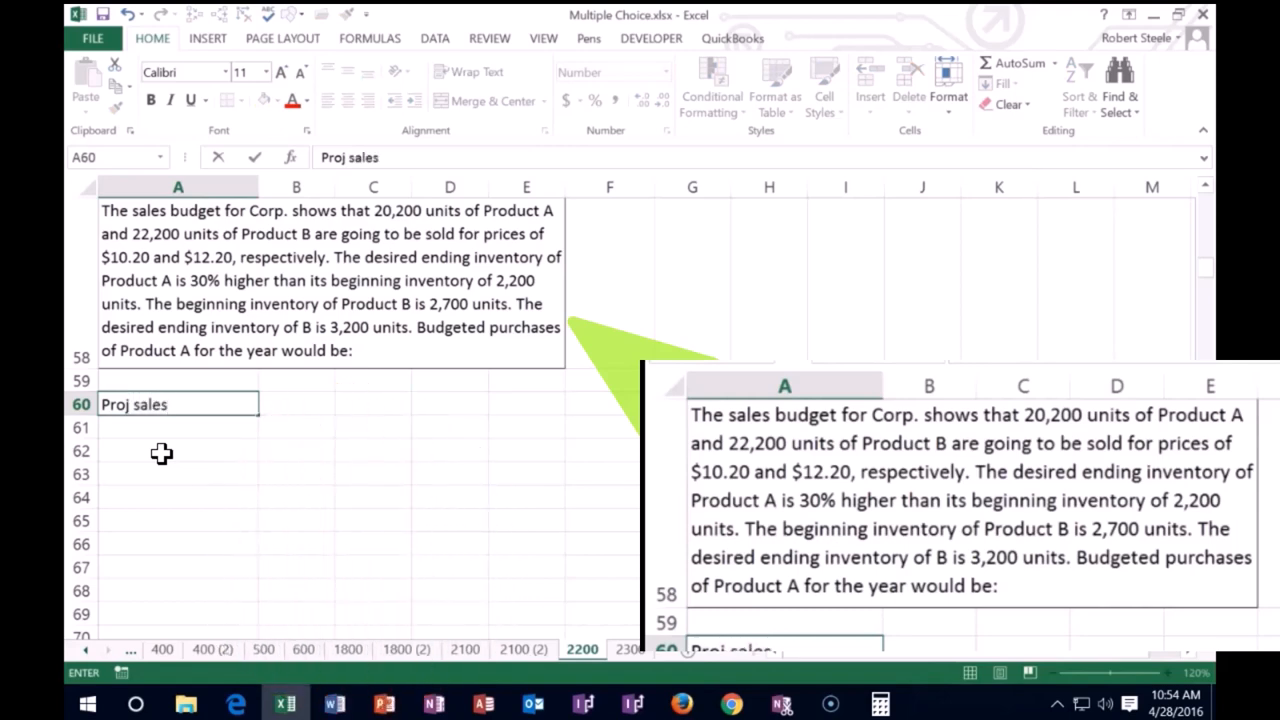
pyautogui.click(296, 404)
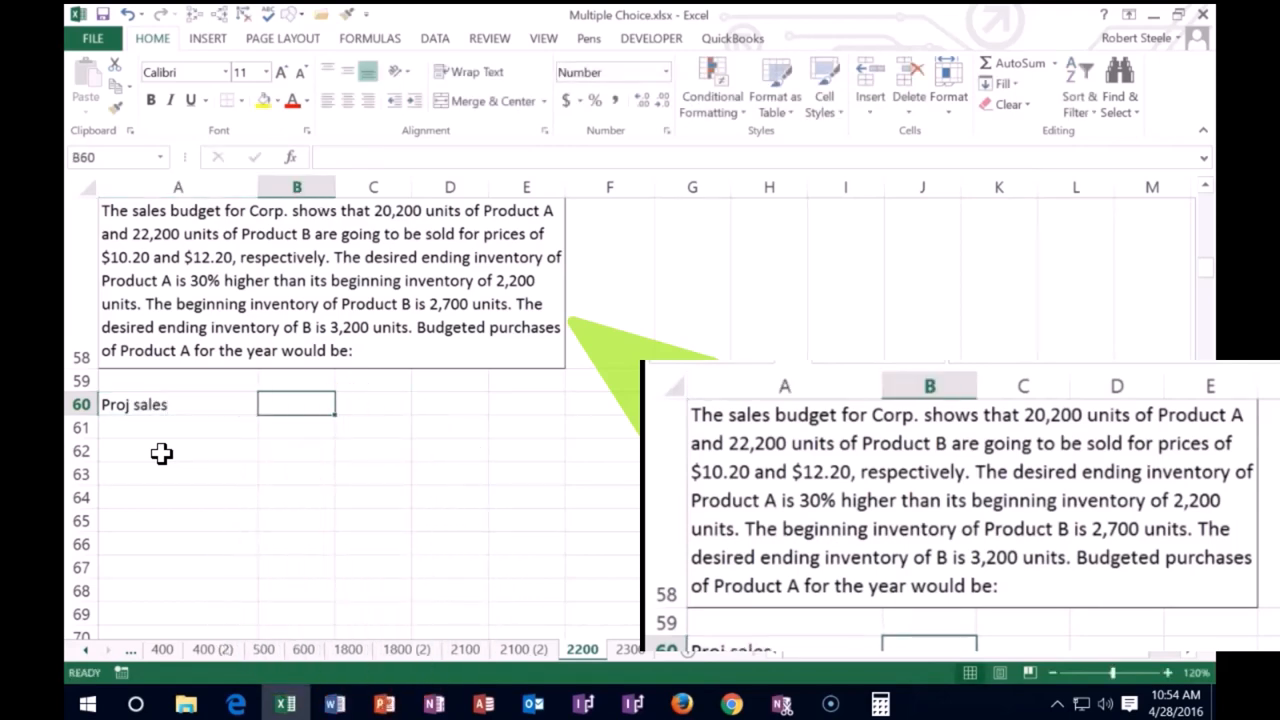
pyautogui.moveTo(190, 476)
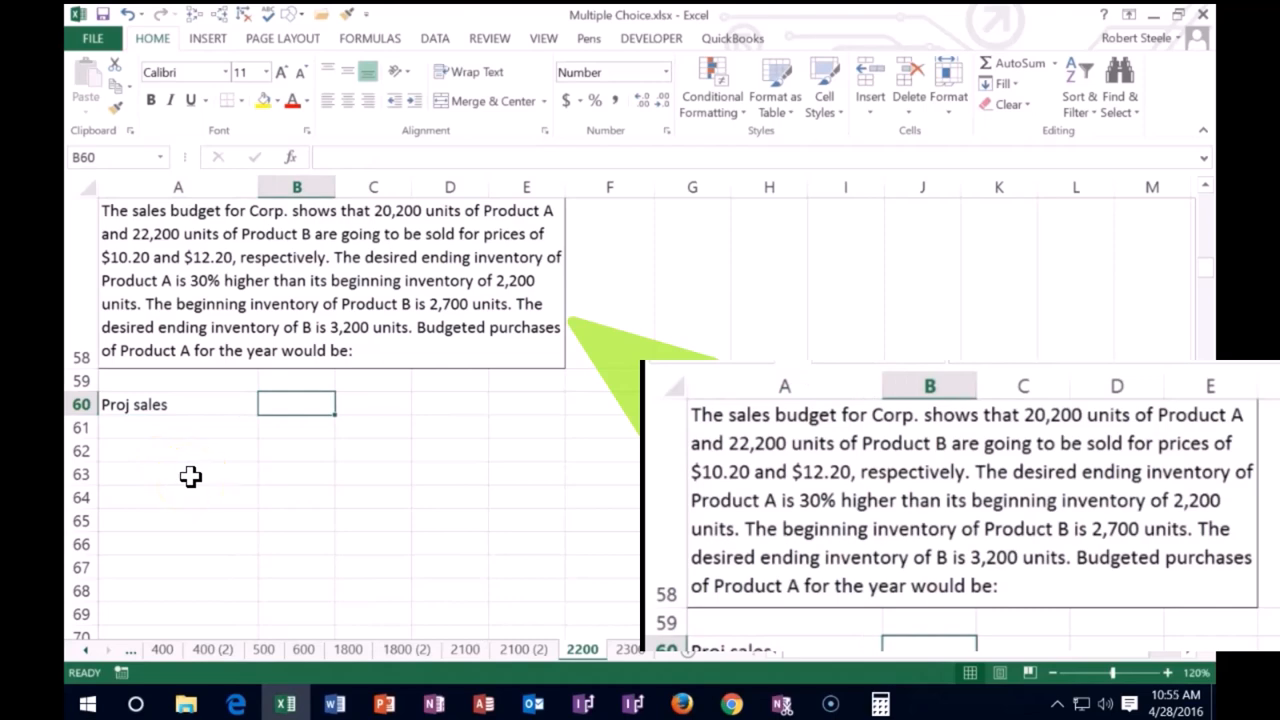
pyautogui.write('2020')
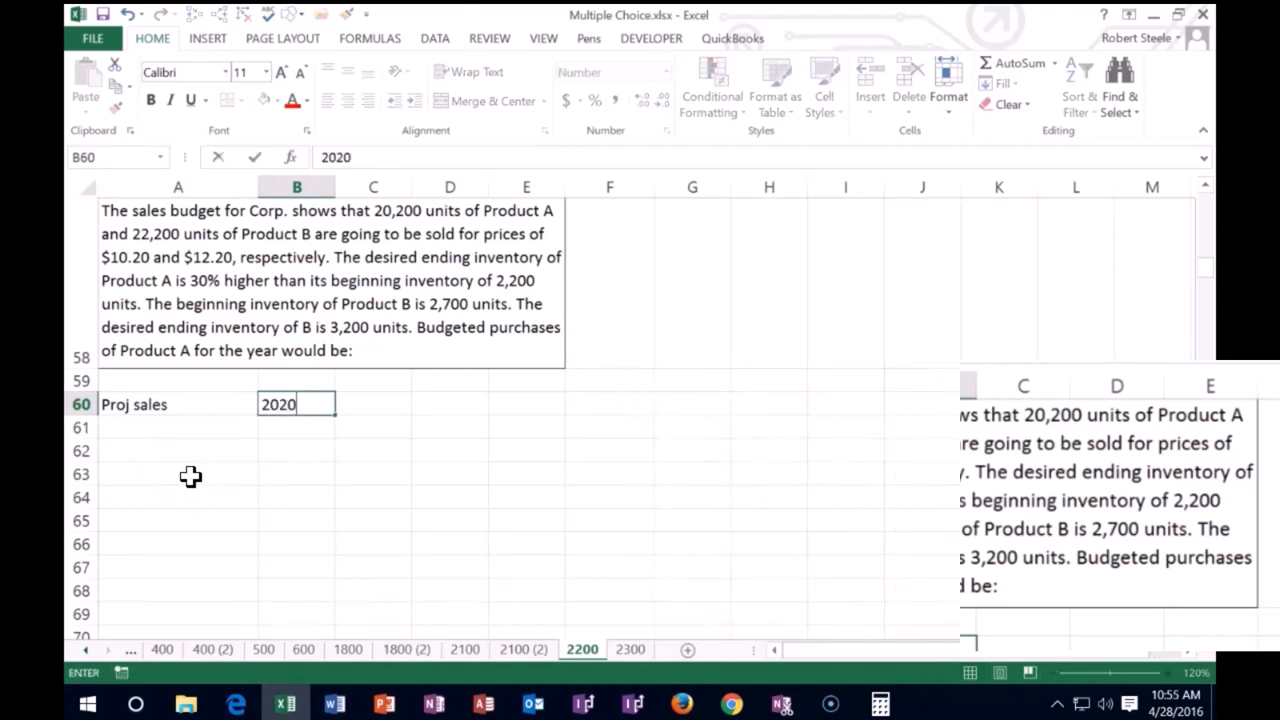
pyautogui.press('Return')
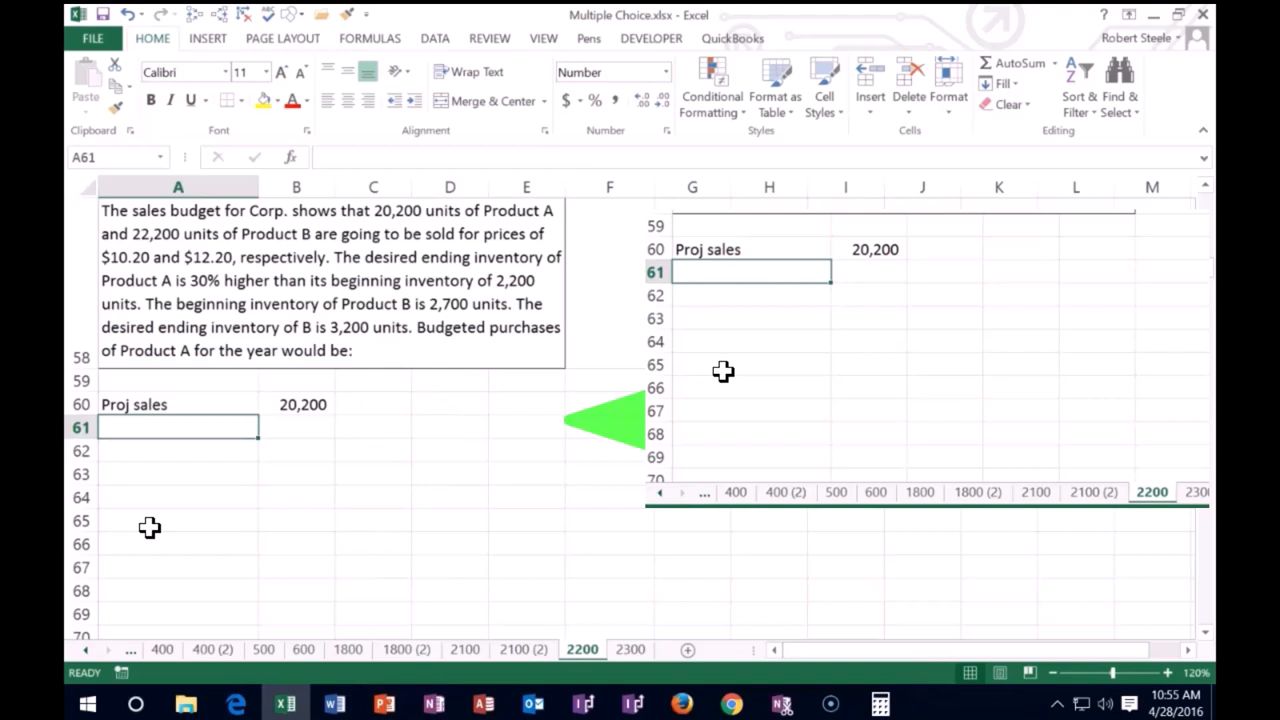
# Step: Label Des End inventory, then enter Beg with beginning inventory of 2,200 to the side
pyautogui.write('Des End')
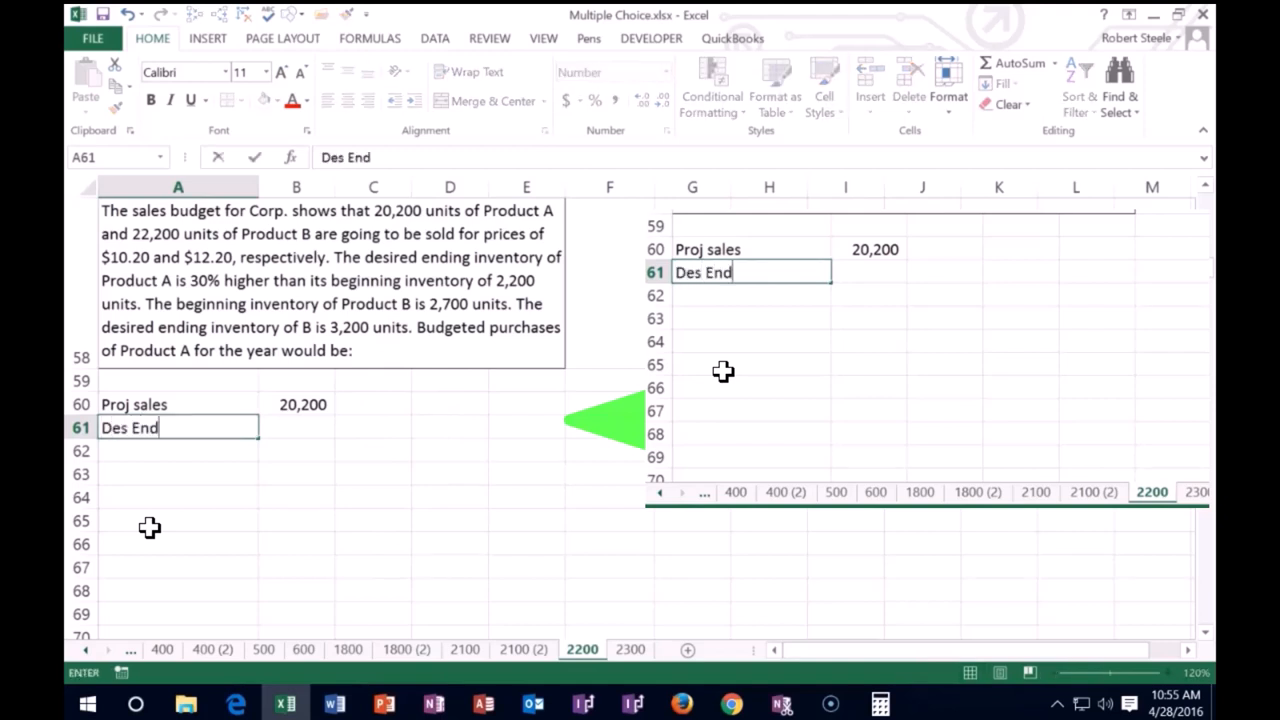
pyautogui.write('inventory')
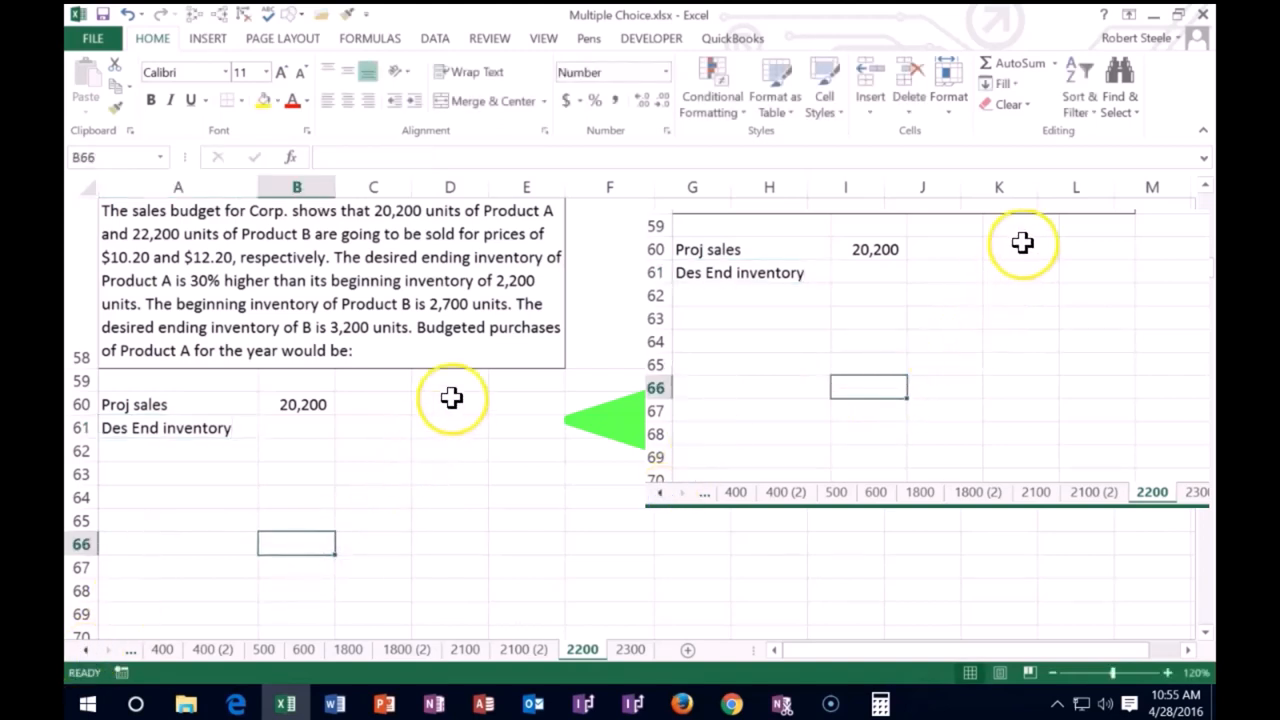
pyautogui.click(448, 404)
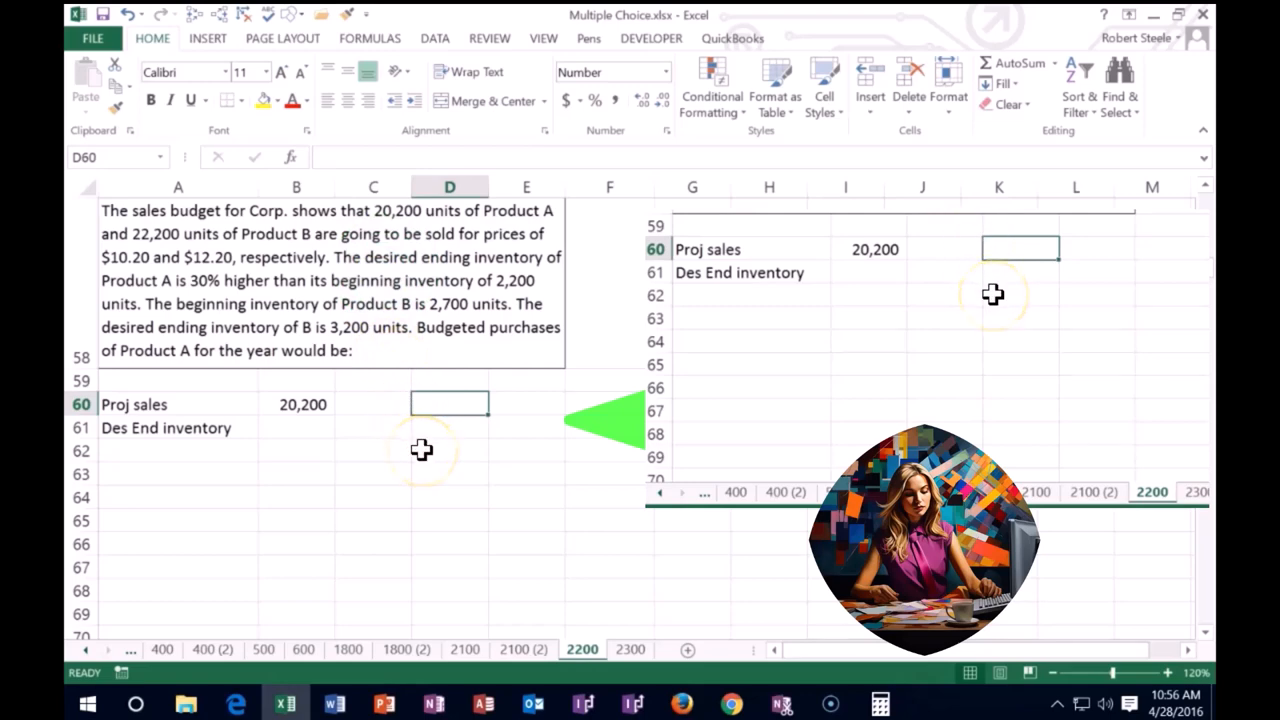
pyautogui.write('Beg')
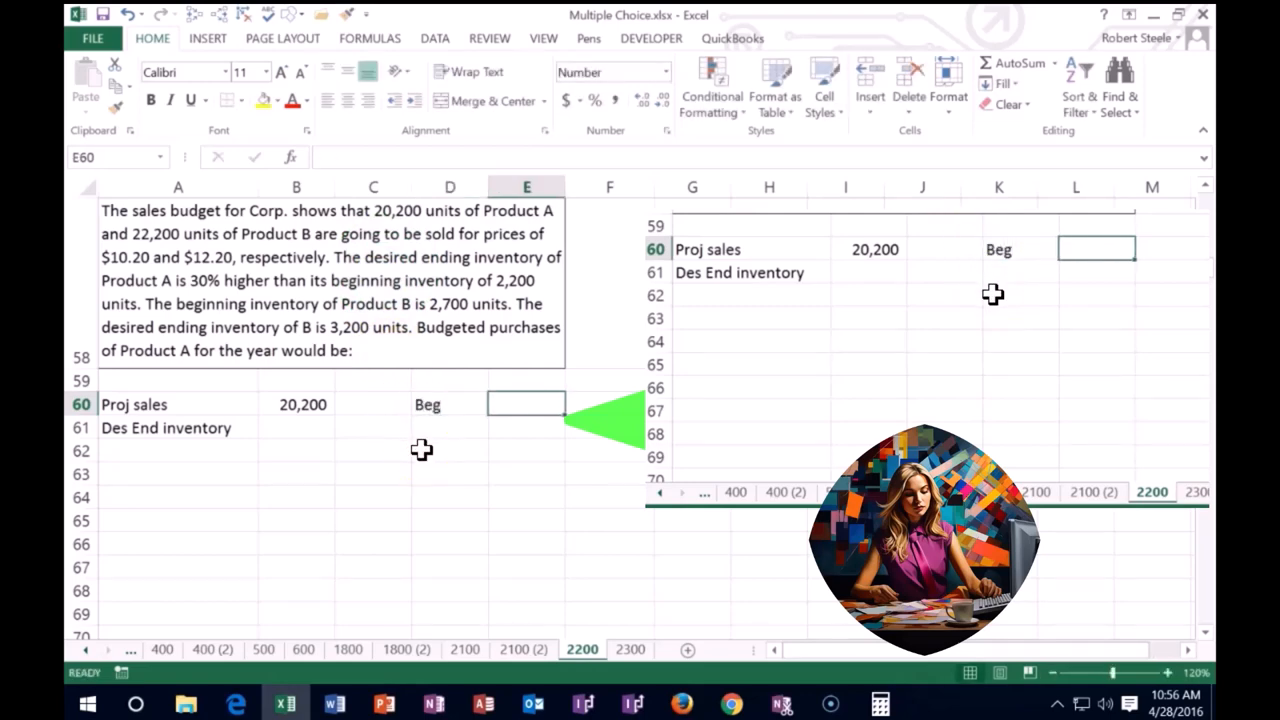
pyautogui.write('2200')
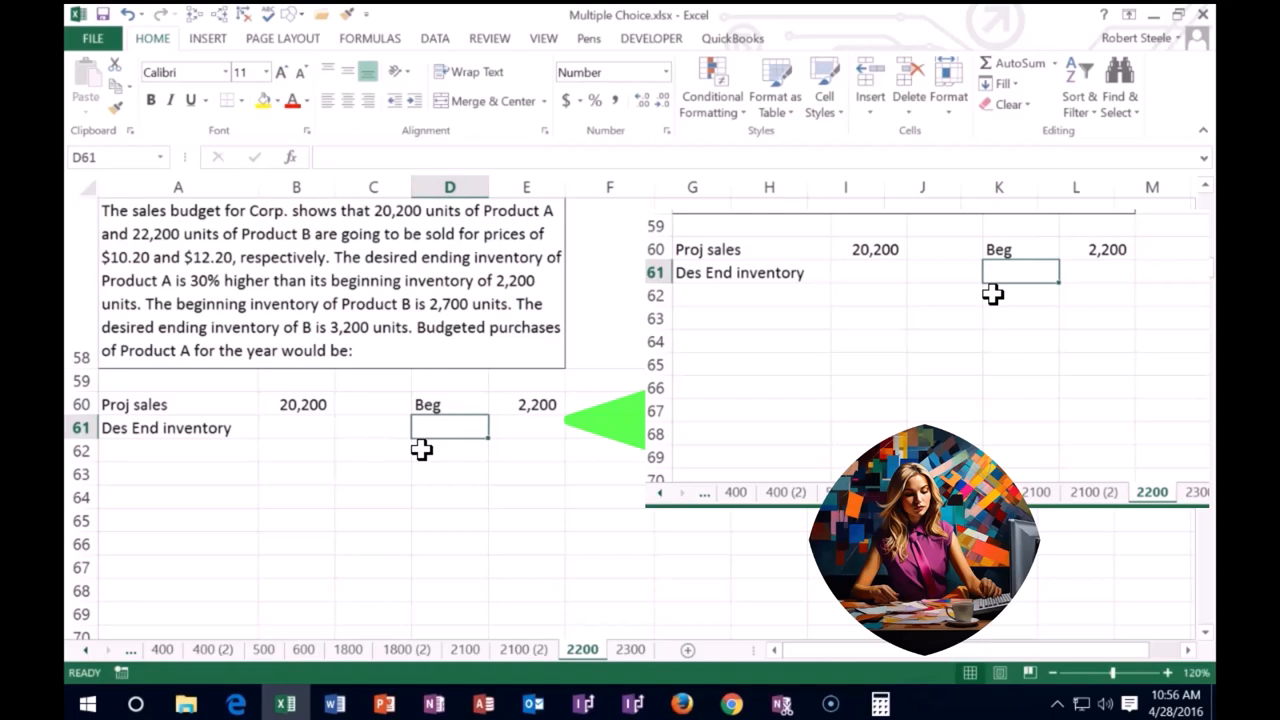
# Step: Enter a 0.3 increase rate shown as 30% and compute the 660 increase as 2,200 times the rate
pyautogui.click(526, 428)
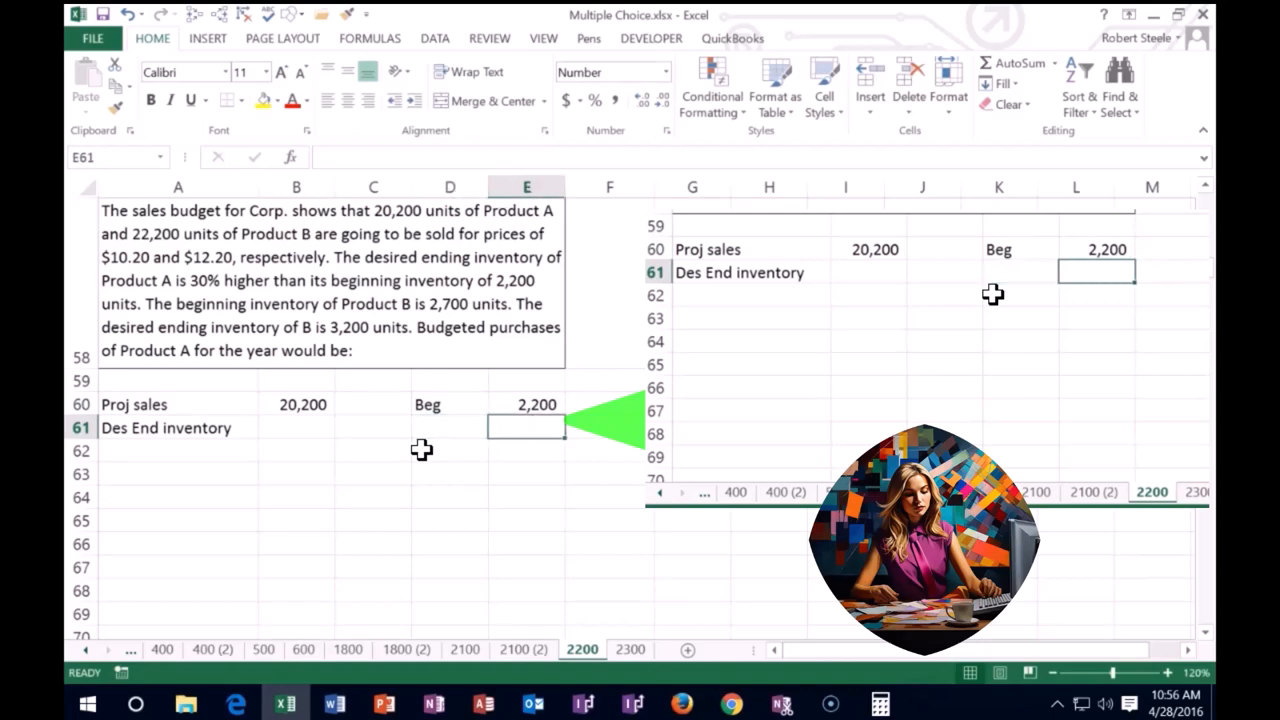
pyautogui.write('0.3')
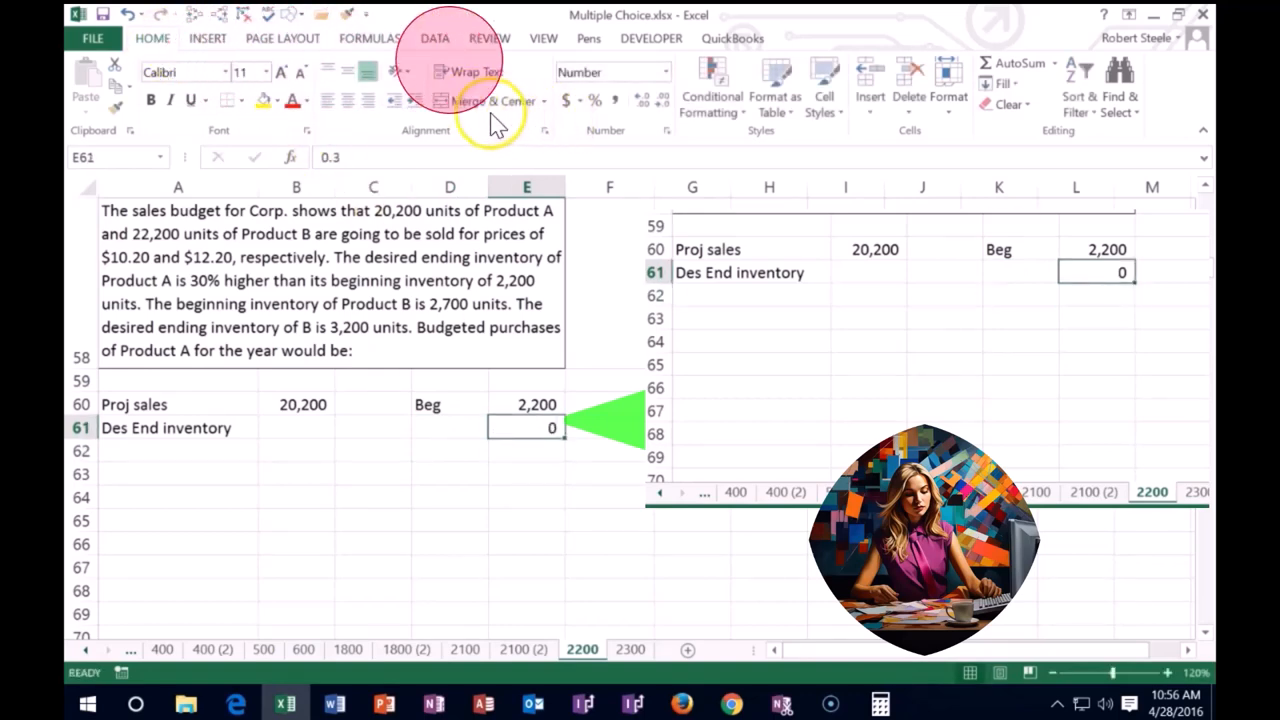
pyautogui.click(640, 100)
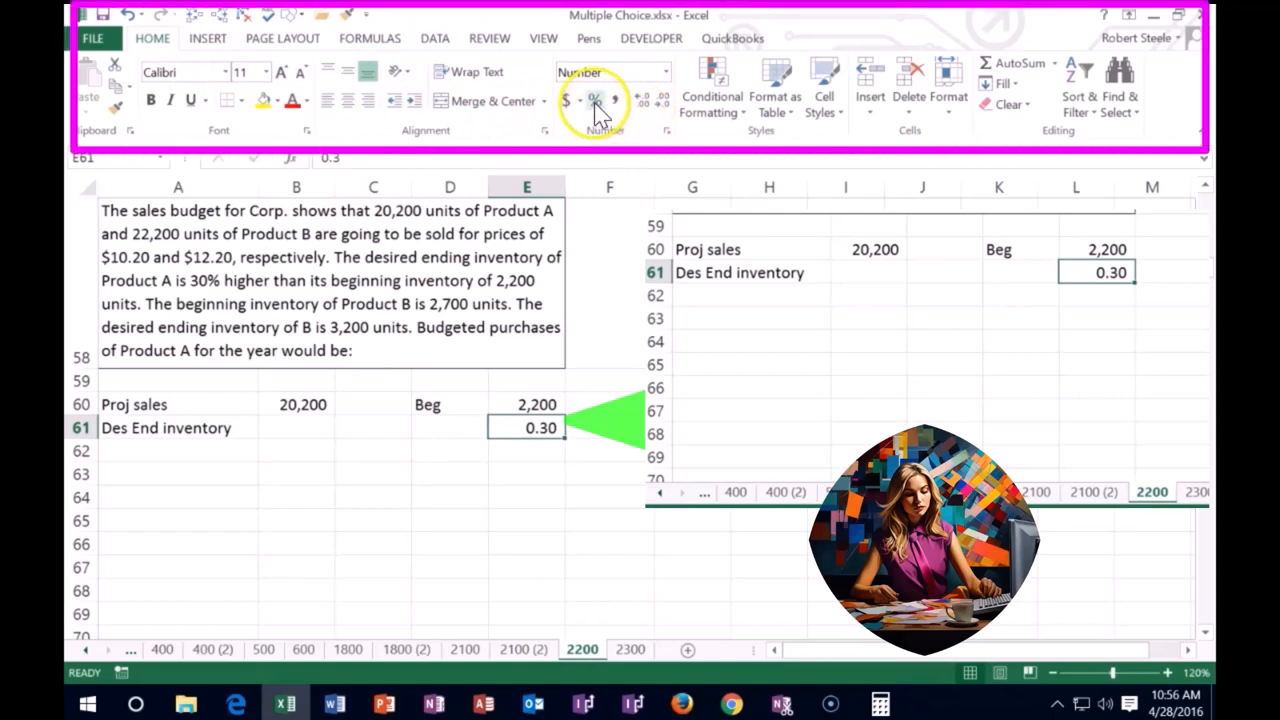
pyautogui.click(596, 100)
pyautogui.write('=')
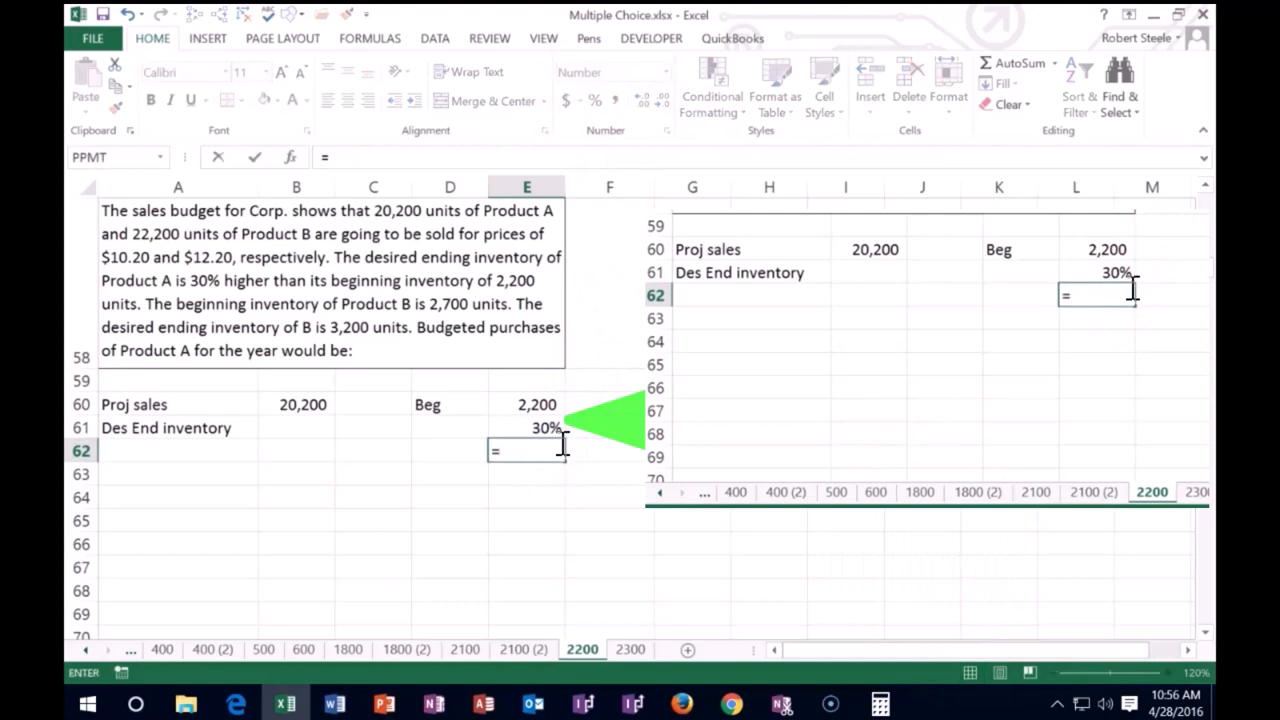
pyautogui.click(528, 404)
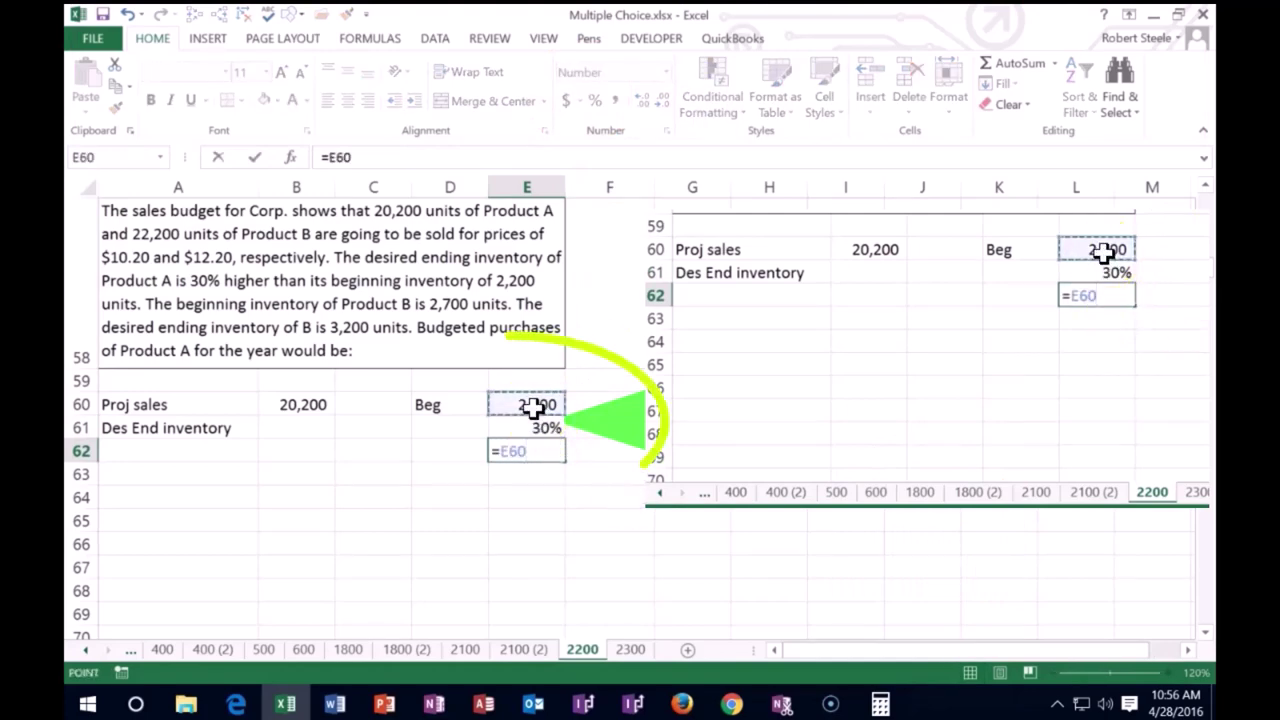
pyautogui.write('*E61')
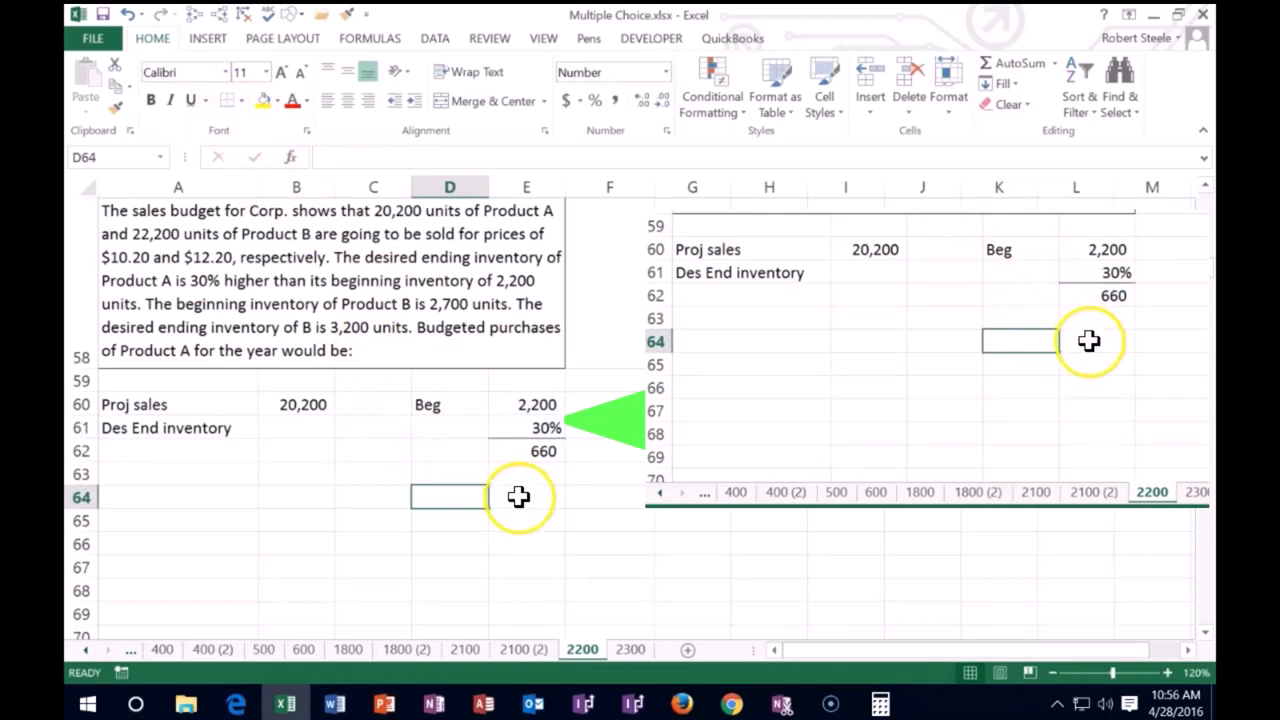
# Step: Sum beginning inventory and the 660 increase to get desired ending inventory of 2,860
pyautogui.write('=')
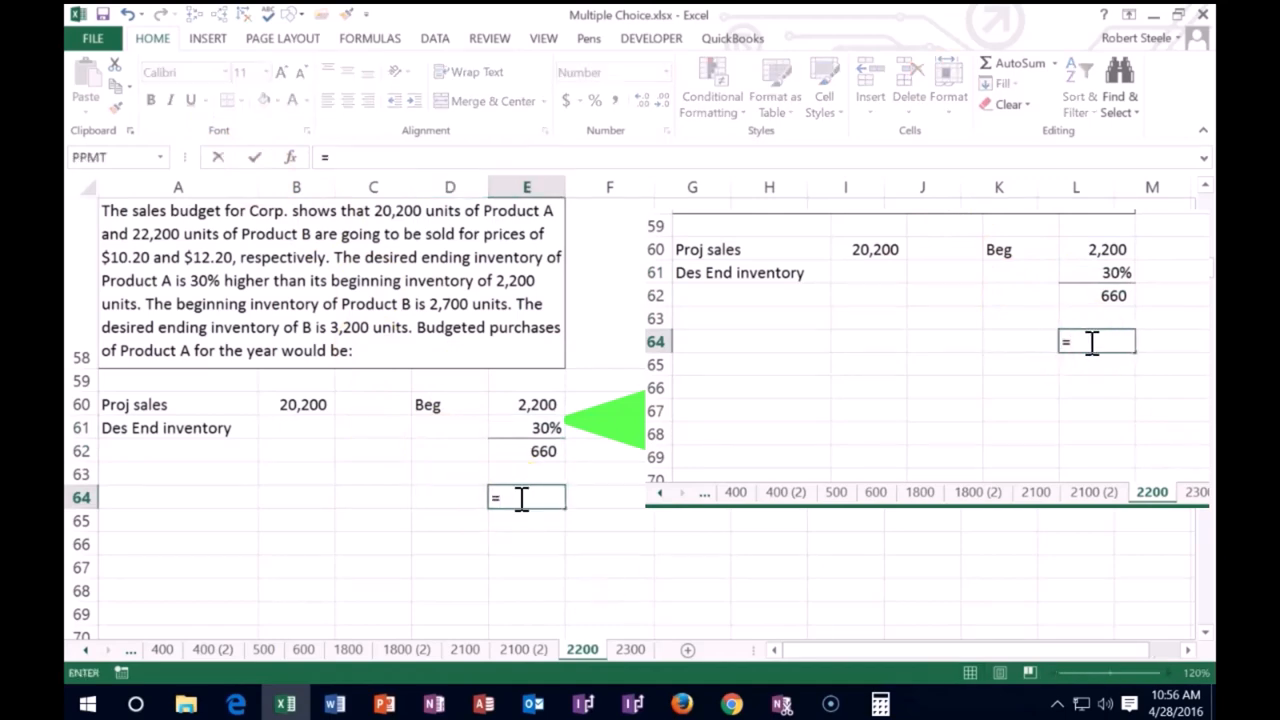
pyautogui.click(526, 404)
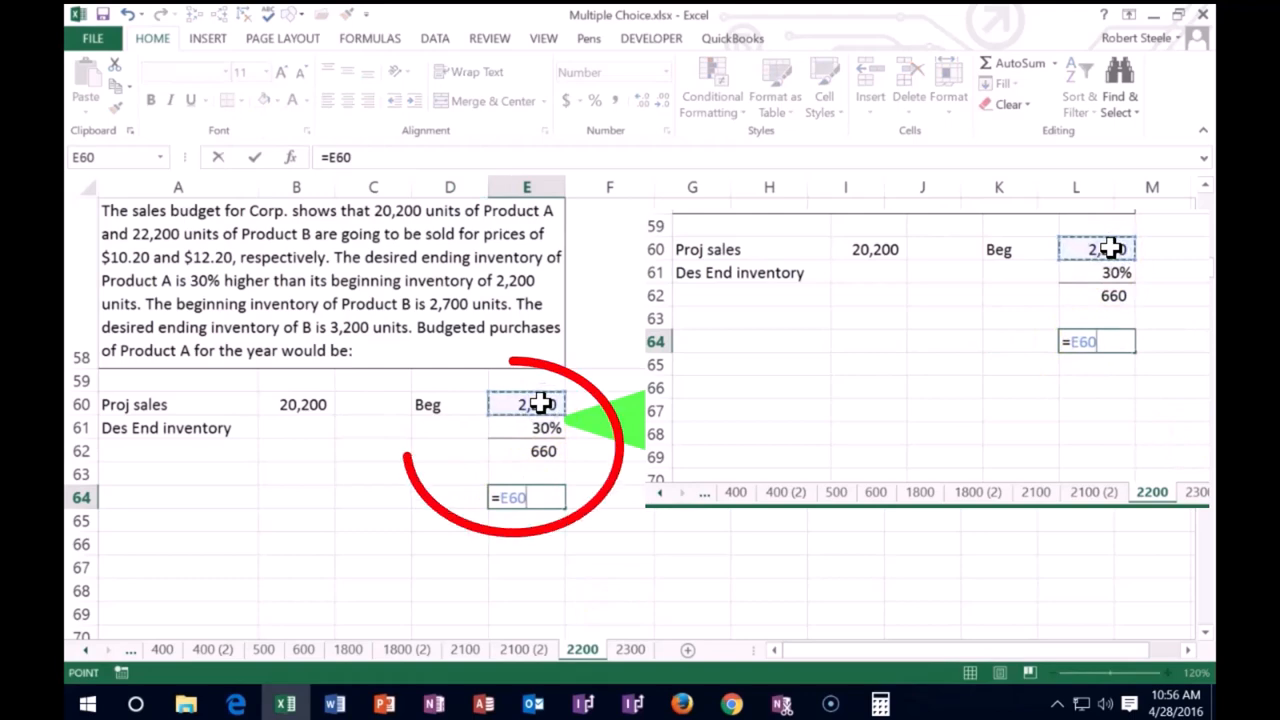
pyautogui.click(528, 450)
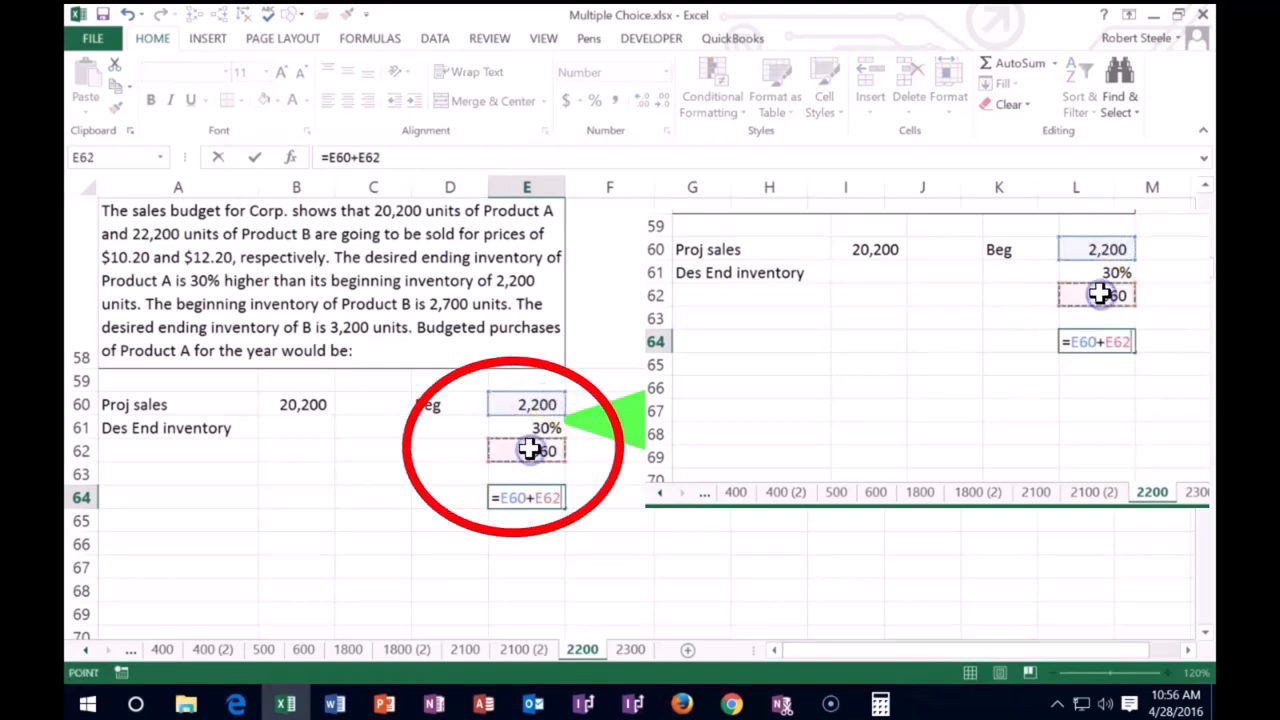
pyautogui.press('Return')
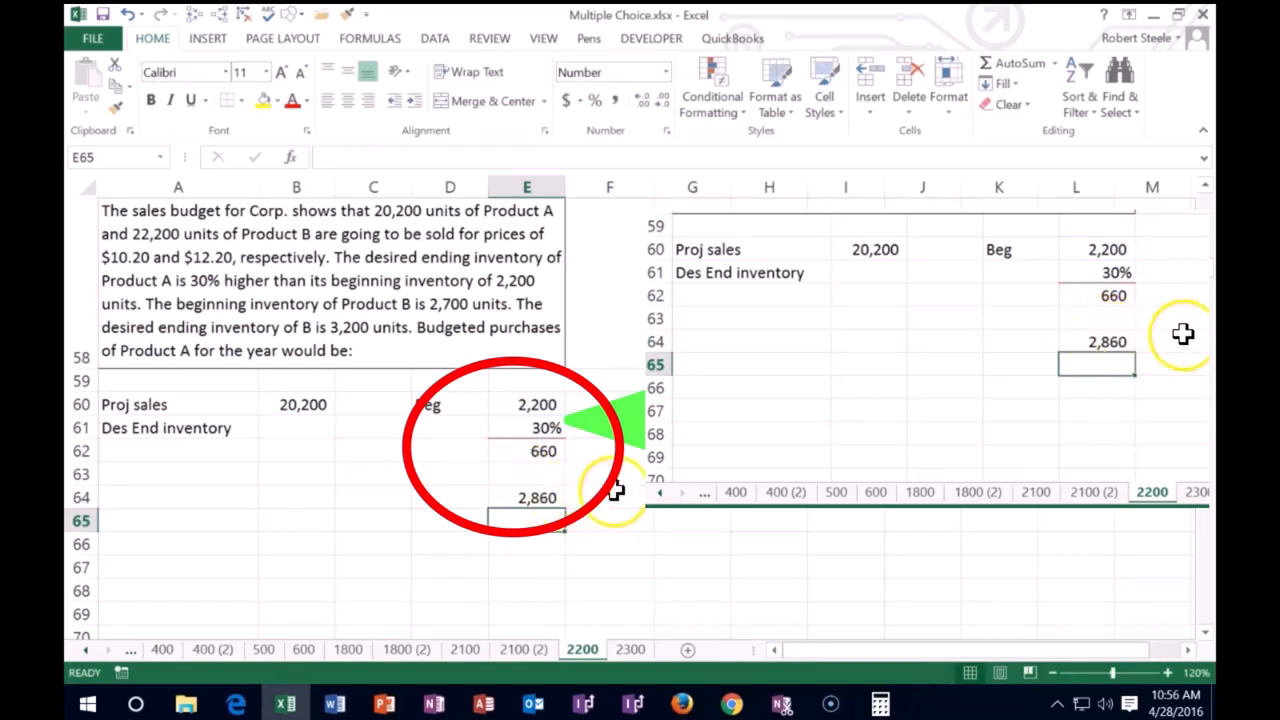
# Step: Check the ending inventory in column G as 2,200 times 130%, also giving 2,860
pyautogui.click(692, 248)
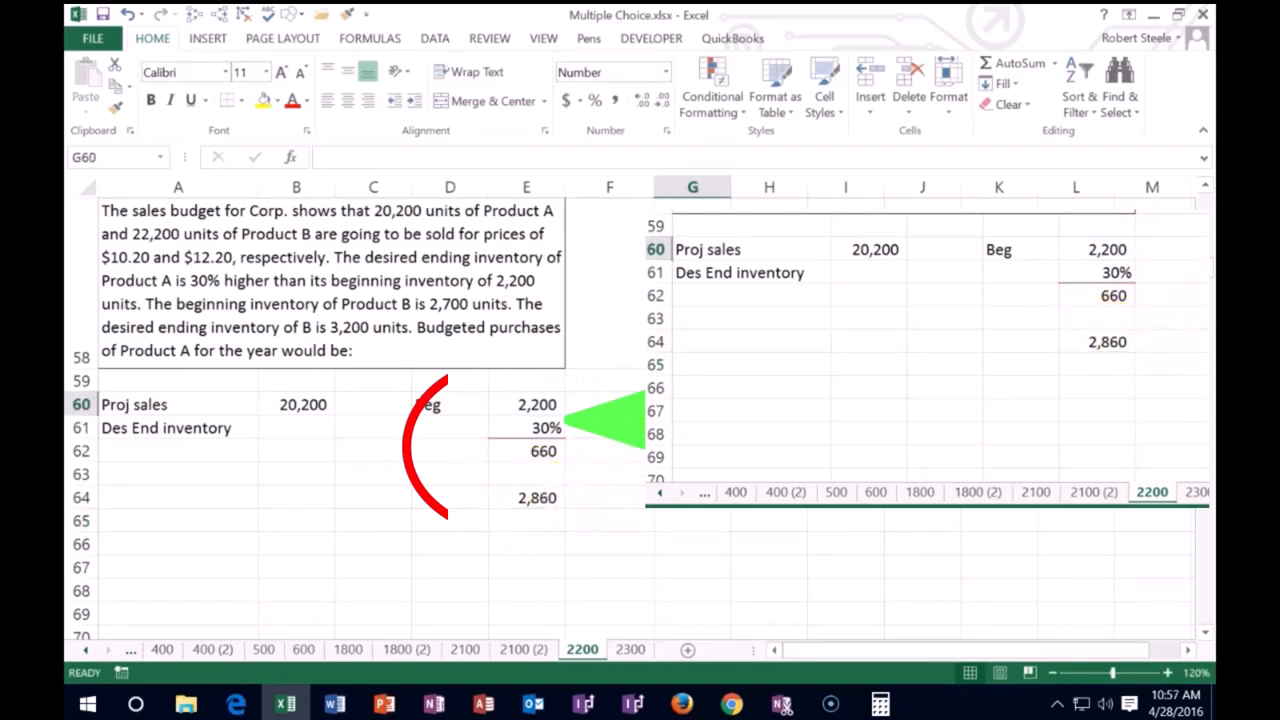
pyautogui.click(692, 272)
pyautogui.write('1')
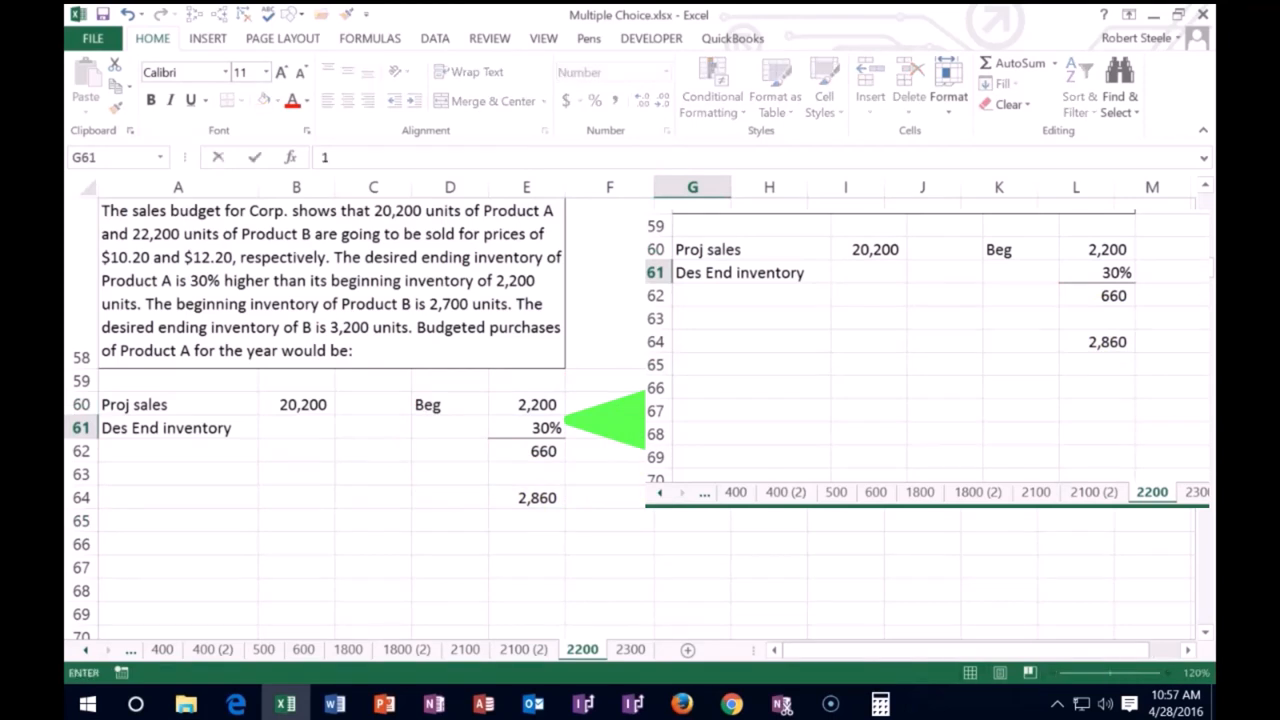
pyautogui.write('.3')
pyautogui.press('Return')
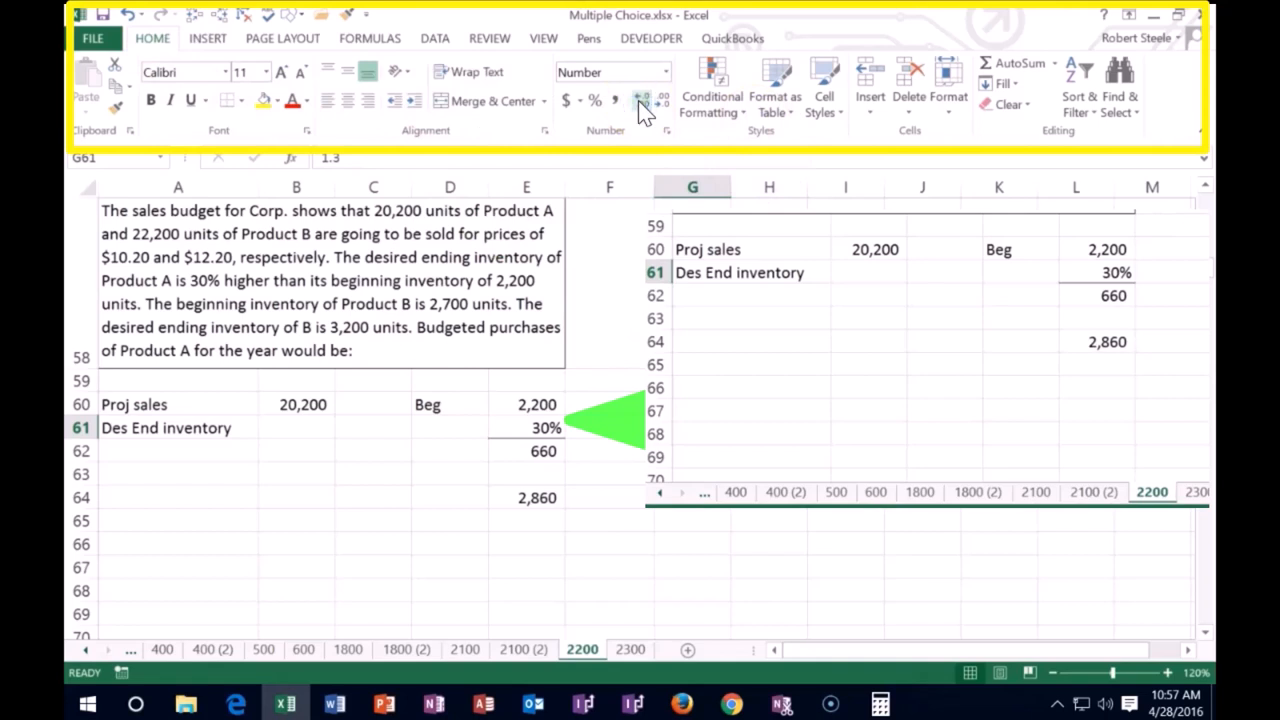
pyautogui.moveTo(600, 124)
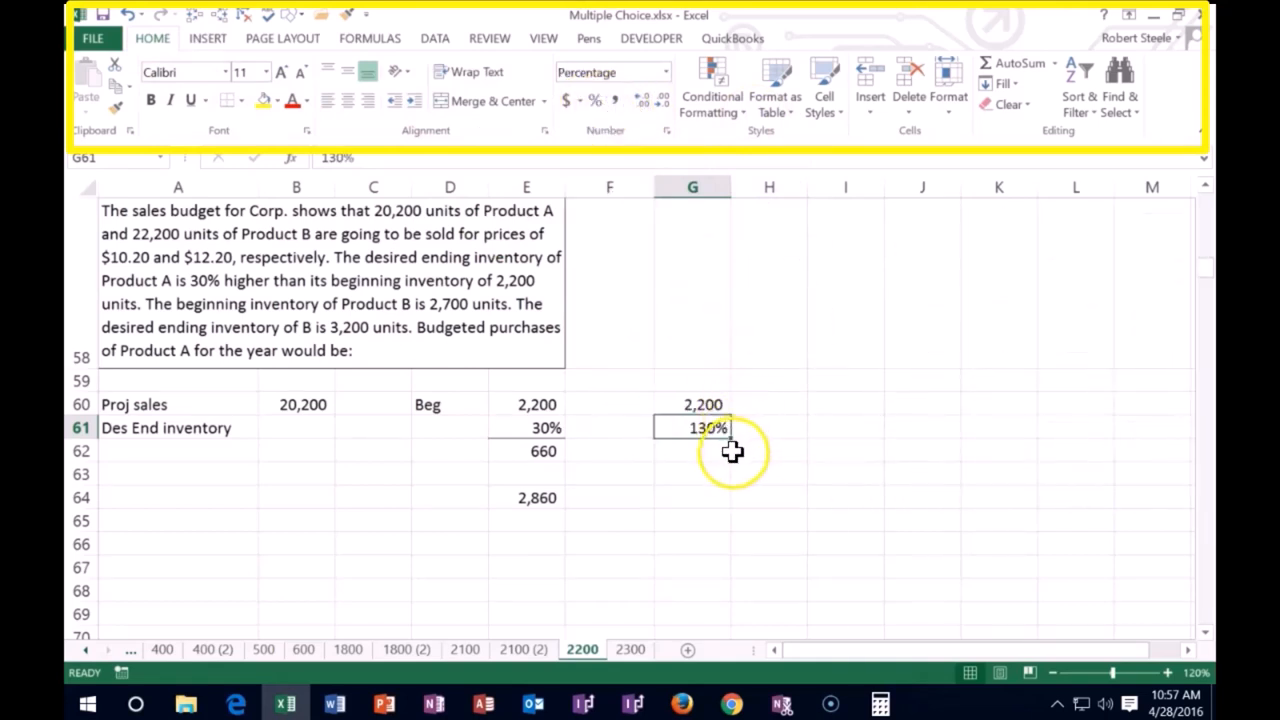
pyautogui.click(692, 496)
pyautogui.write('=G60*')
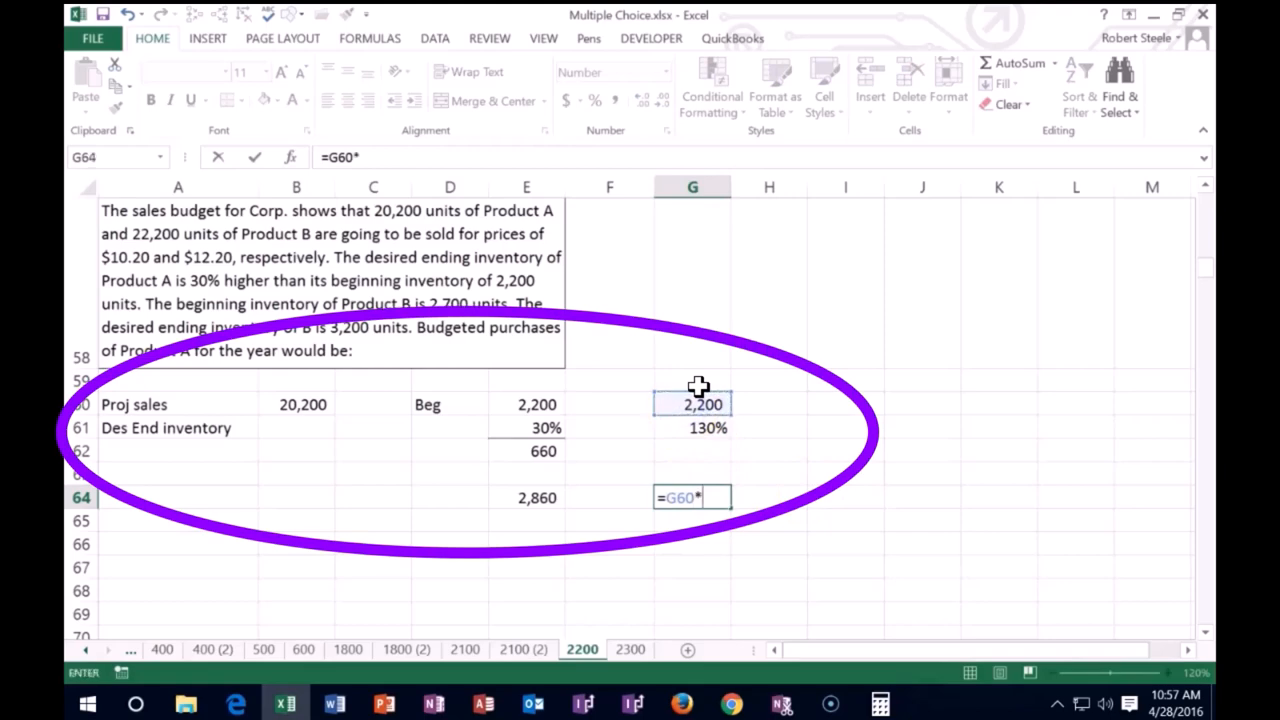
pyautogui.click(708, 428)
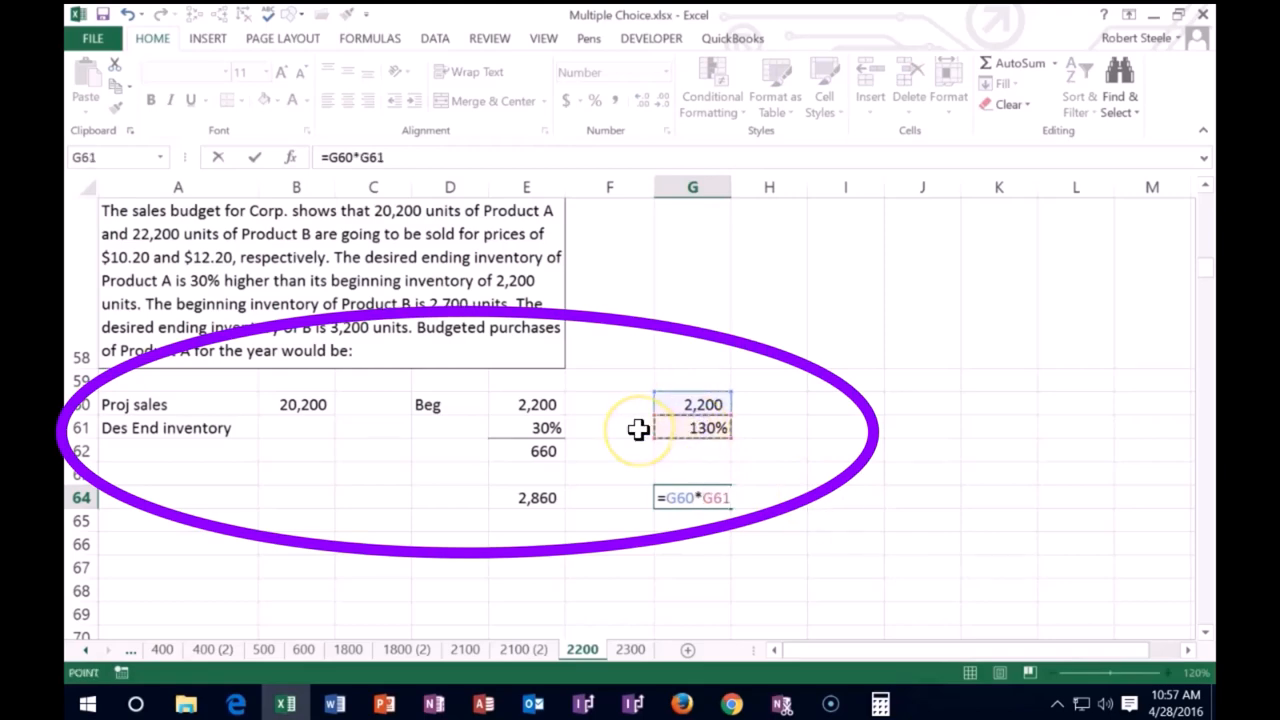
pyautogui.press('Return')
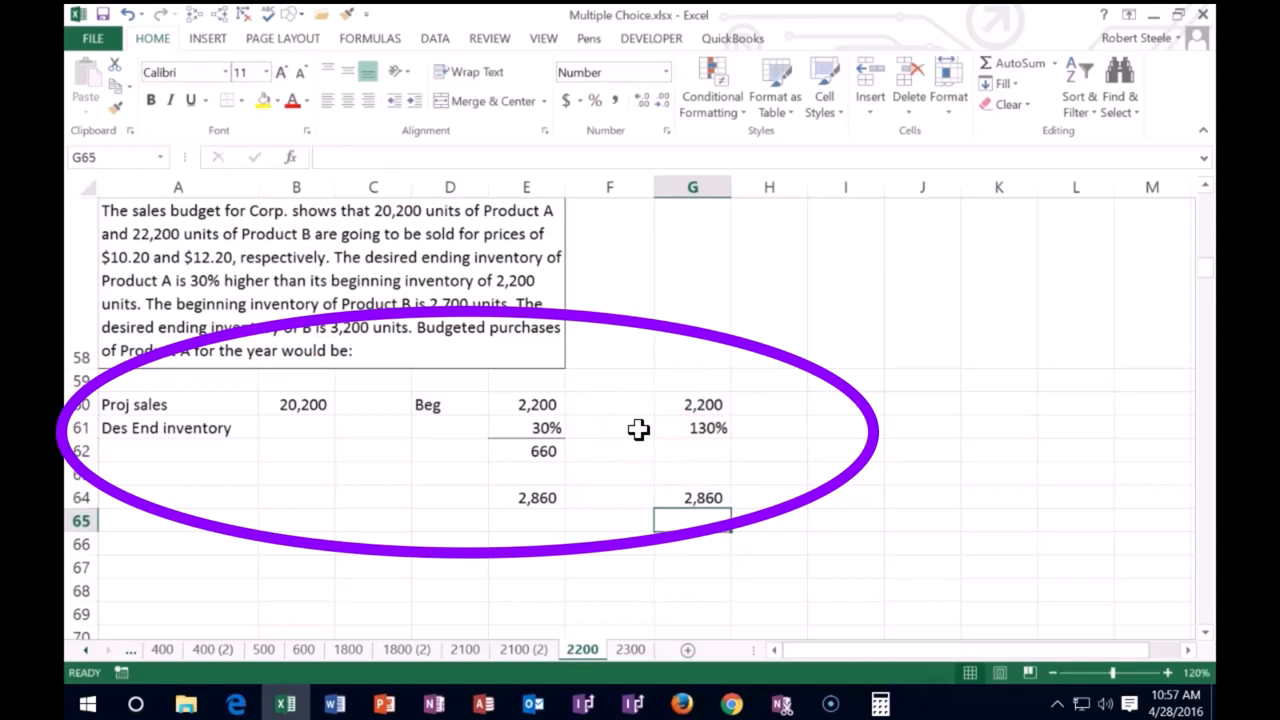
pyautogui.click(304, 428)
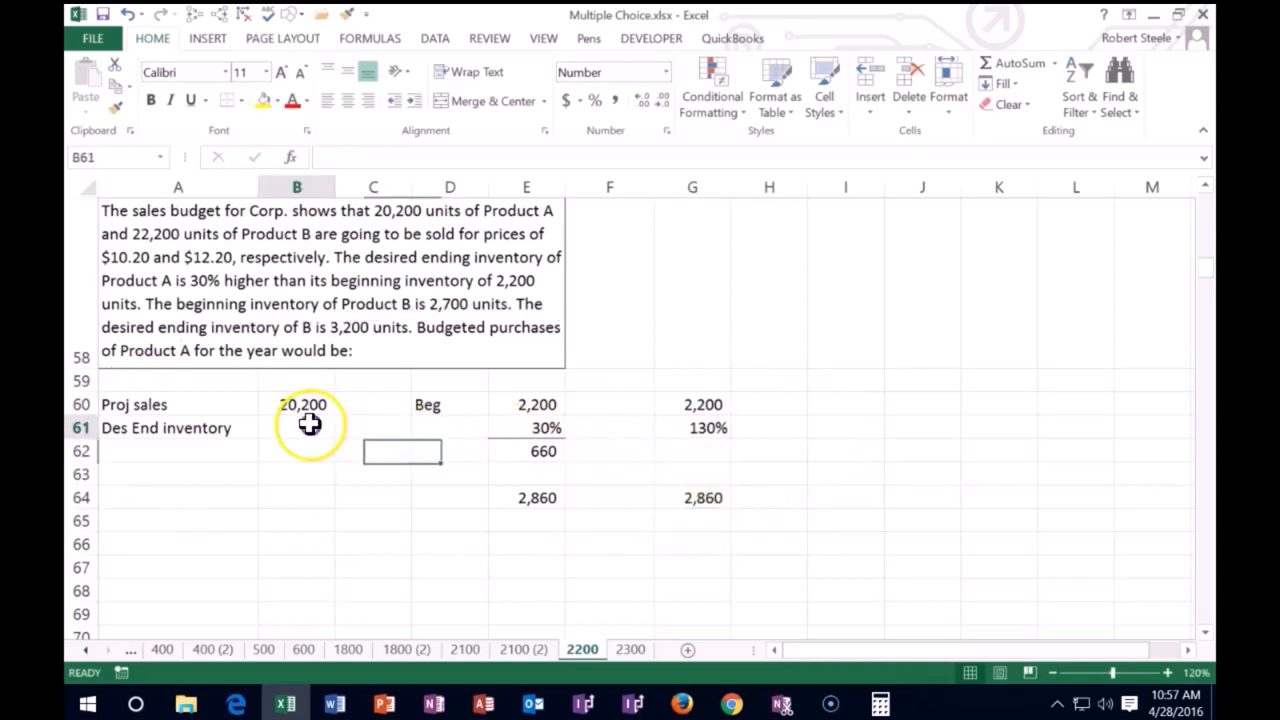
# Step: Enter =2200*1.3 beside Des End inventory for 2,860 and label the next row Beg
pyautogui.click(296, 428)
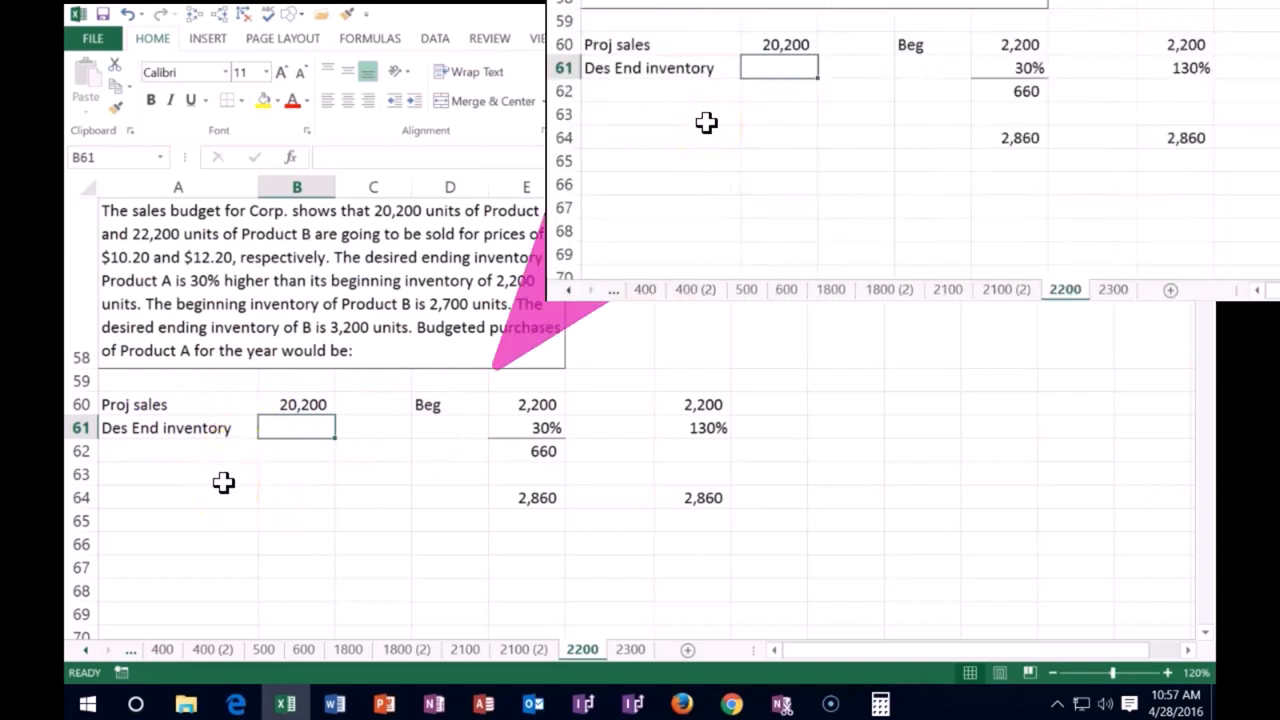
pyautogui.write('=')
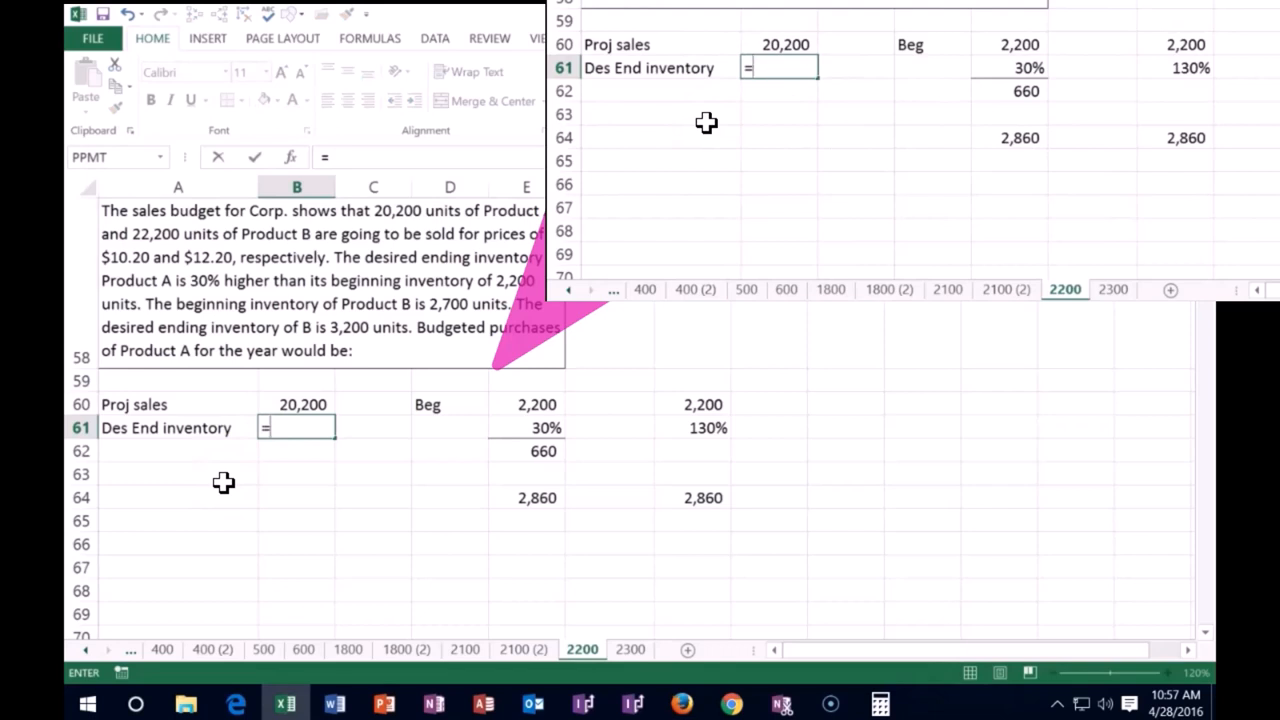
pyautogui.write('22')
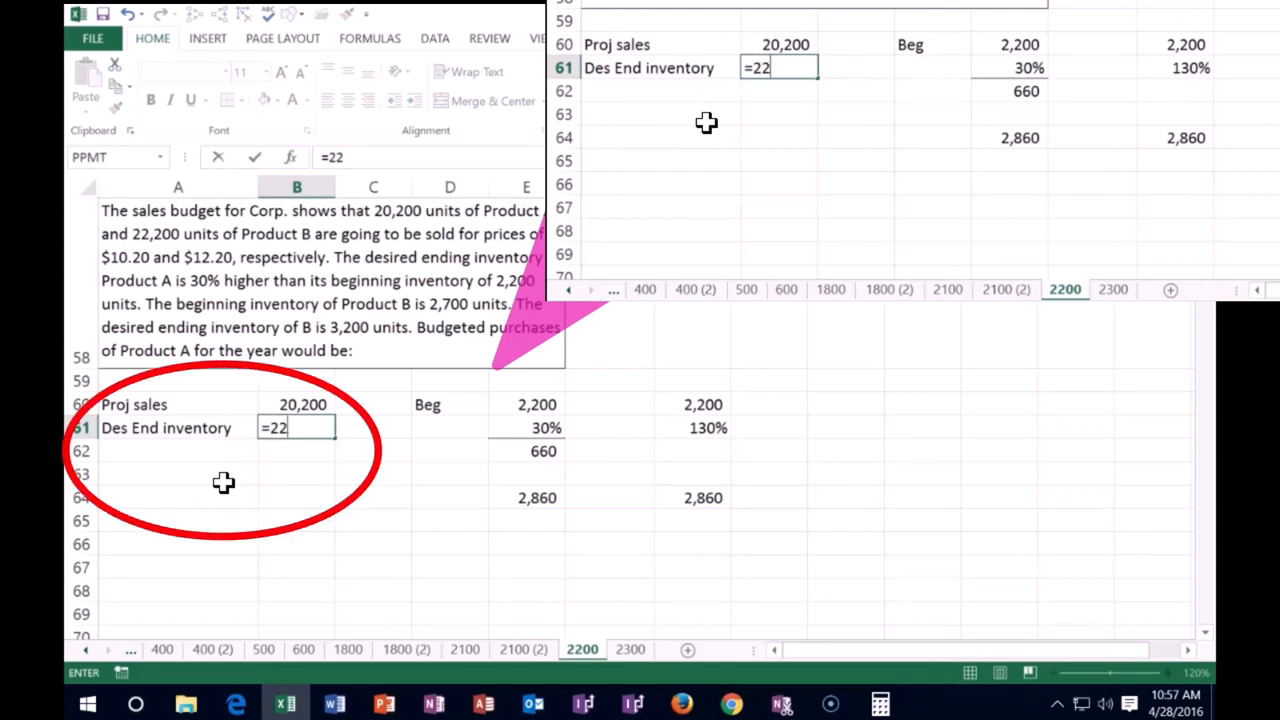
pyautogui.write('00')
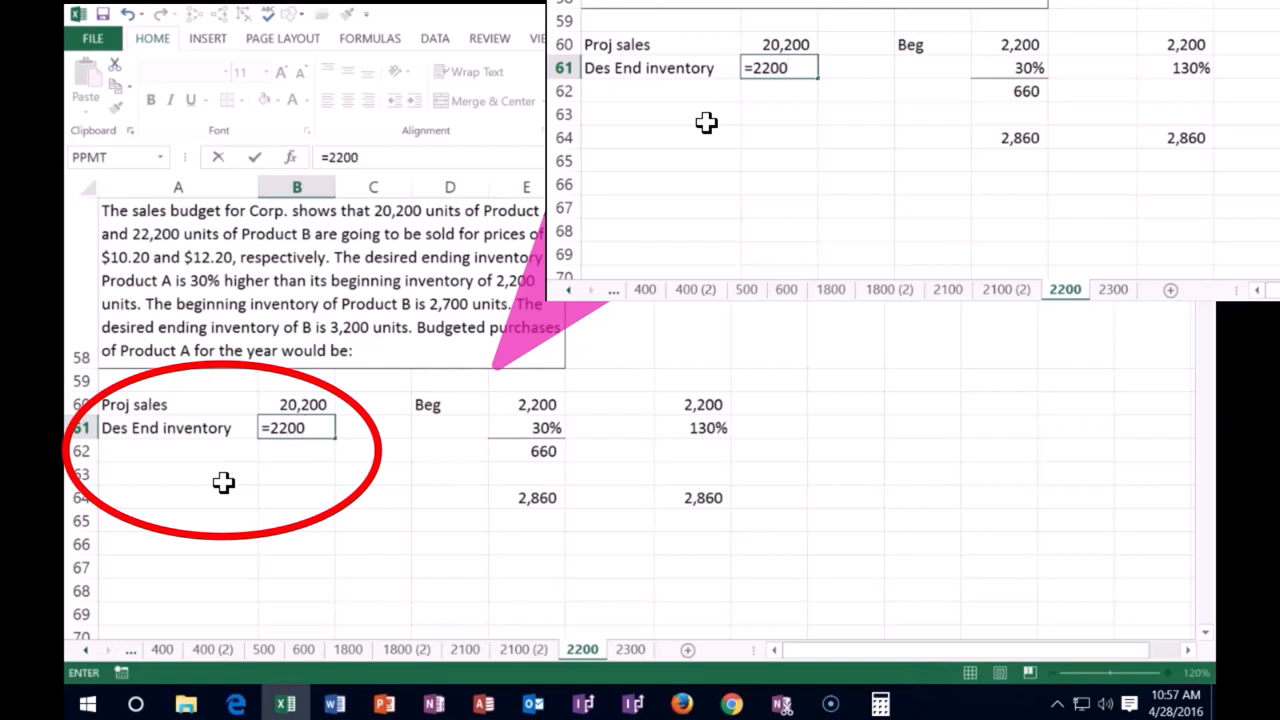
pyautogui.write('*1.3')
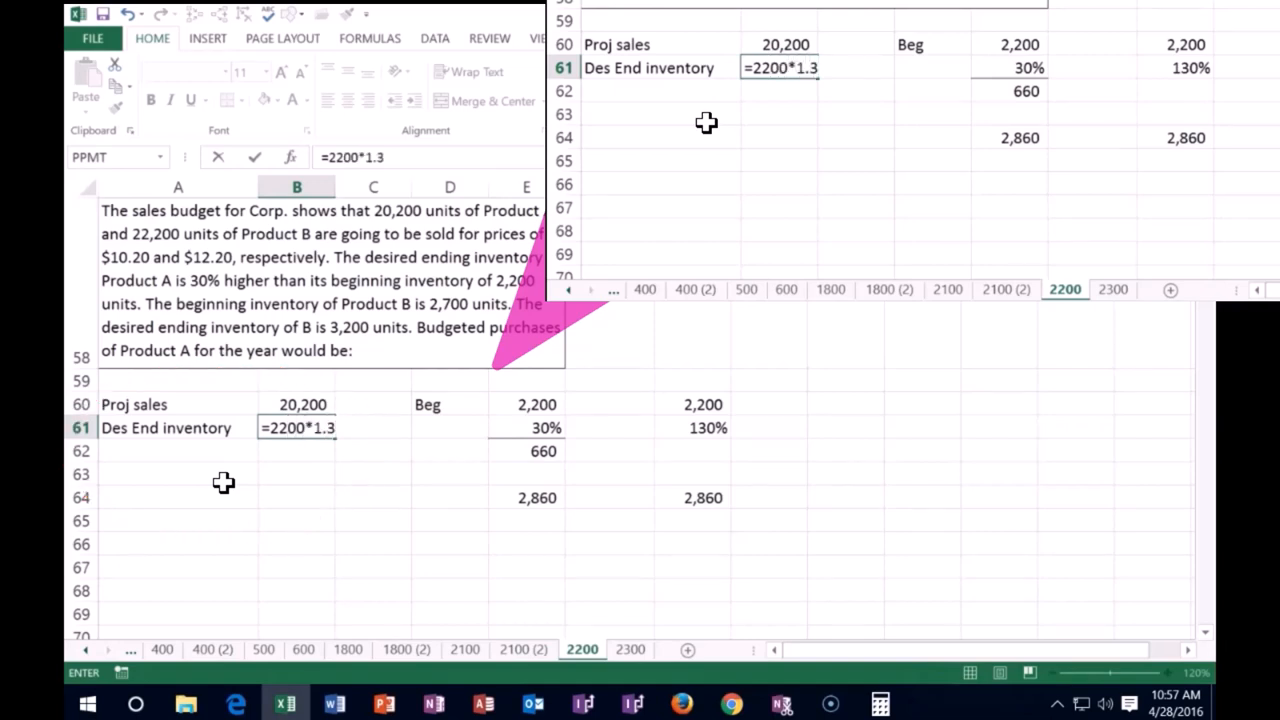
pyautogui.press('Return')
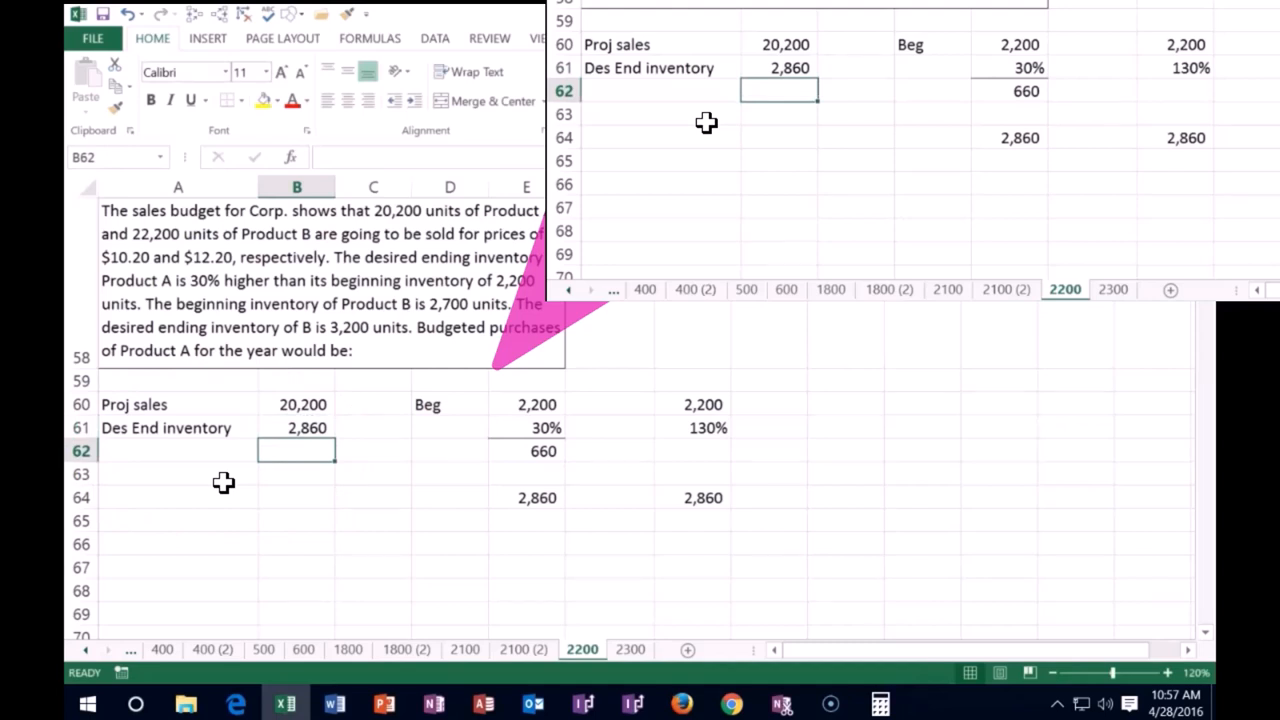
pyautogui.click(178, 452)
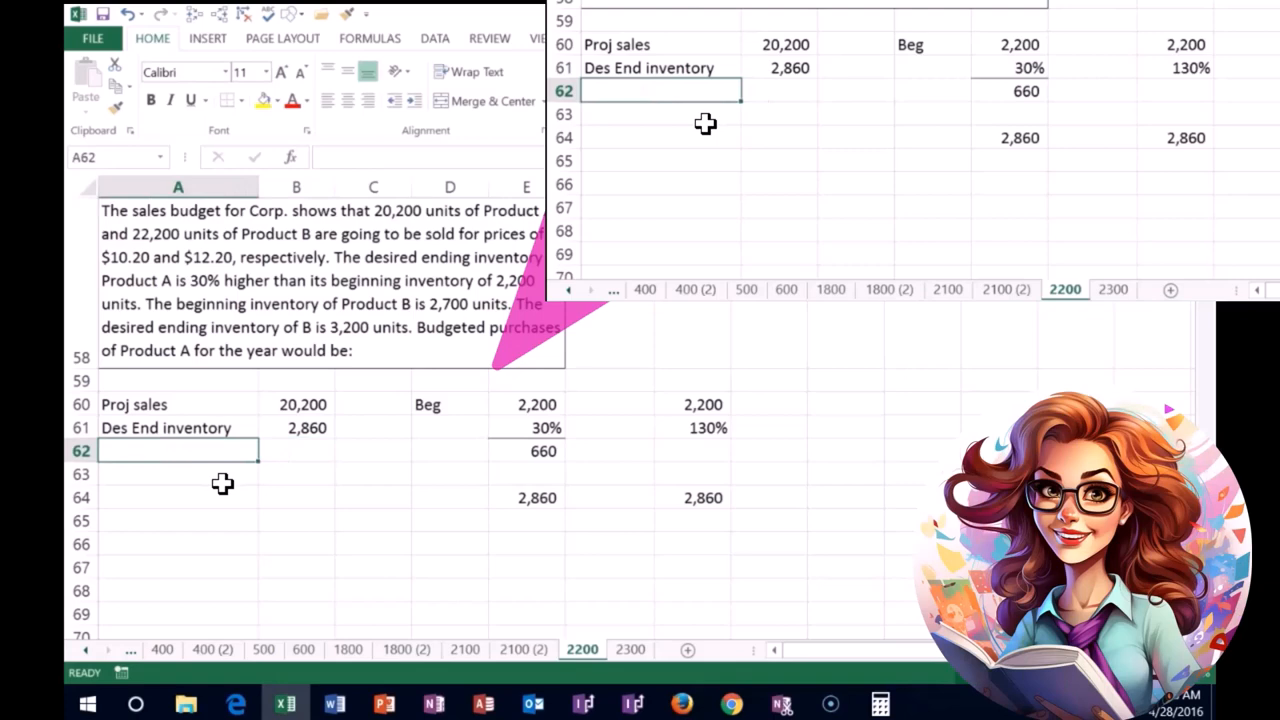
pyautogui.write('Beg')
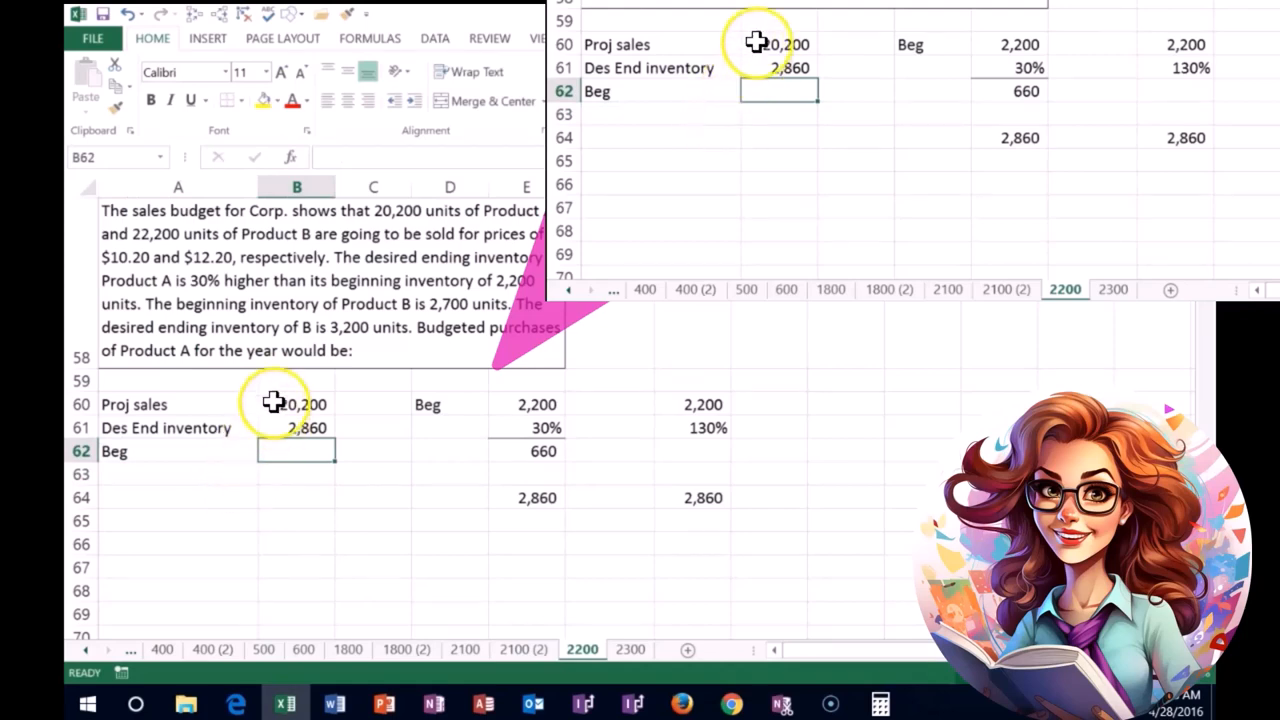
# Step: Enter beginning inventory as -2,200 under Beg
pyautogui.moveTo(296, 404); pyautogui.dragTo(296, 428)
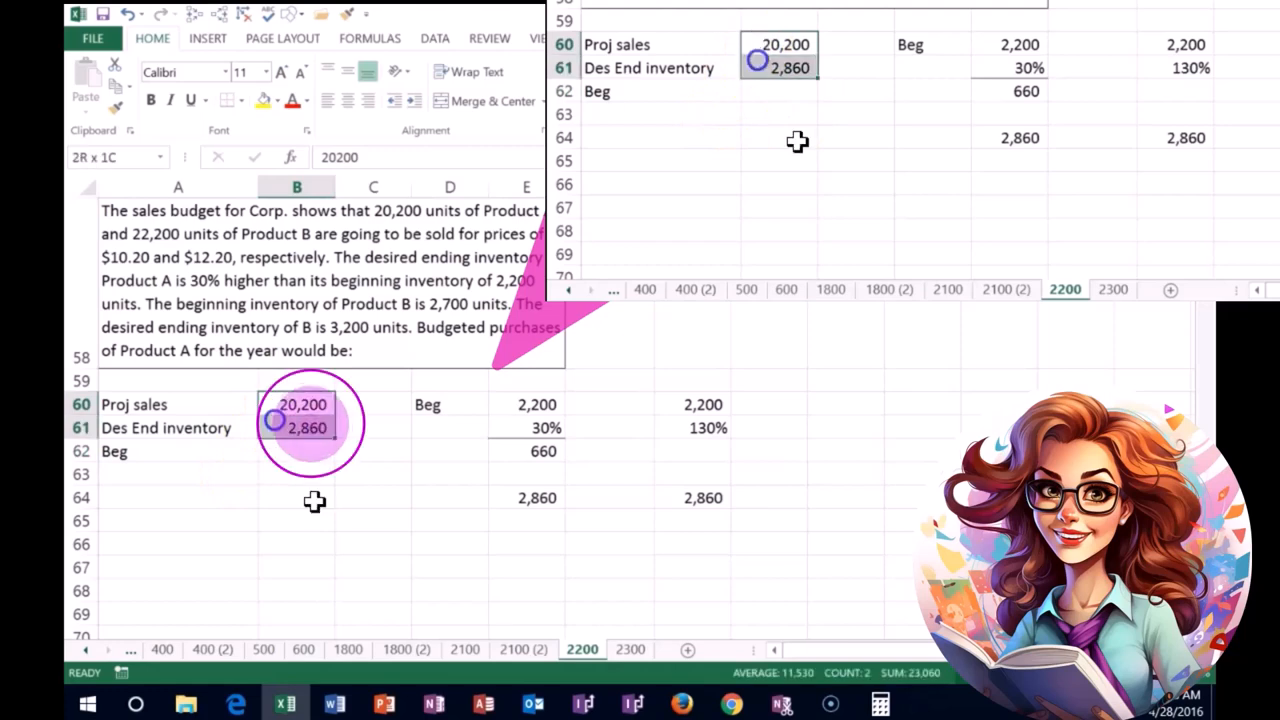
pyautogui.click(296, 452)
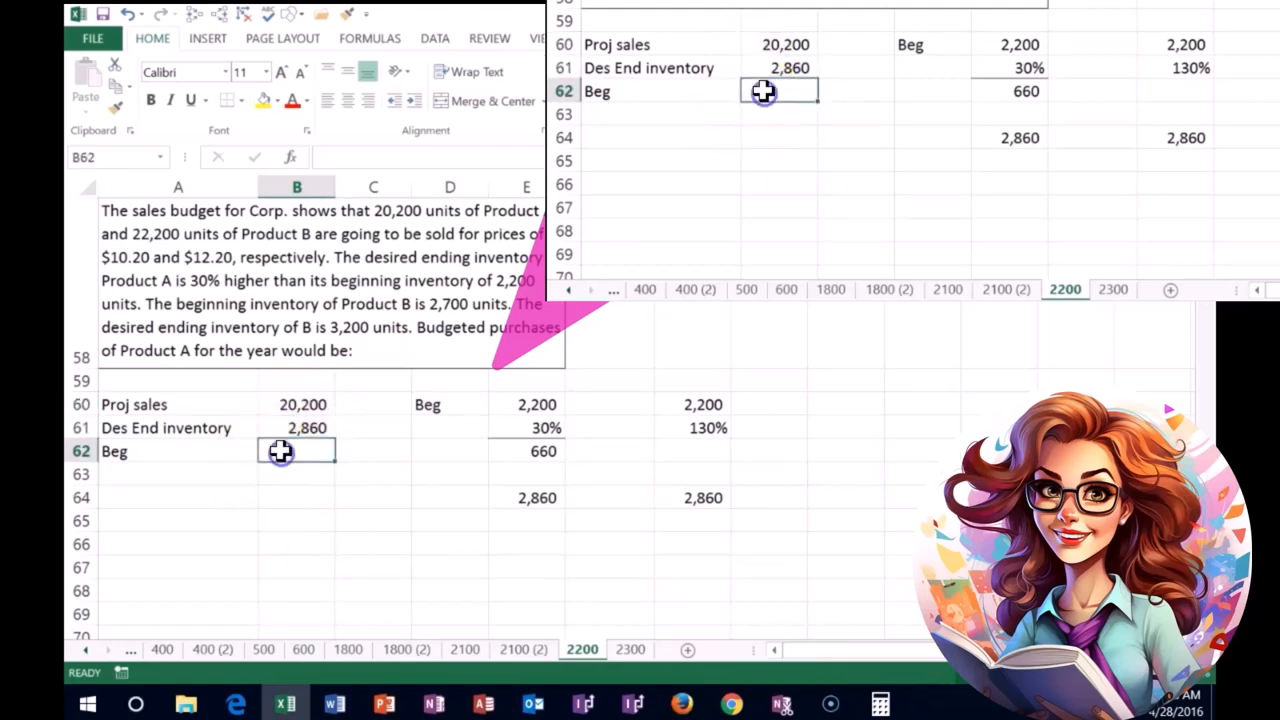
pyautogui.moveTo(276, 534)
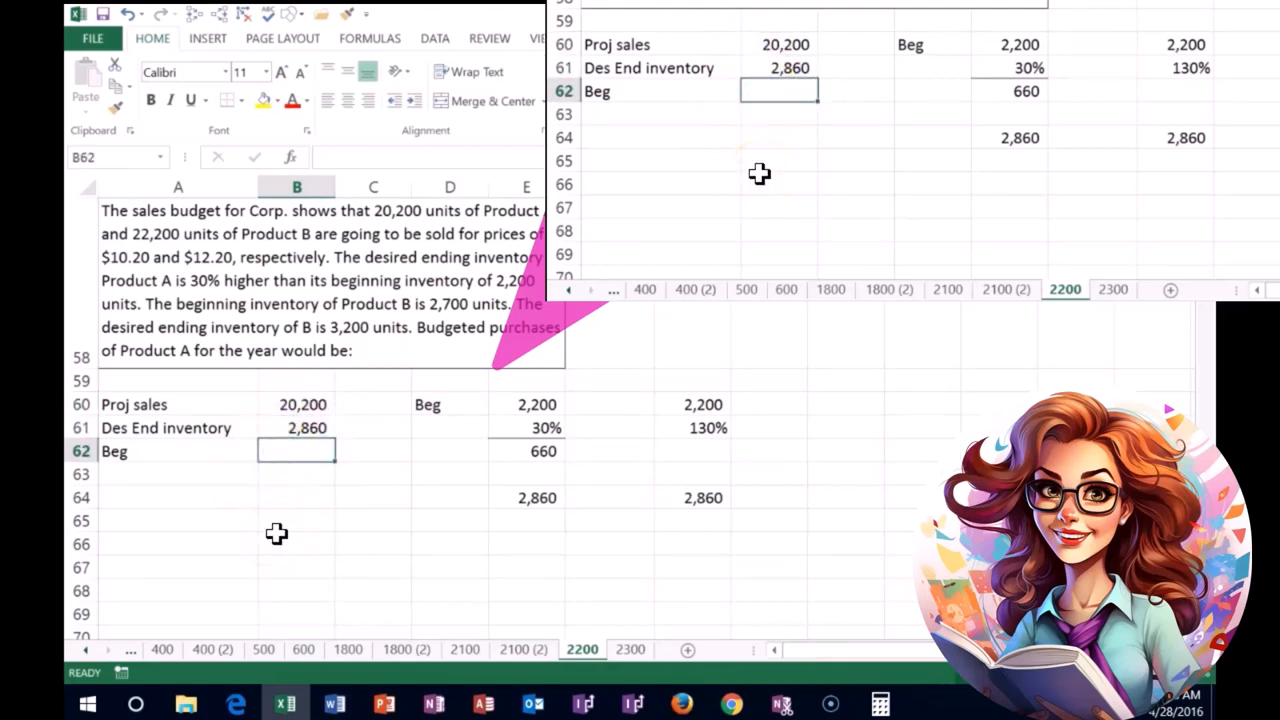
pyautogui.write('-2')
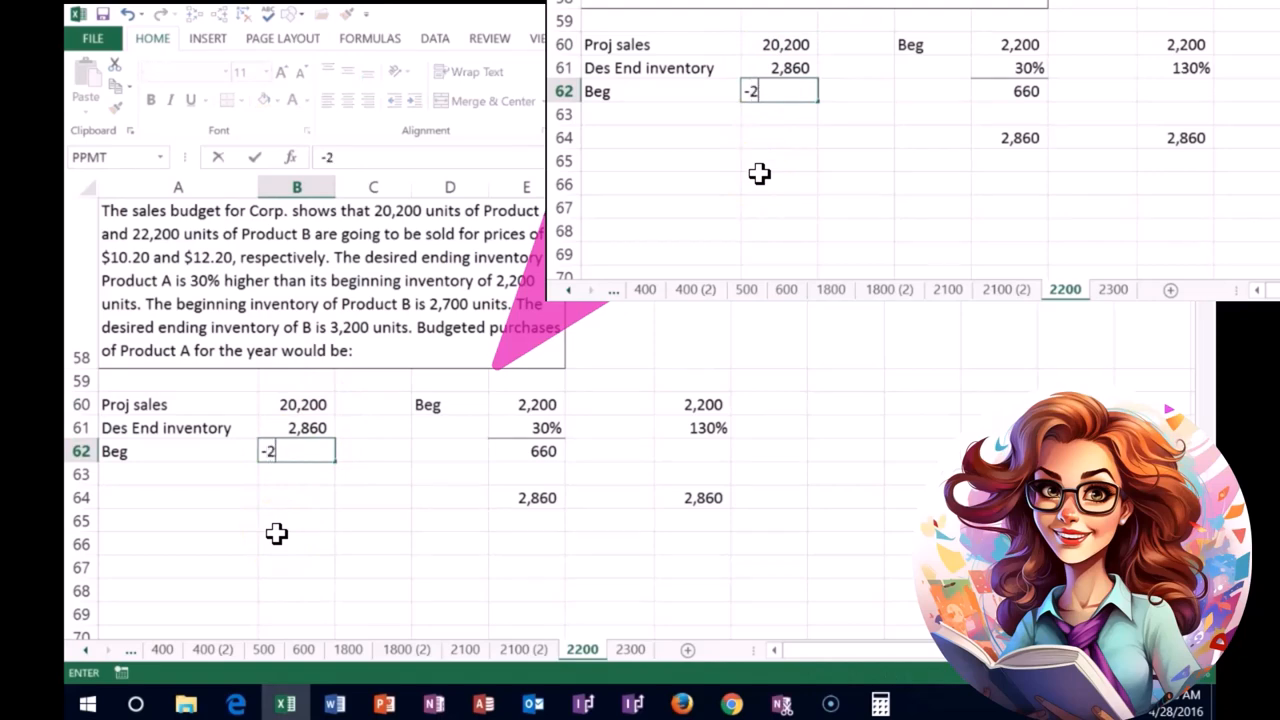
pyautogui.press('Return')
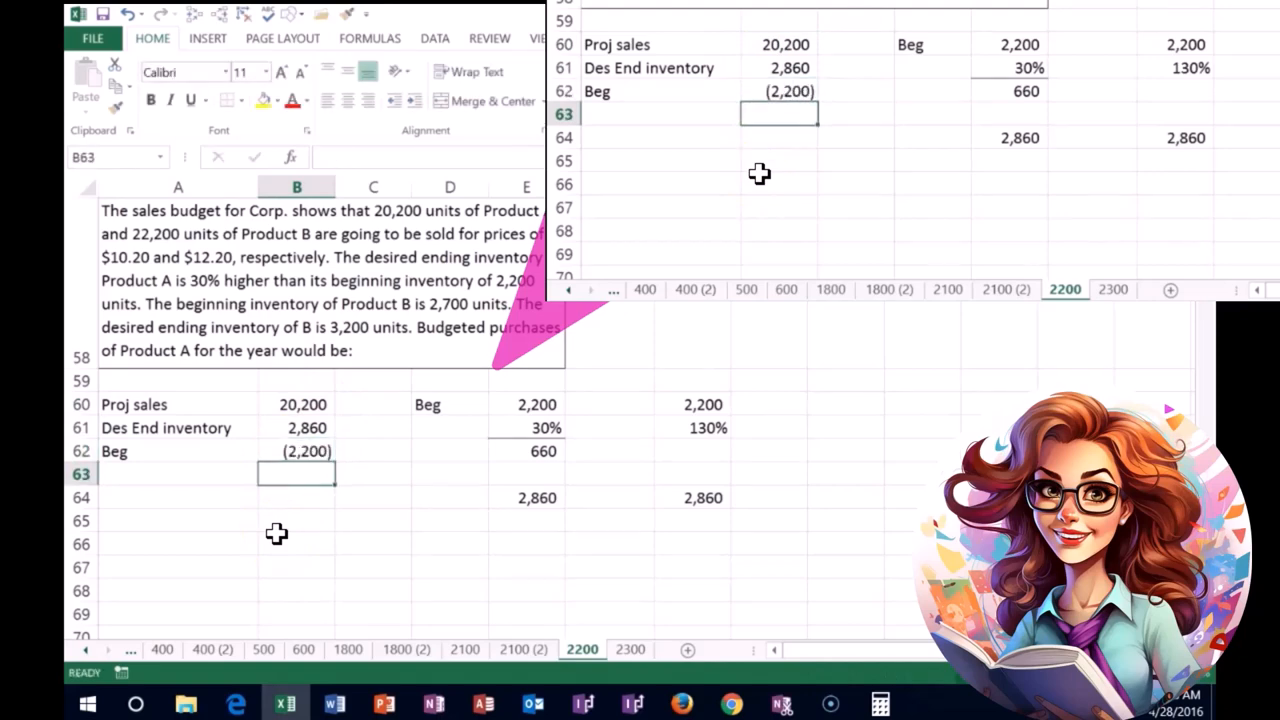
# Step: Sum the three rows with =SUM(B60:B62) to get purchases of 20,860
pyautogui.write('=Su')
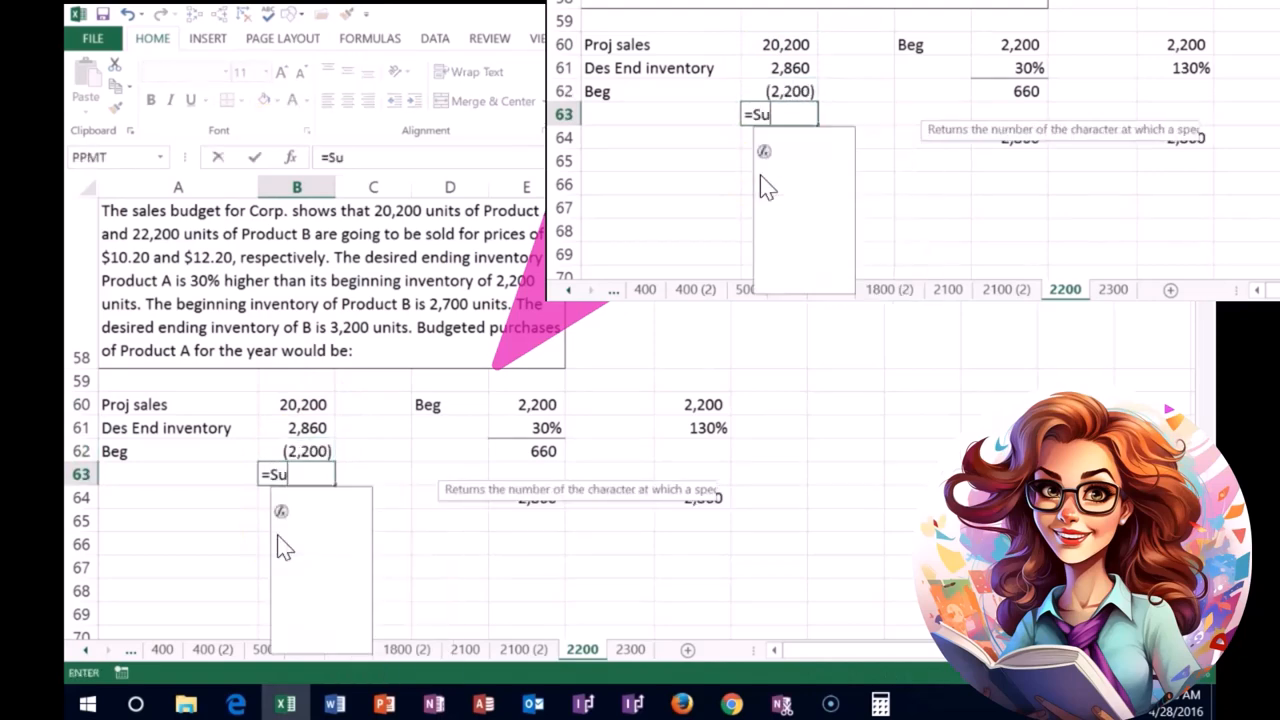
pyautogui.write('m')
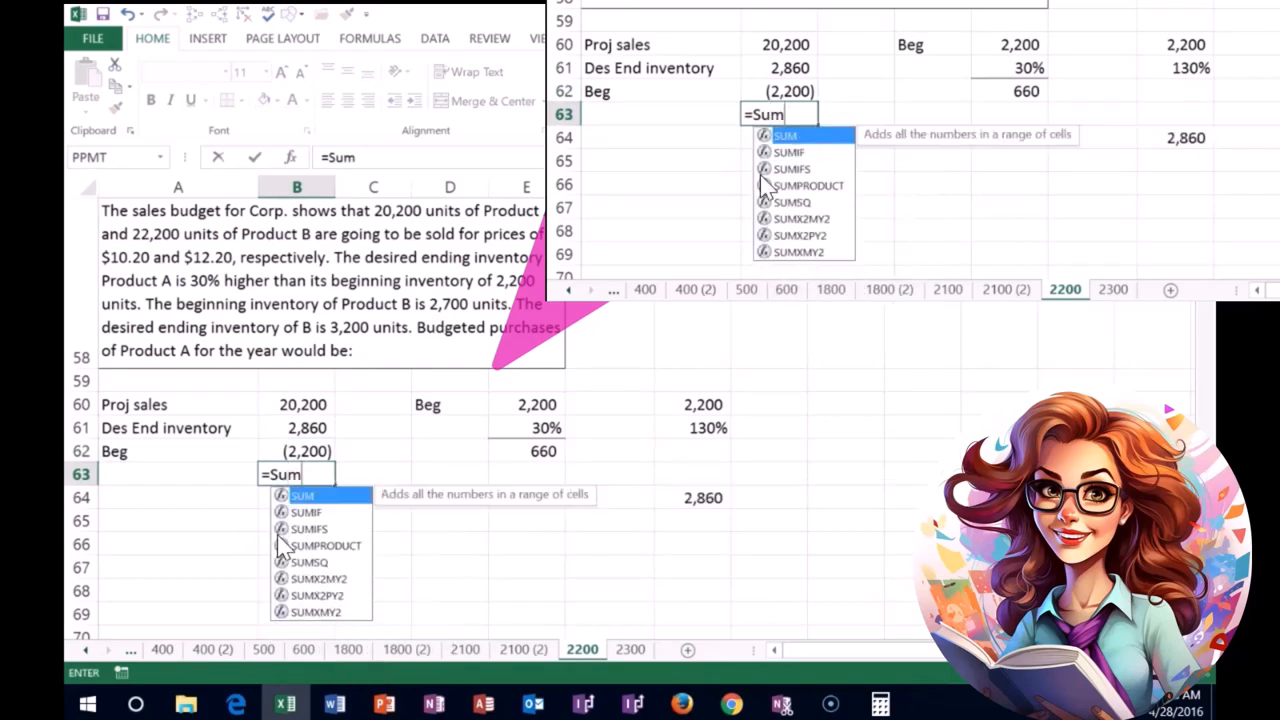
pyautogui.click(296, 404)
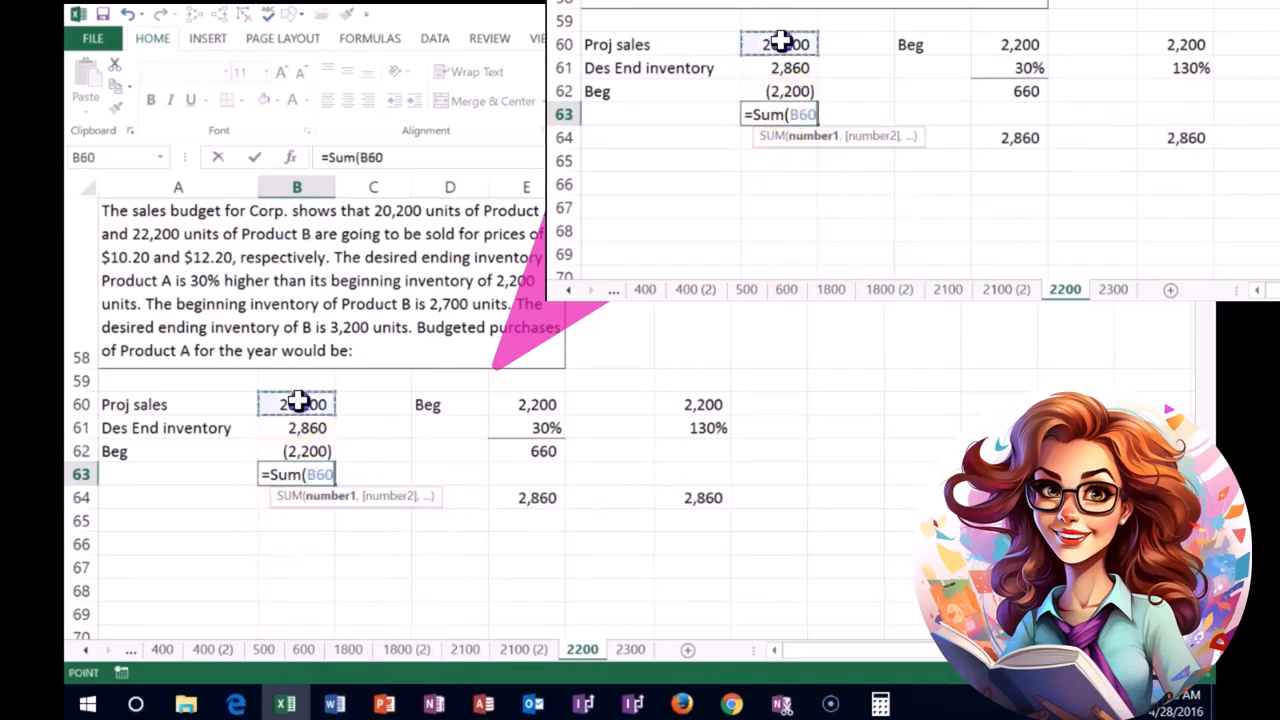
pyautogui.moveTo(296, 404); pyautogui.dragTo(296, 428)
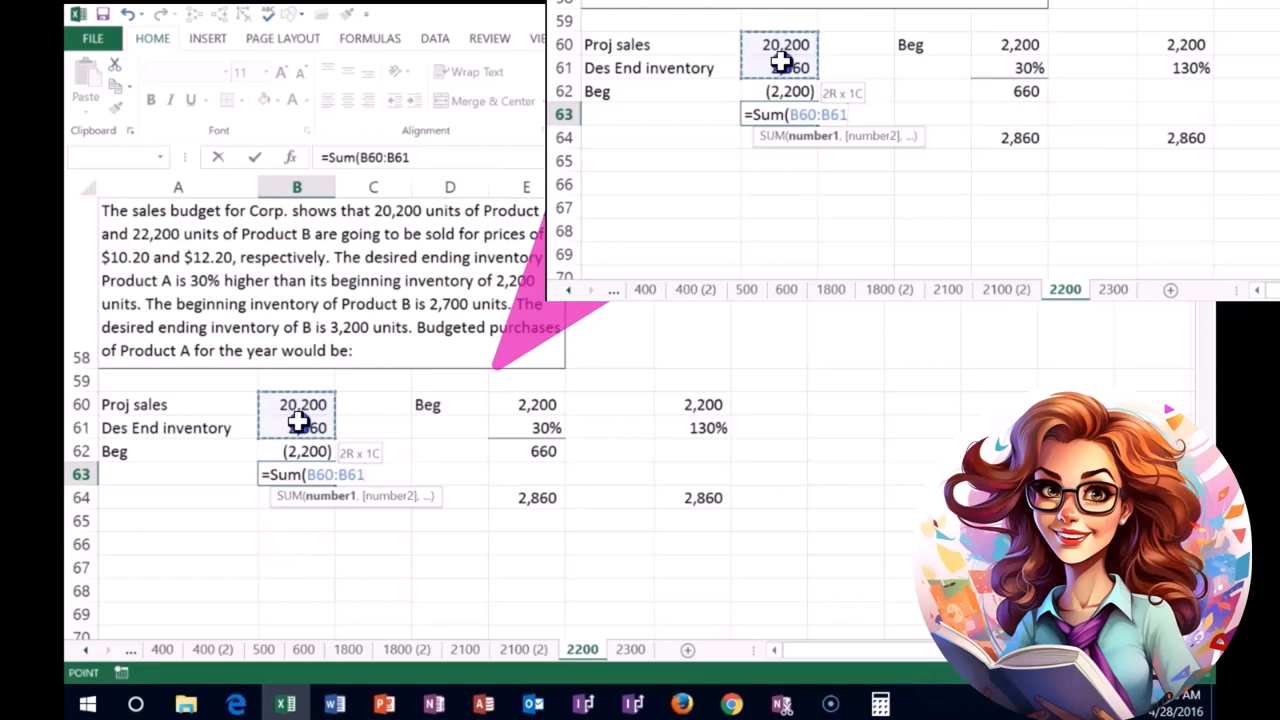
pyautogui.press('Return')
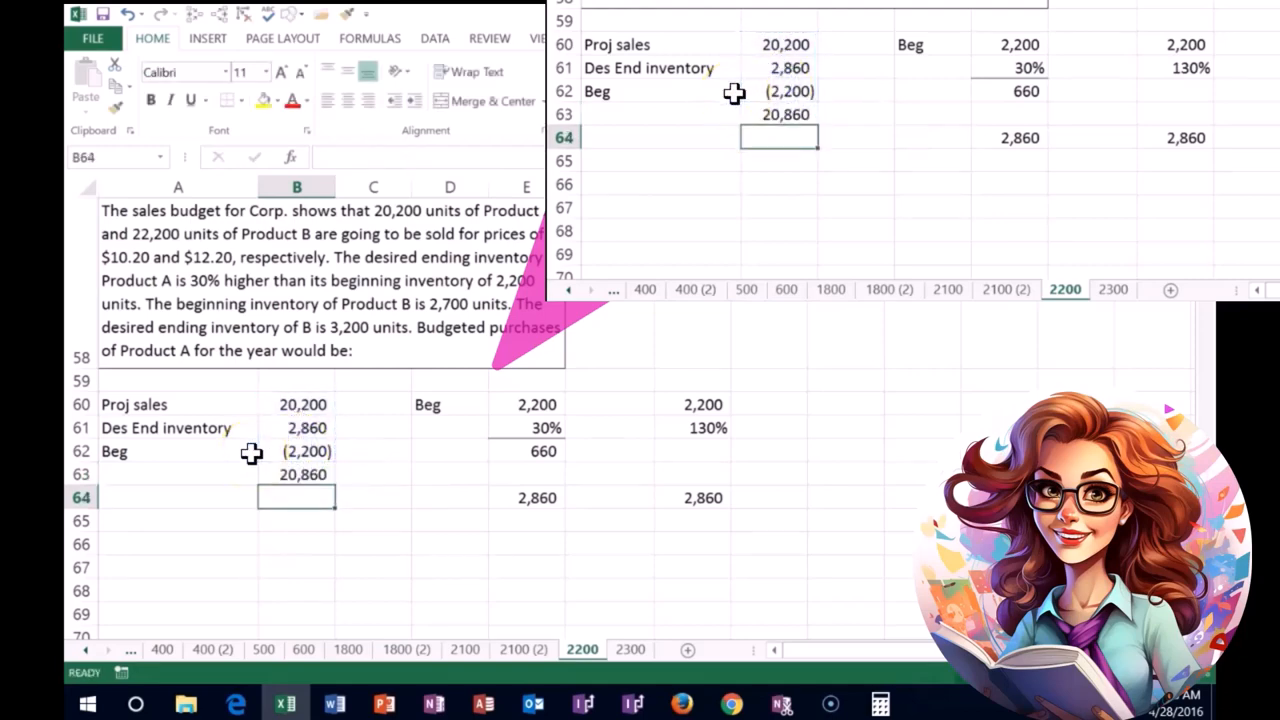
pyautogui.moveTo(856, 680)
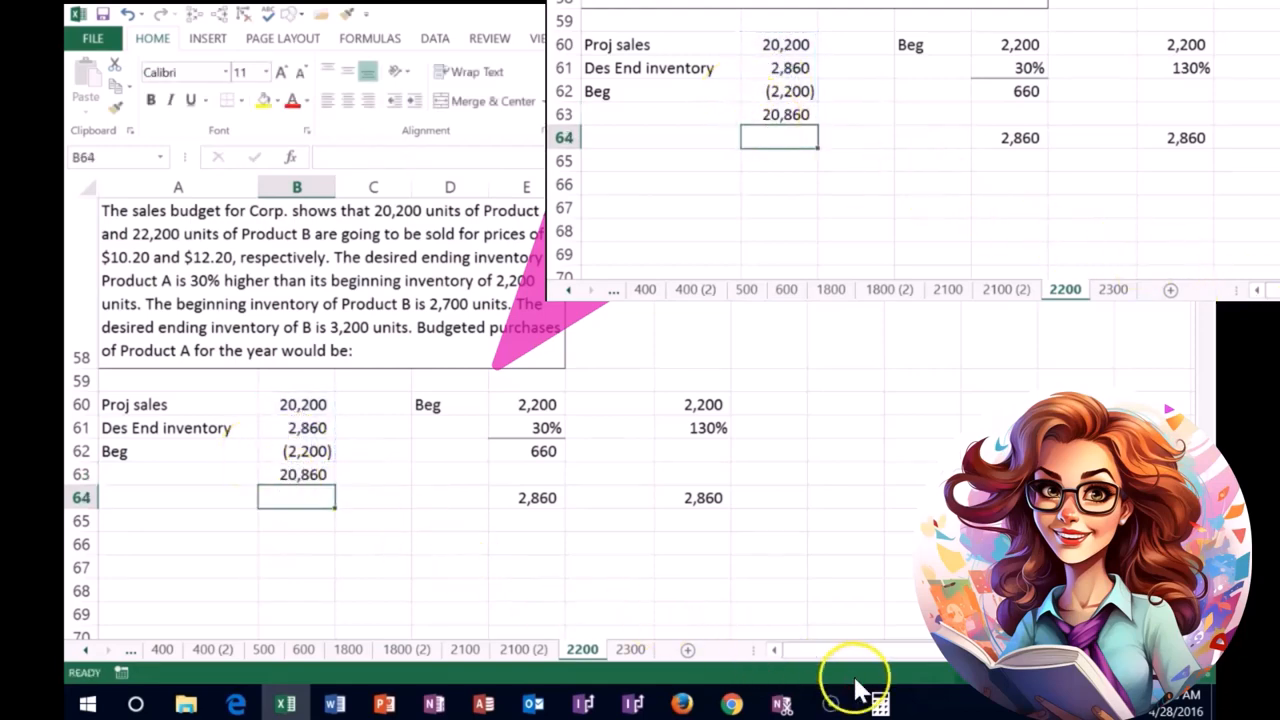
# Step: Bring up Calculator over the sheet, clear it and start adding 2,860 to 20,200
pyautogui.click(880, 704)
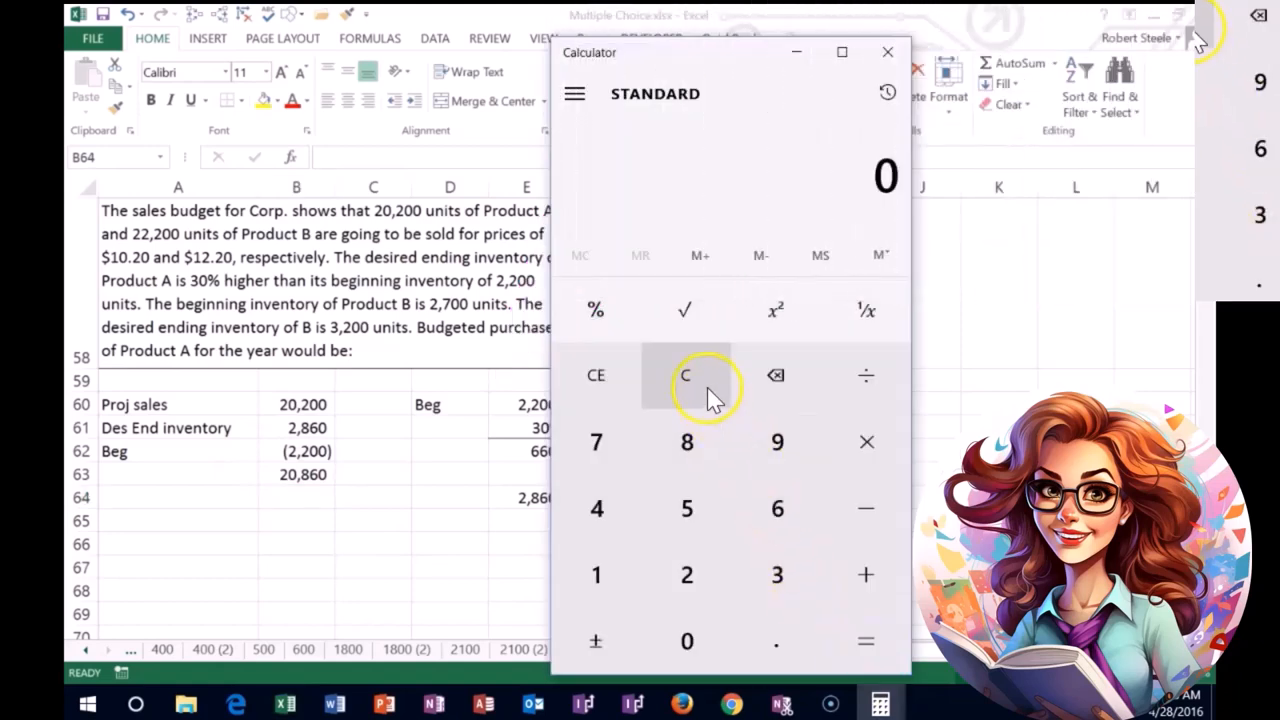
pyautogui.moveTo(730, 52); pyautogui.dragTo(596, 34)
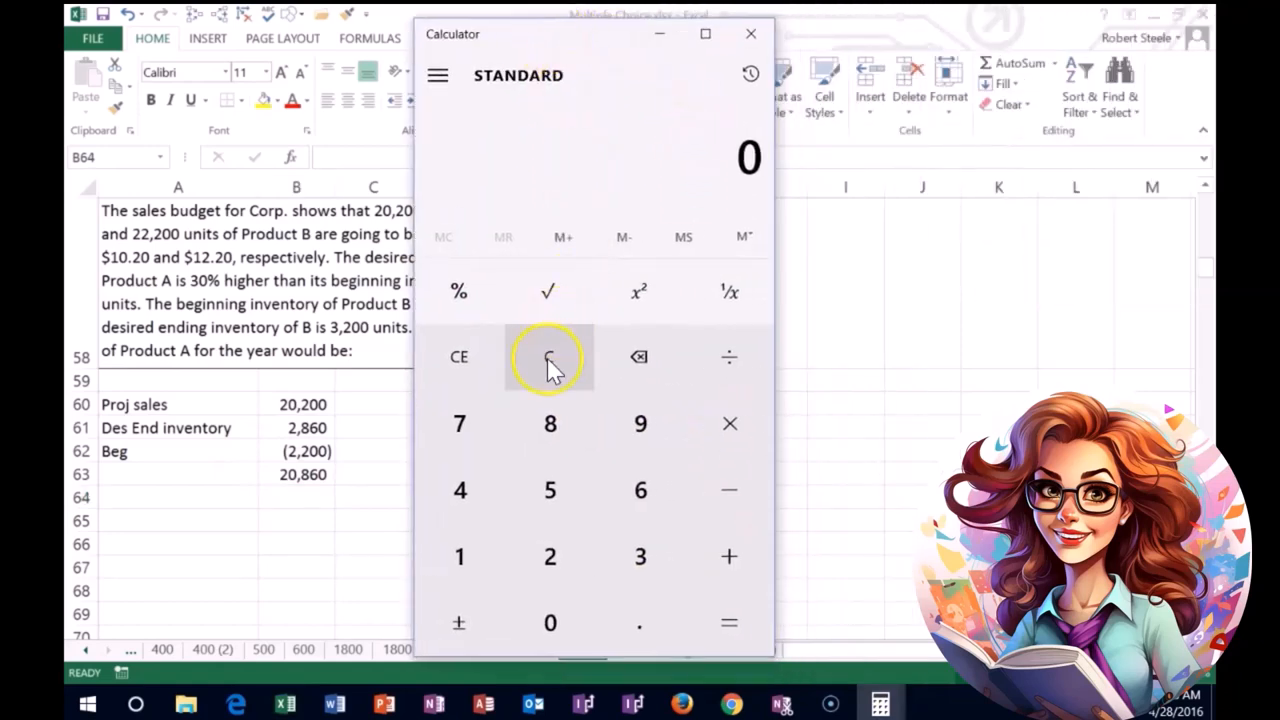
pyautogui.click(550, 622)
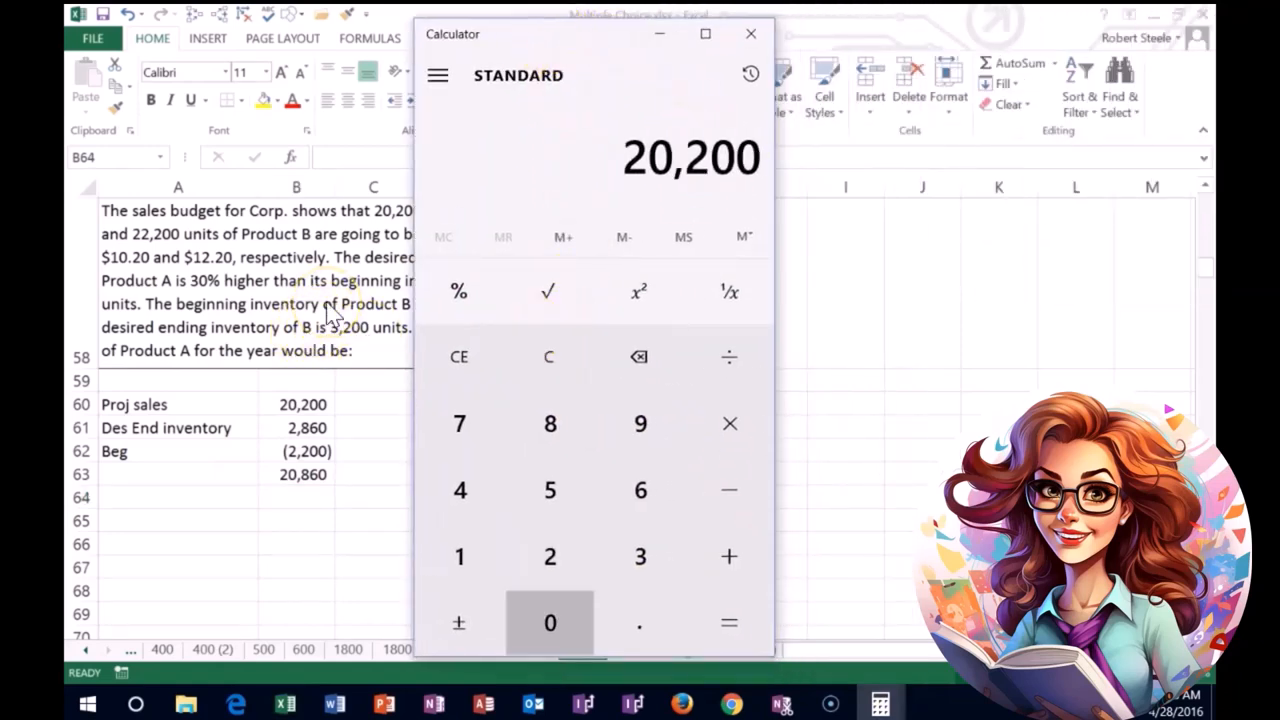
pyautogui.click(728, 556)
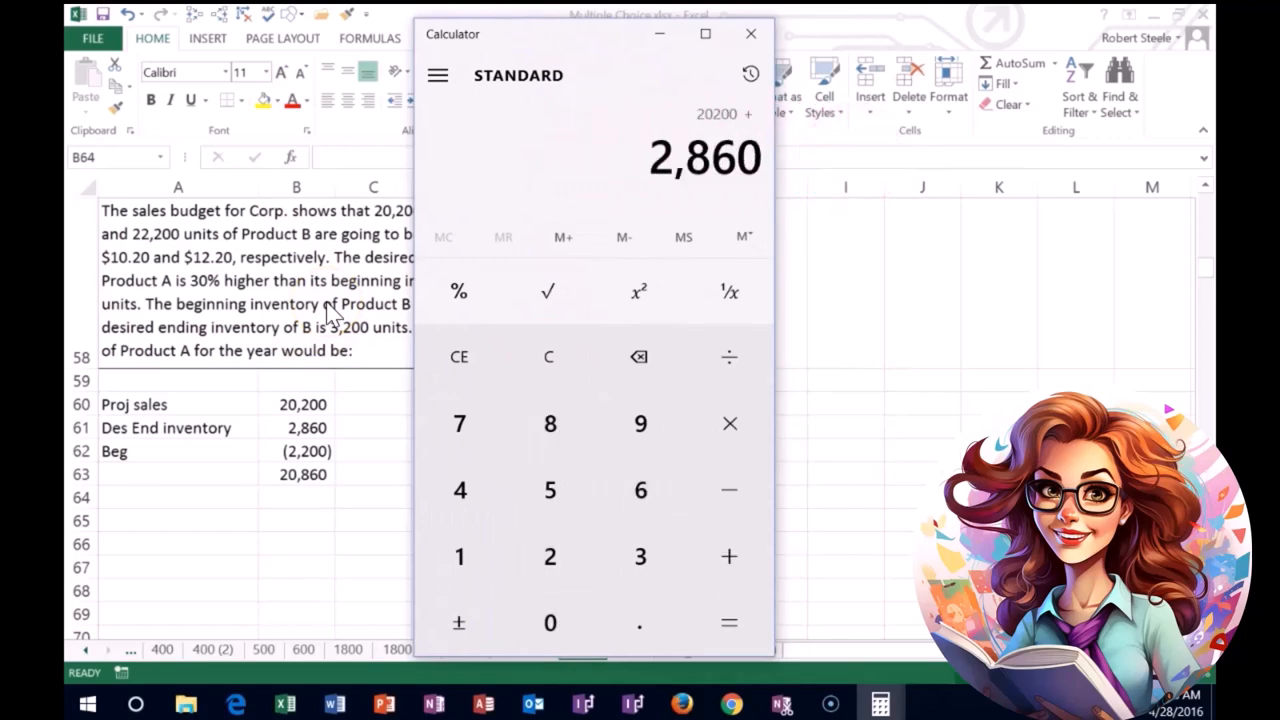